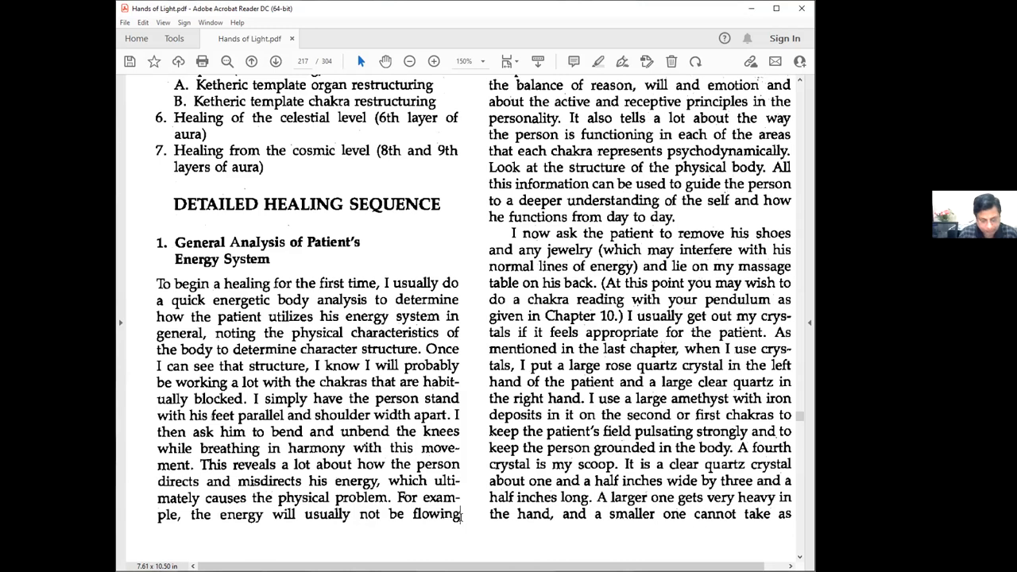
# Scroll up so the Figure 22-1 Healing Sequence list is back on screen.
pyautogui.scroll(3)
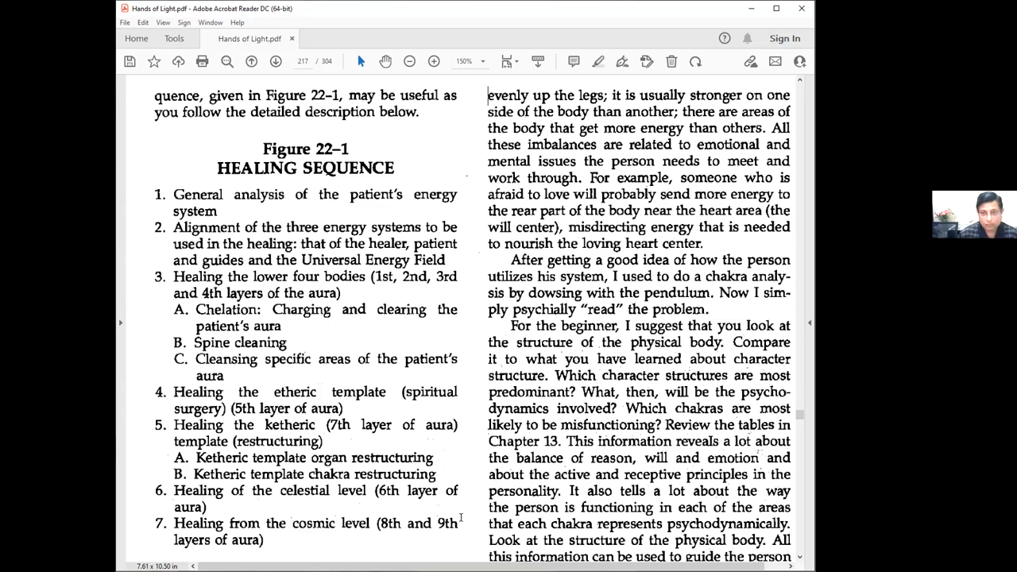
# Scroll down to the Detailed Healing Sequence heading and the General Analysis of Patient's Energy System.
pyautogui.scroll(-3)
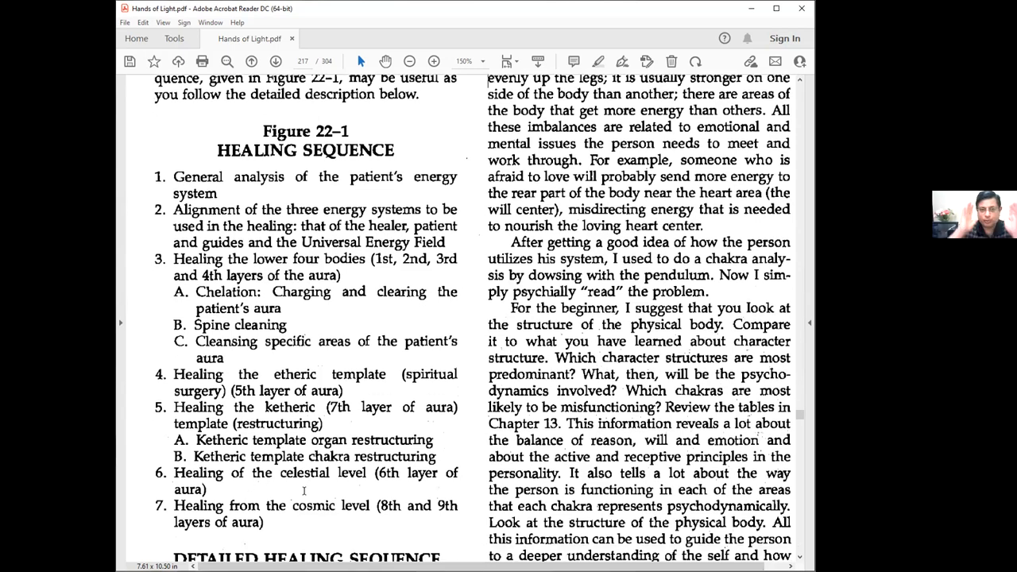
pyautogui.scroll(-3)
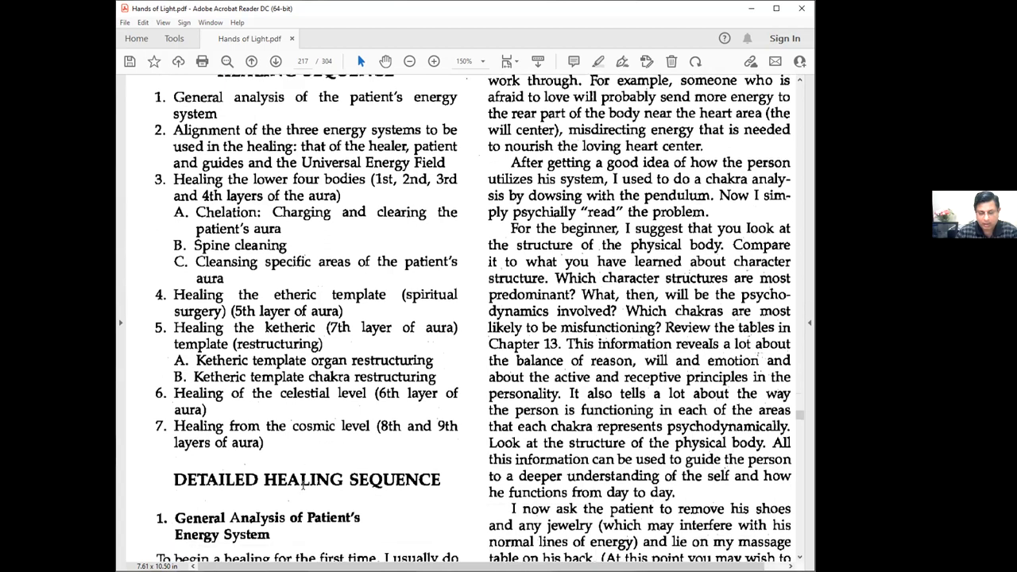
pyautogui.scroll(-3)
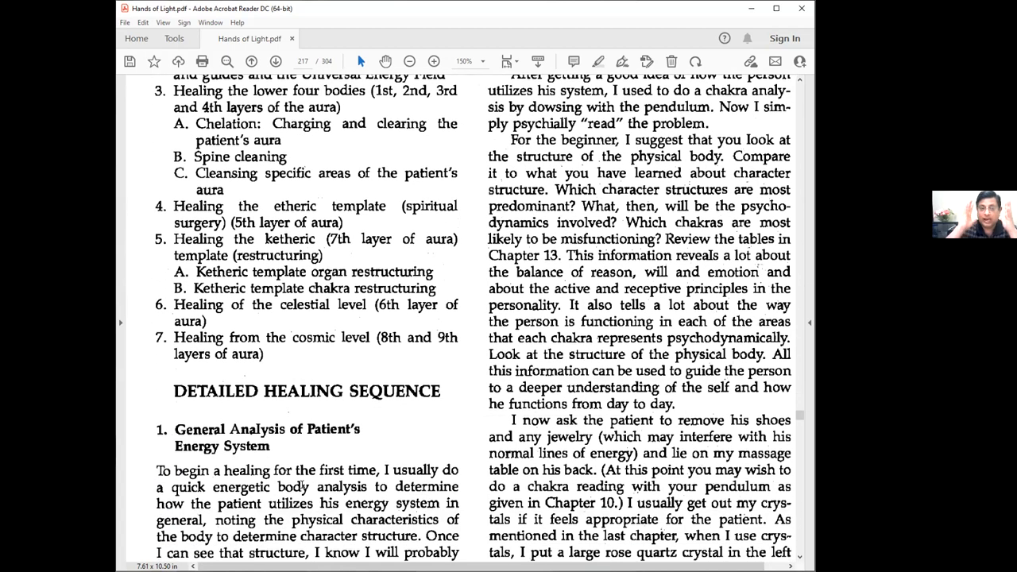
pyautogui.scroll(-3)
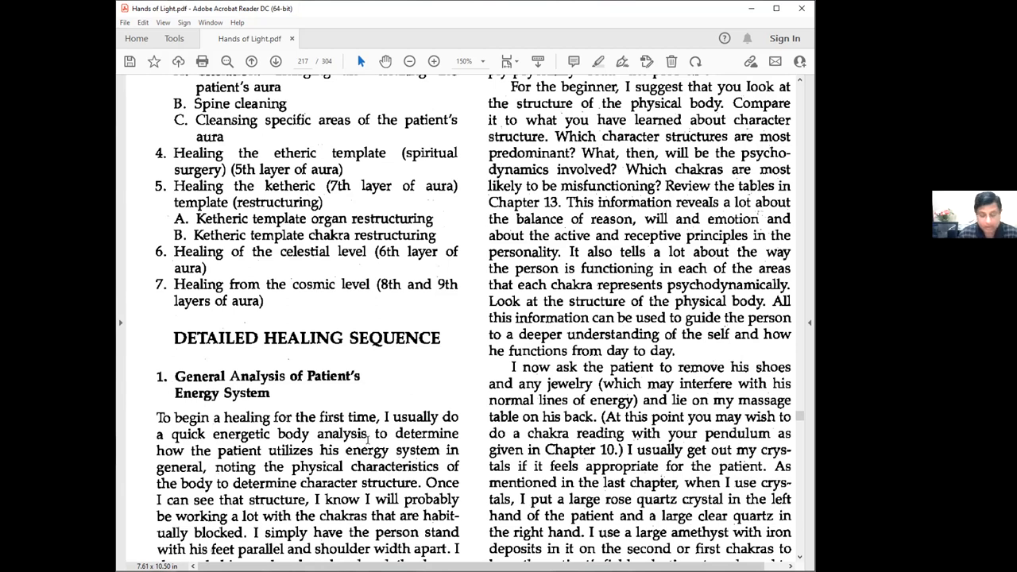
pyautogui.moveTo(565, 202)
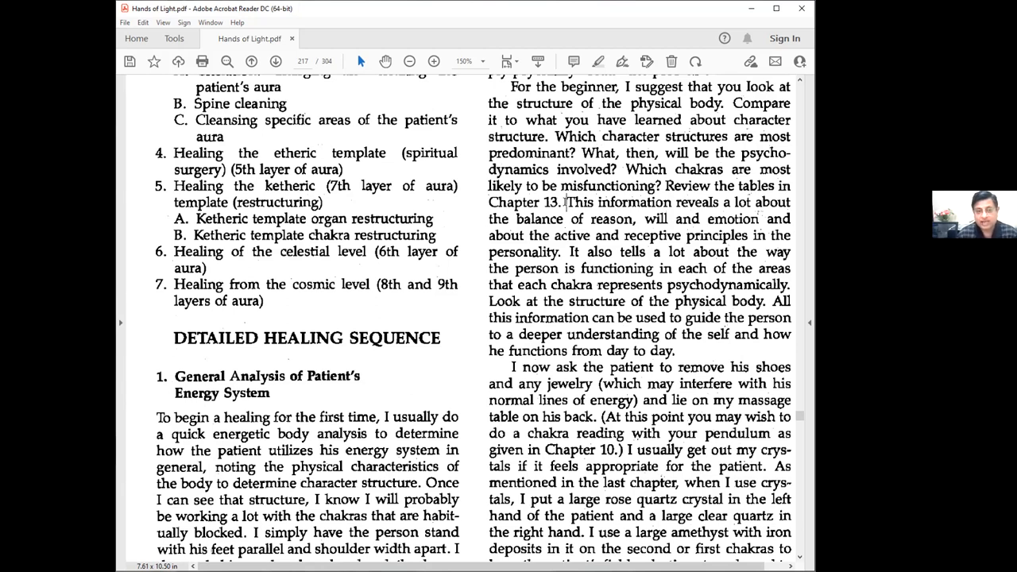
# Scroll slightly to show the full General Analysis paragraph and the crystal-placement passage.
pyautogui.scroll(-3)
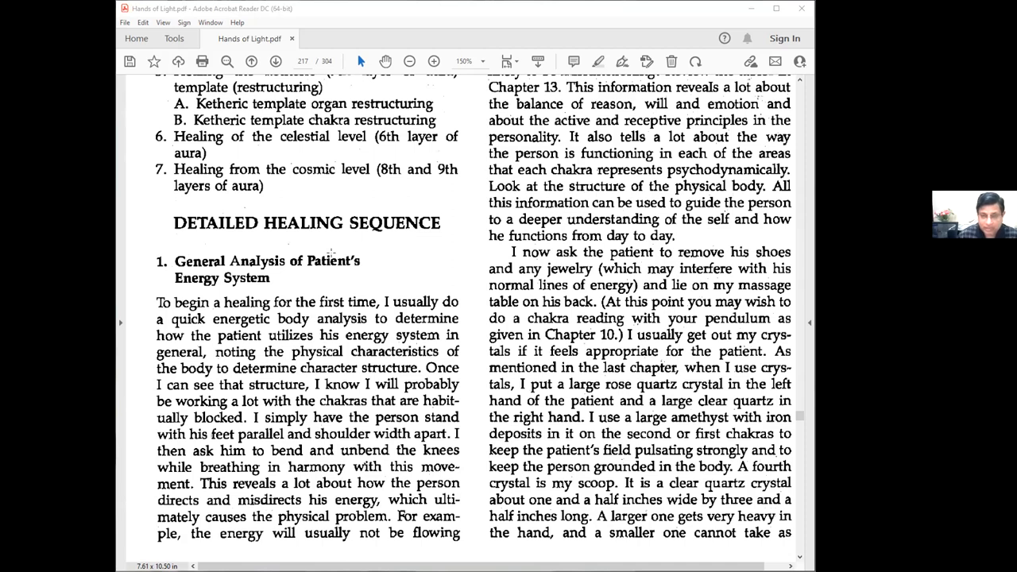
pyautogui.moveTo(505, 251)
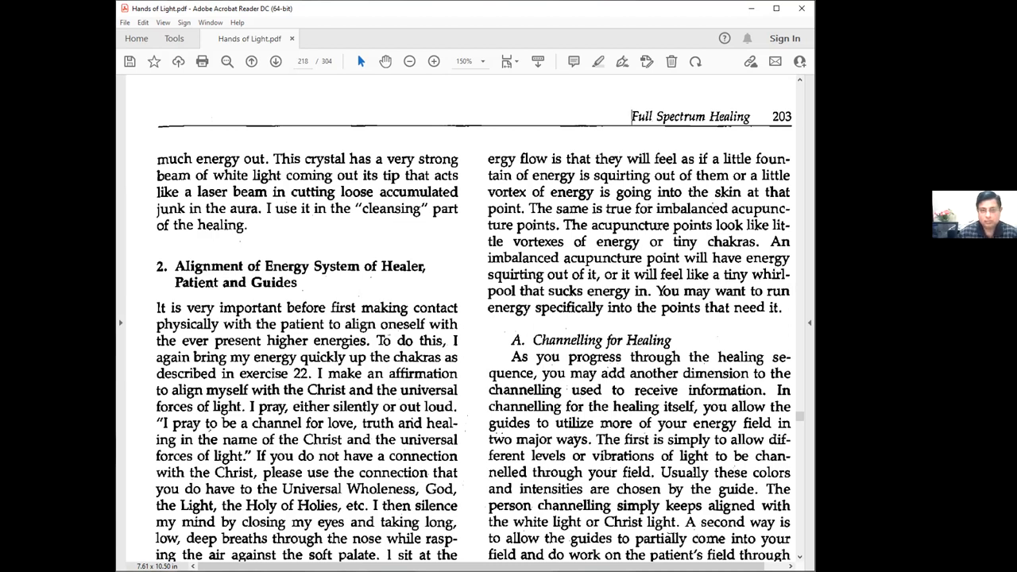
pyautogui.moveTo(153, 272)
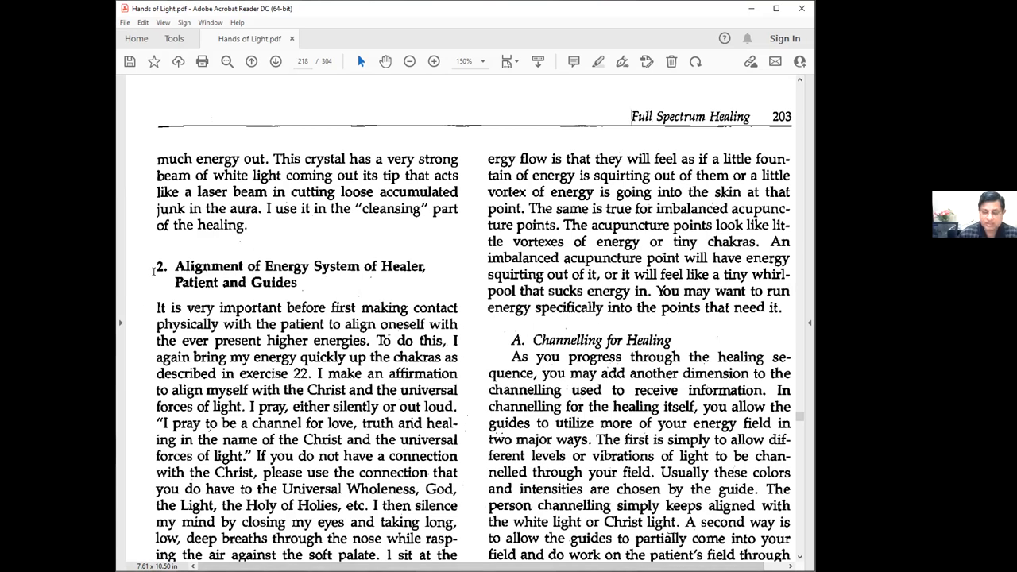
# Scroll down so section 2 on aligning energy systems sits at the top beside Channelling for Healing.
pyautogui.scroll(-3)
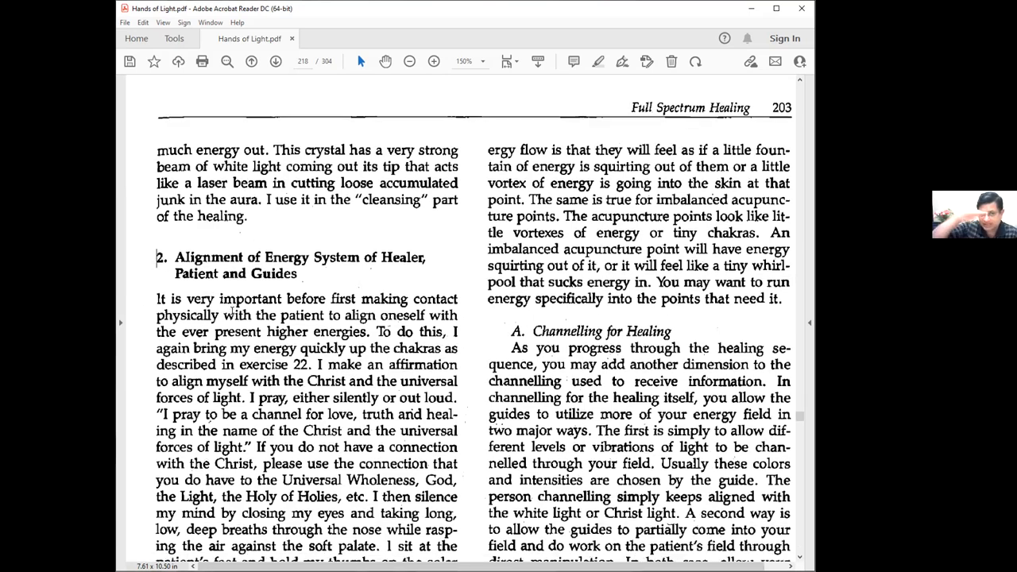
pyautogui.scroll(-3)
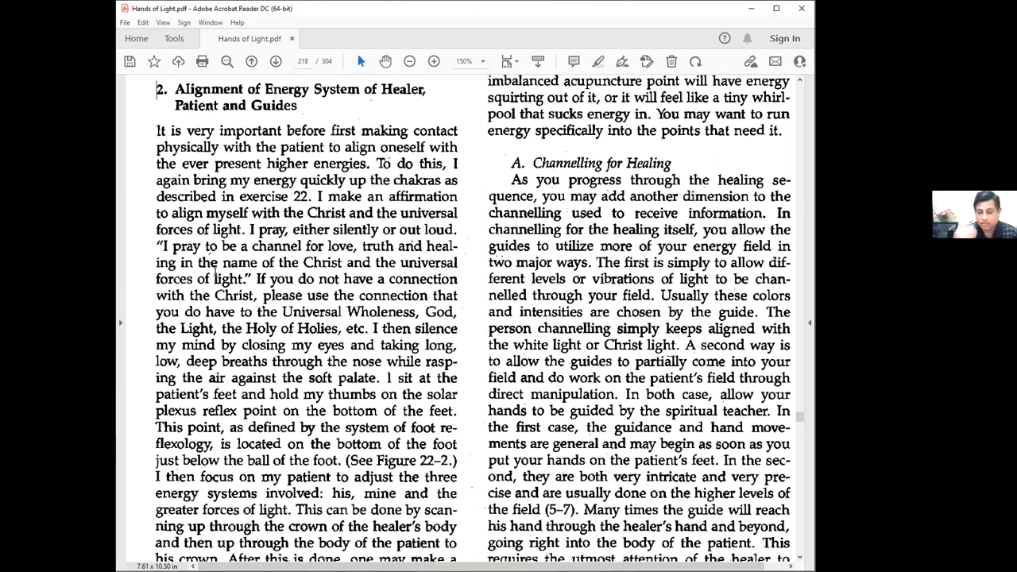
# Scroll down to the foot reflex-point passage and the paragraph ending 'allow pauses if necessary'.
pyautogui.scroll(-3)
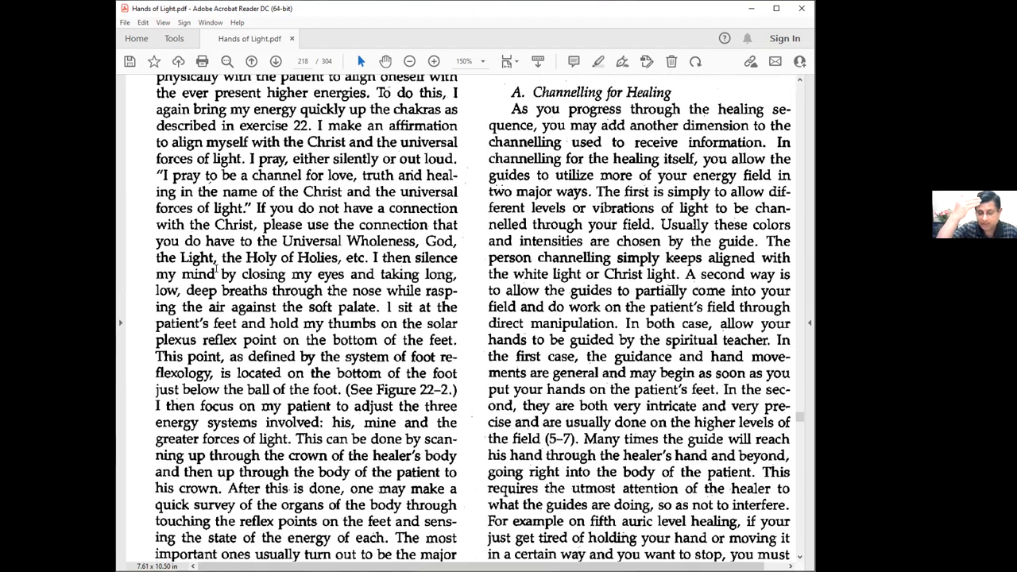
pyautogui.scroll(-3)
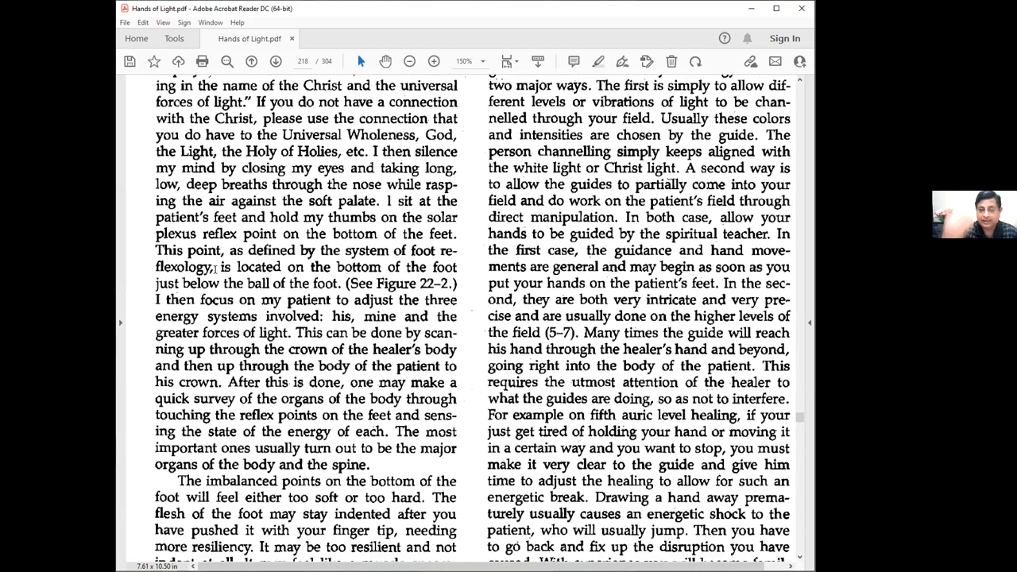
pyautogui.scroll(-3)
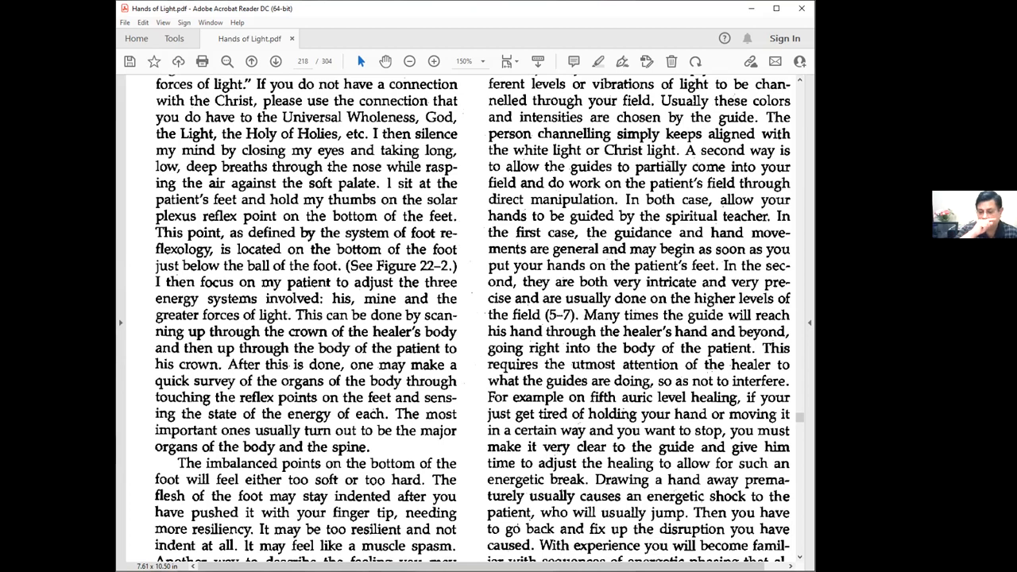
pyautogui.moveTo(153, 279)
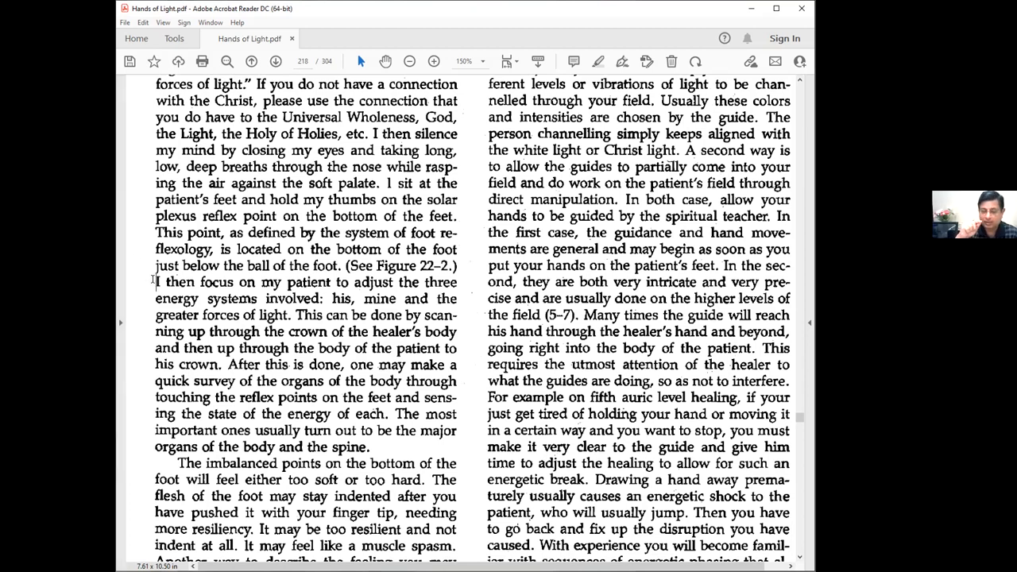
pyautogui.scroll(-3)
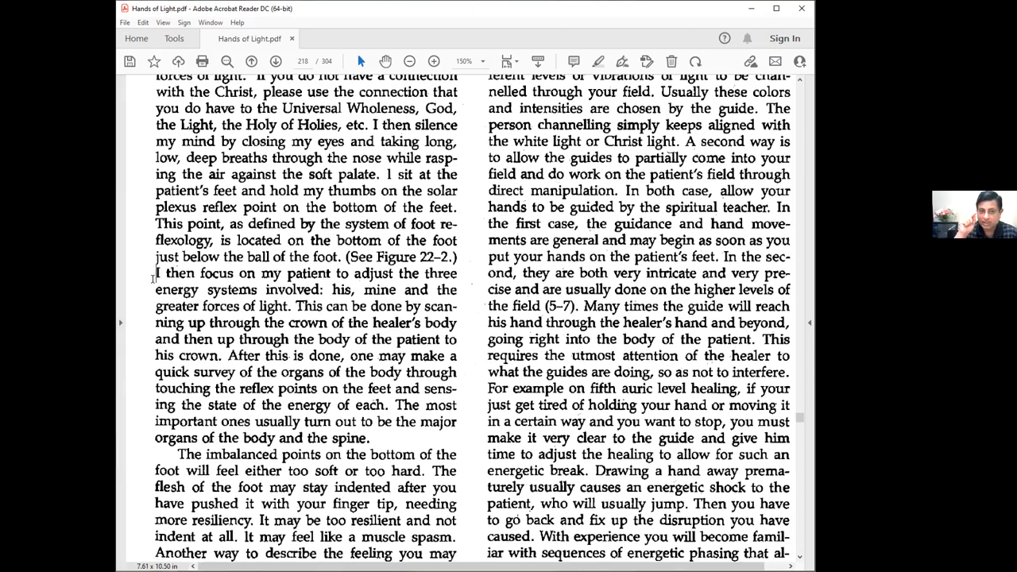
pyautogui.scroll(-3)
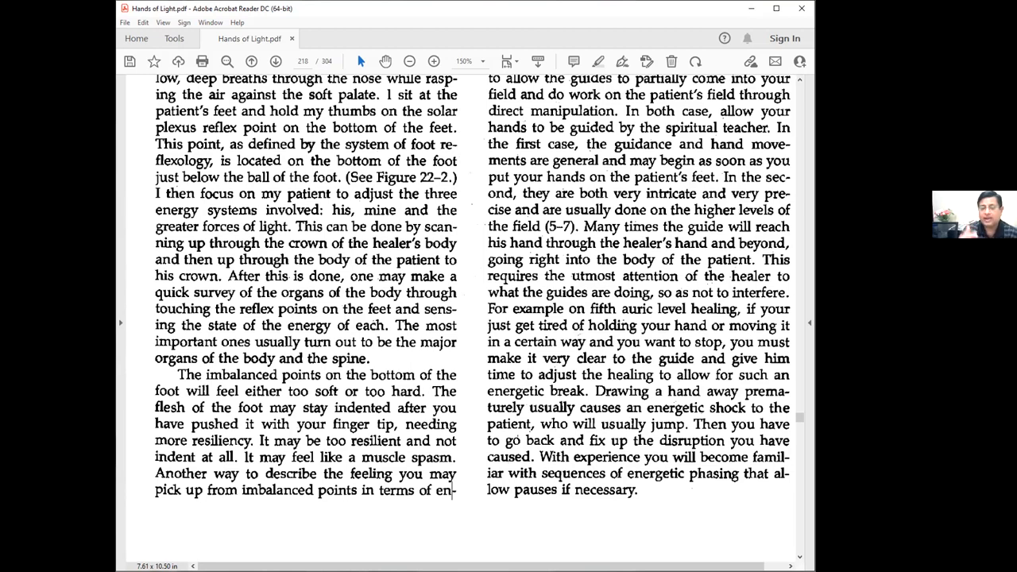
# Scroll back up to the section 2 heading, Alignment of Energy System of Healer, Patient and Guides.
pyautogui.scroll(3)
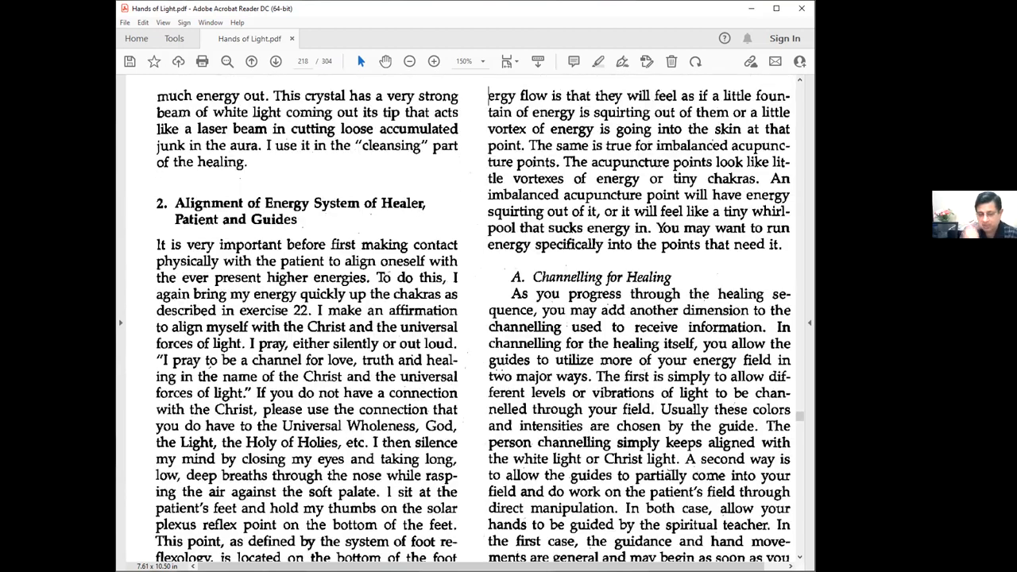
pyautogui.scroll(-3)
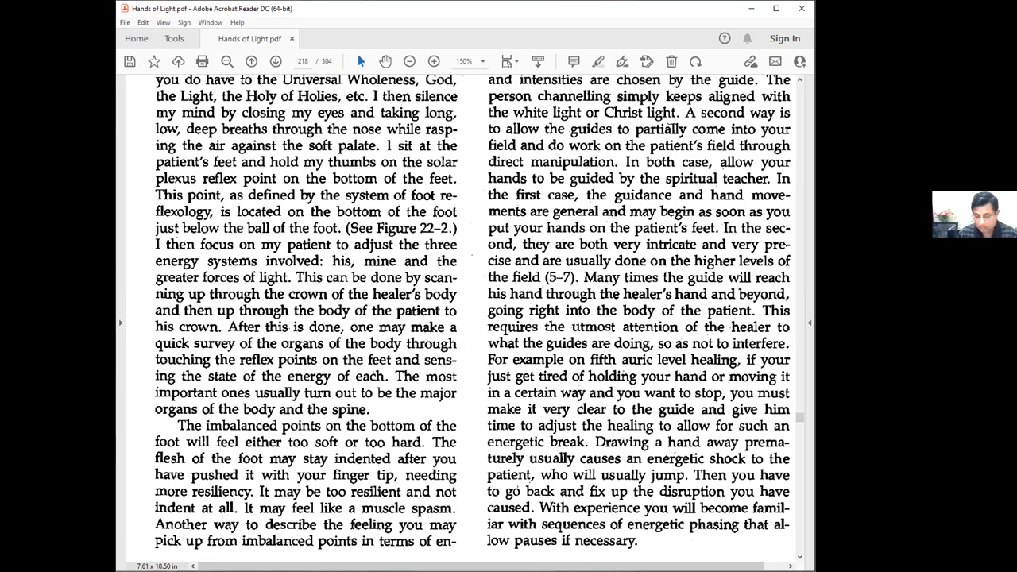
pyautogui.scroll(3)
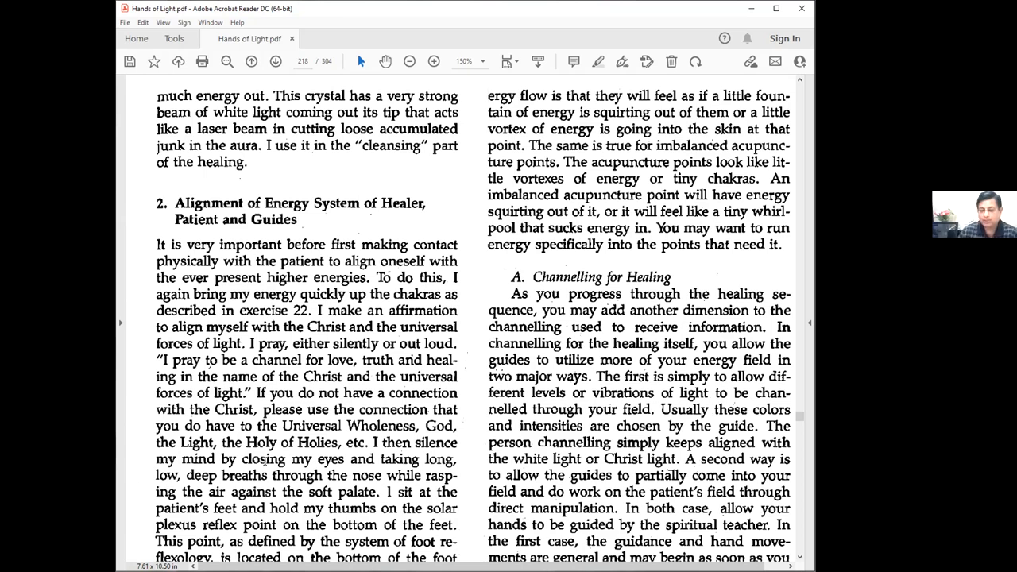
# Scroll down so the A. Channelling for Healing heading sits at the top of the right column.
pyautogui.scroll(-3)
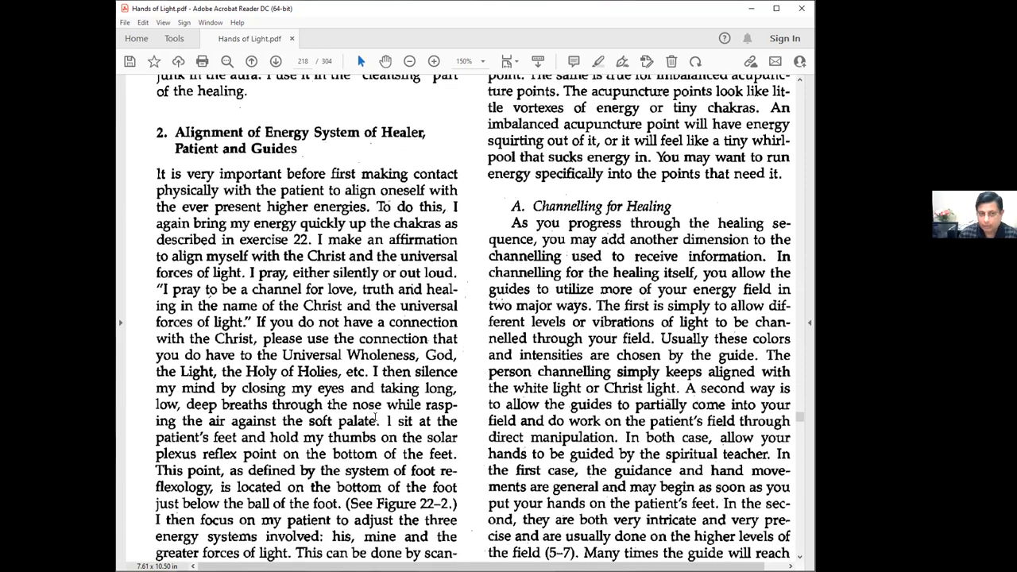
pyautogui.scroll(-3)
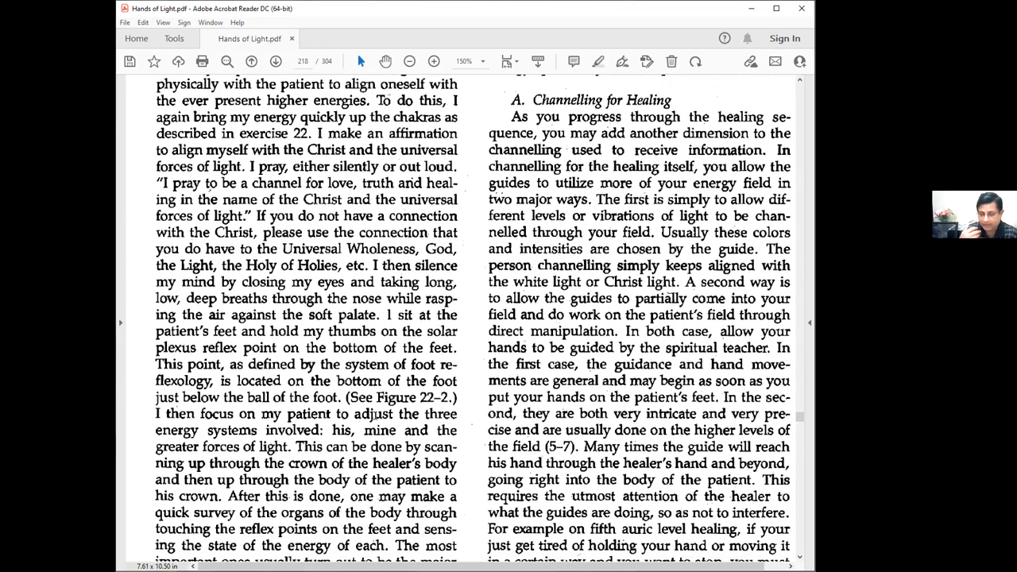
pyautogui.scroll(-3)
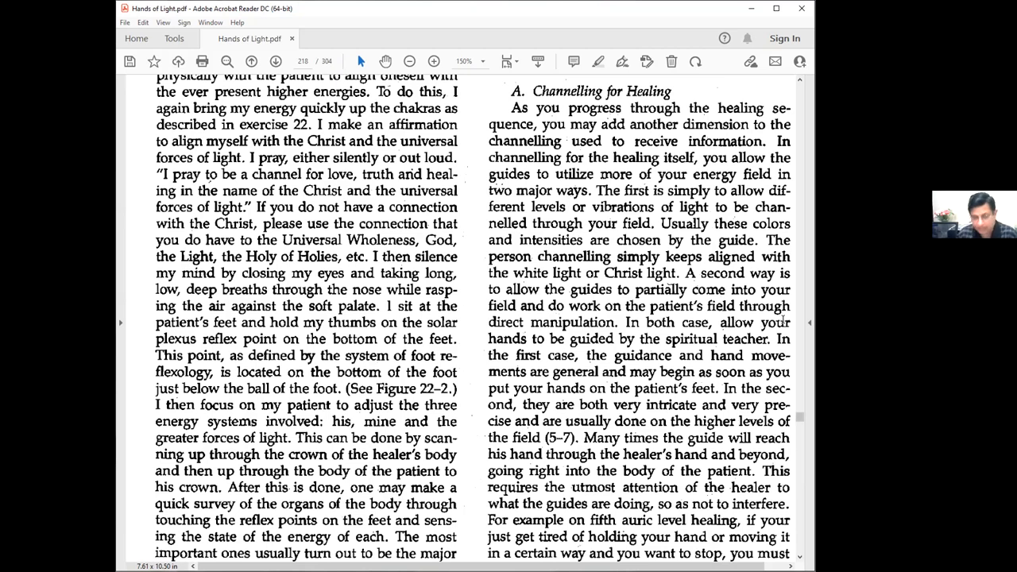
pyautogui.moveTo(620, 321)
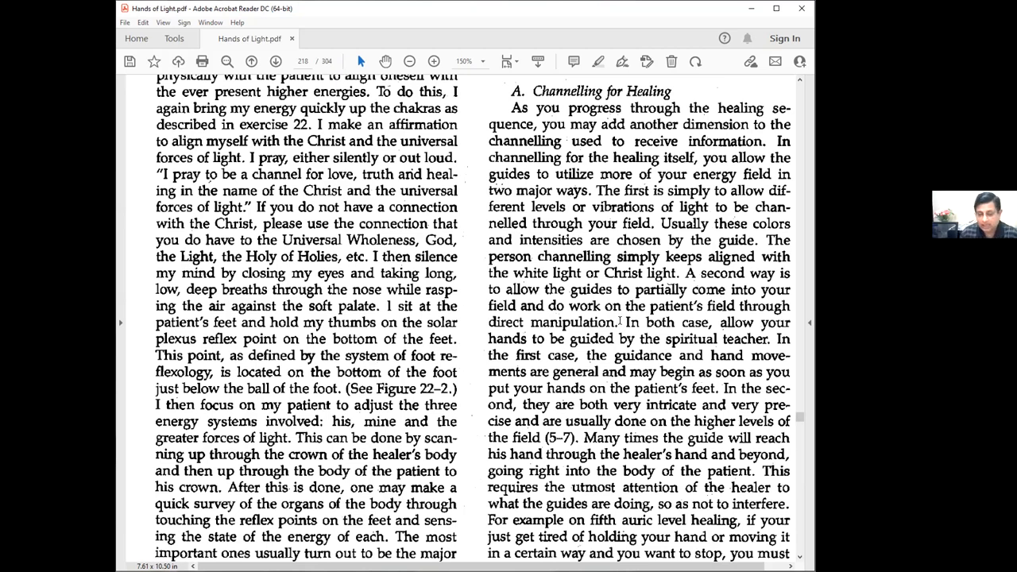
# Scroll down to the bottom of page 204 with the foot reflex figure and hand drawing.
pyautogui.scroll(-3)
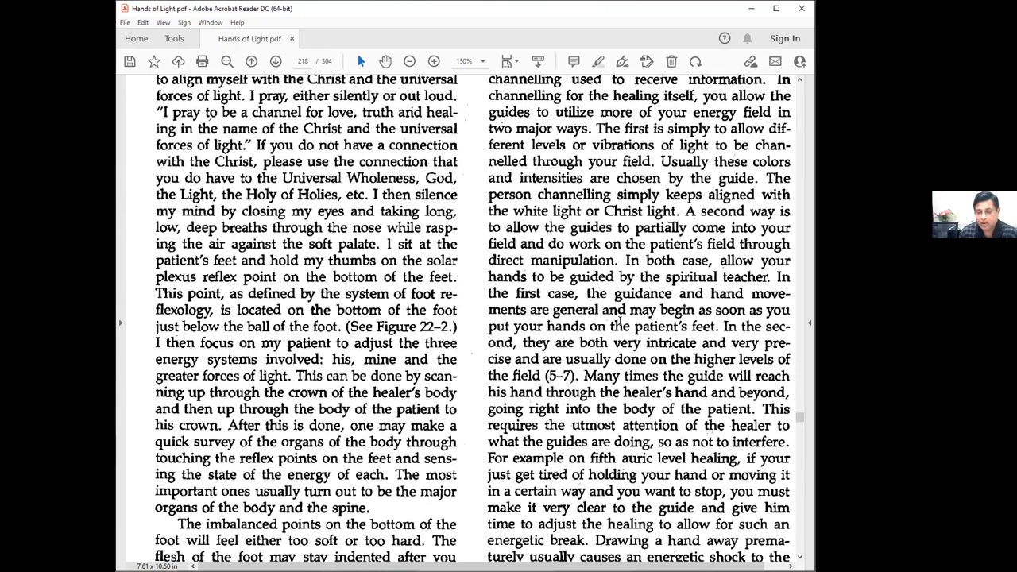
pyautogui.scroll(-3)
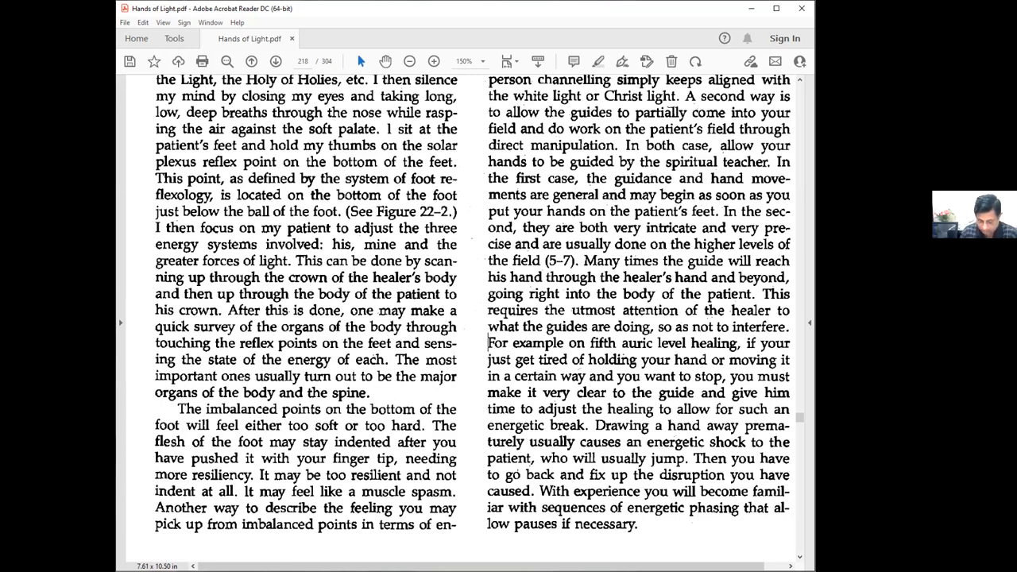
pyautogui.click(489, 343)
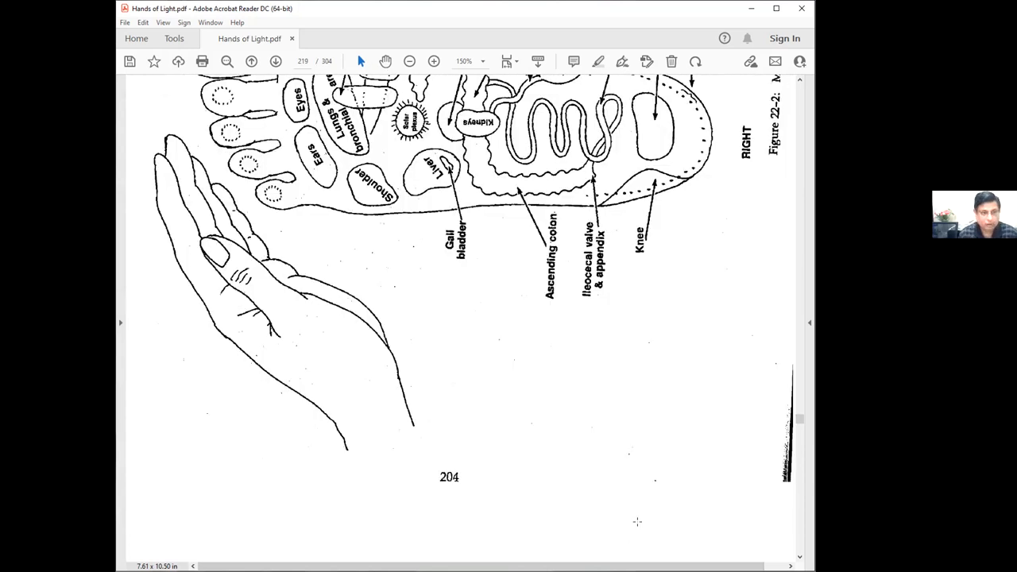
# Scroll down to the chelation passage and the 'When Mary first came to me' paragraph beside the chelation chart.
pyautogui.click(275, 60)
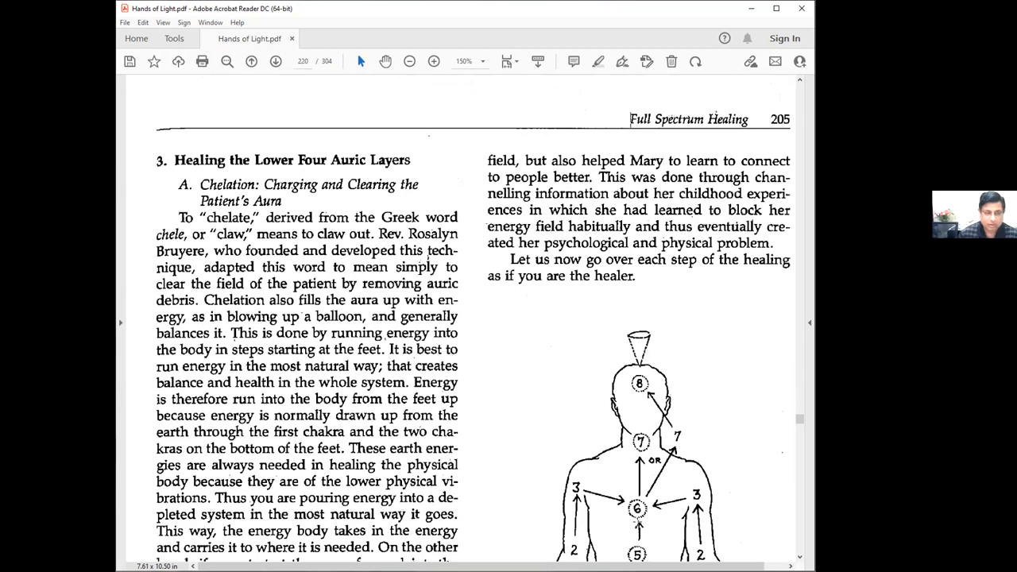
pyautogui.scroll(3)
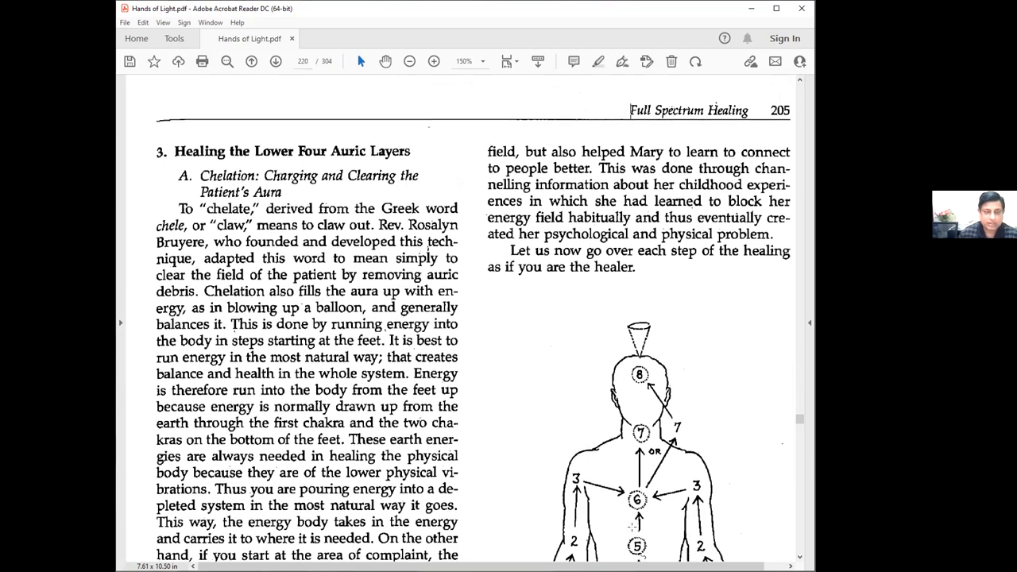
pyautogui.scroll(-3)
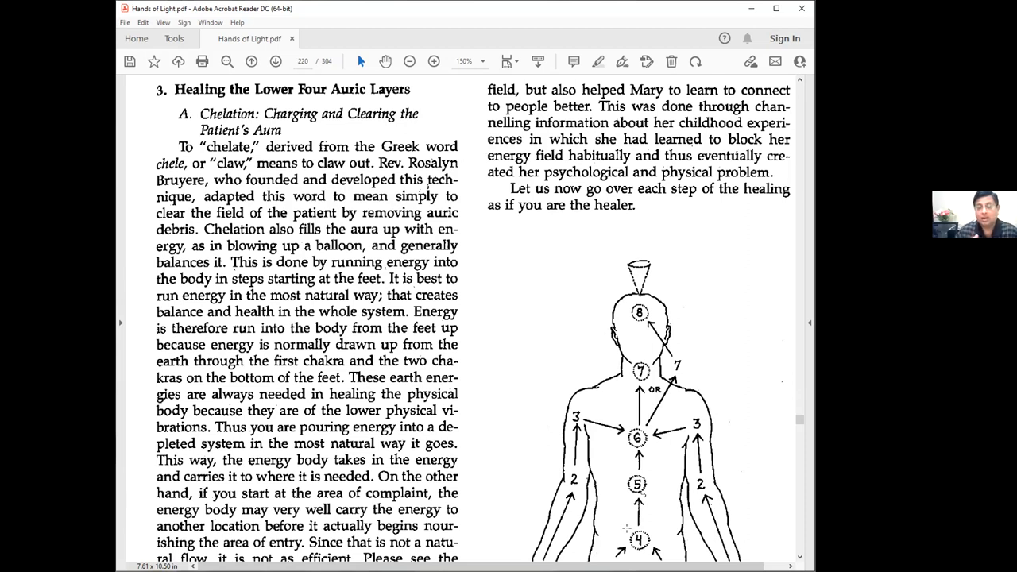
pyautogui.scroll(-3)
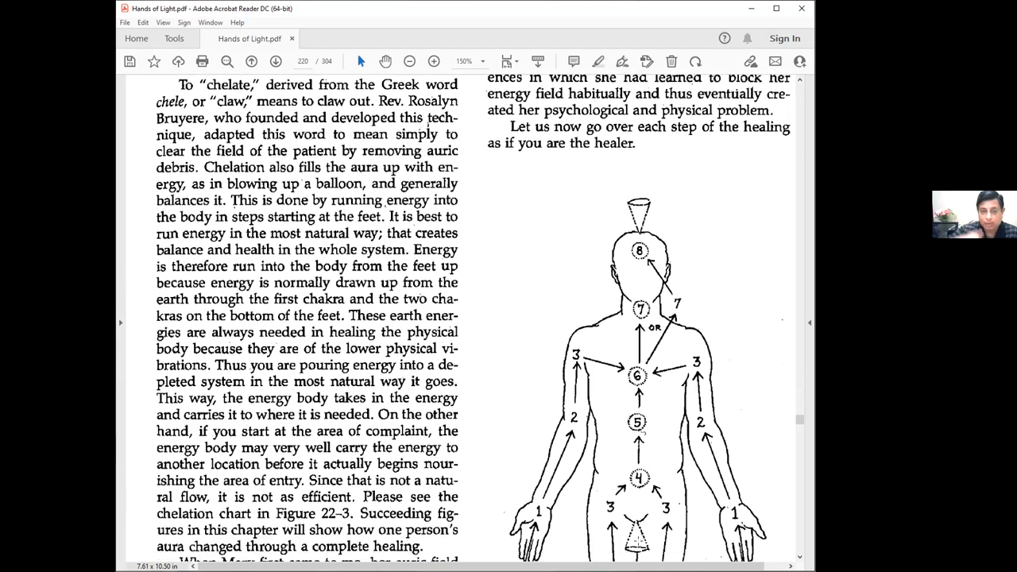
pyautogui.scroll(-3)
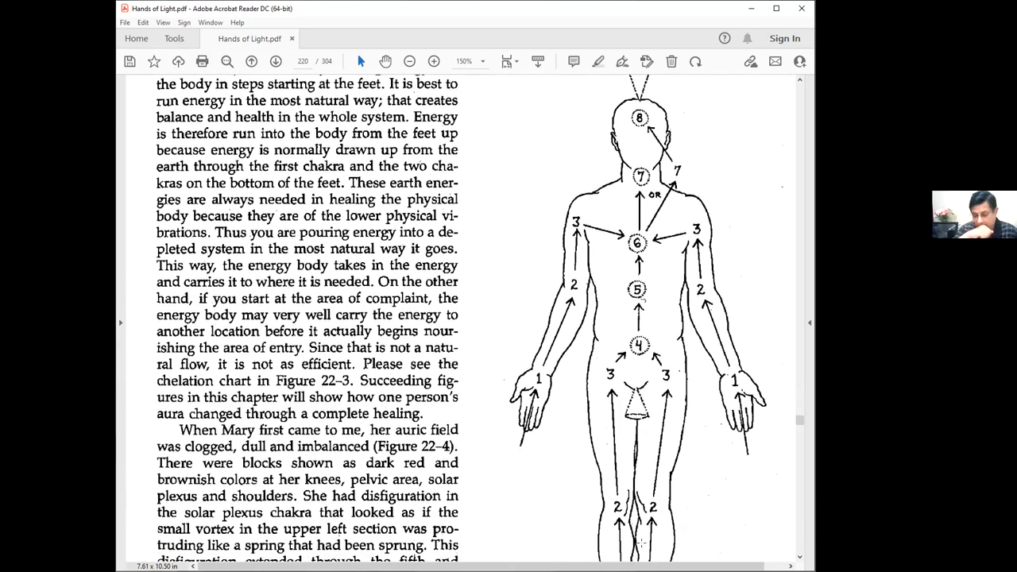
pyautogui.scroll(-3)
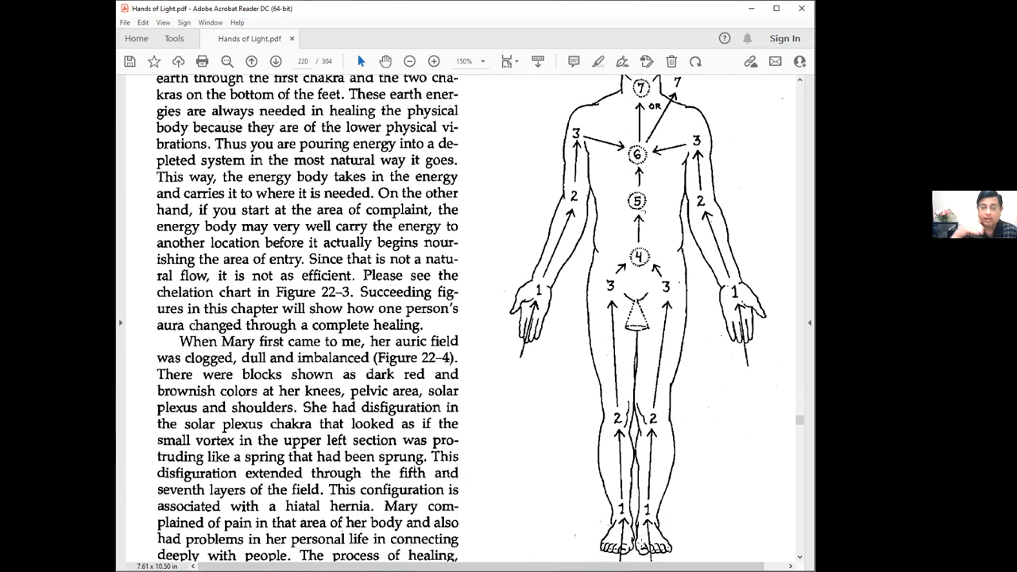
pyautogui.scroll(-3)
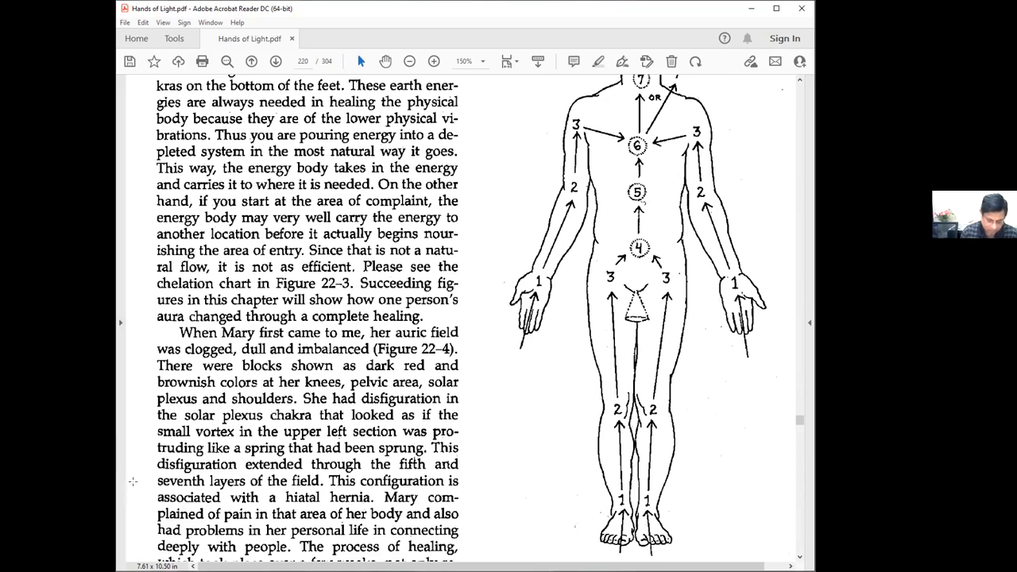
# Scroll past the Figure 22-3 Chelation Chart to the page where hands are placed on Mary's feet.
pyautogui.scroll(-3)
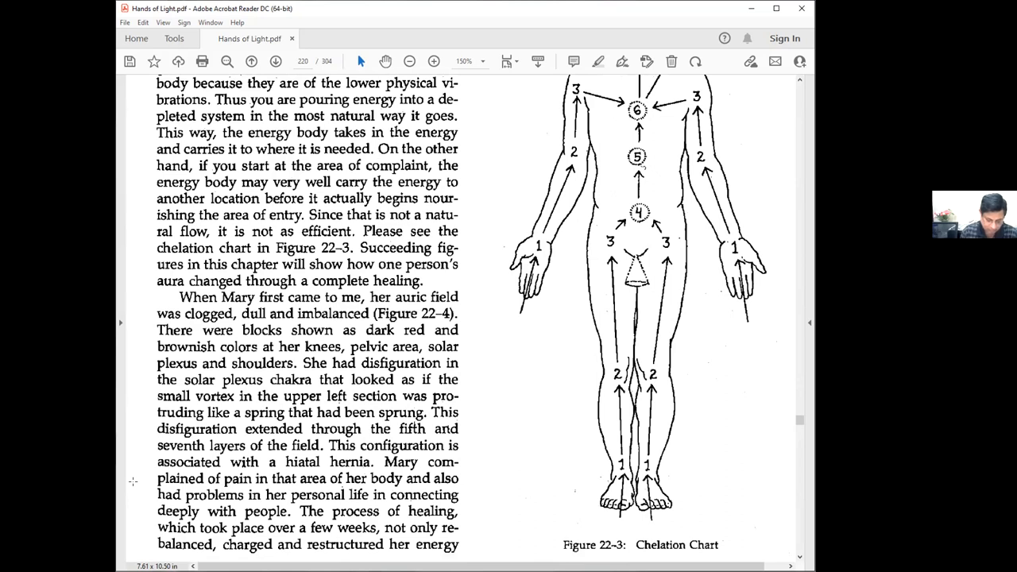
pyautogui.scroll(-3)
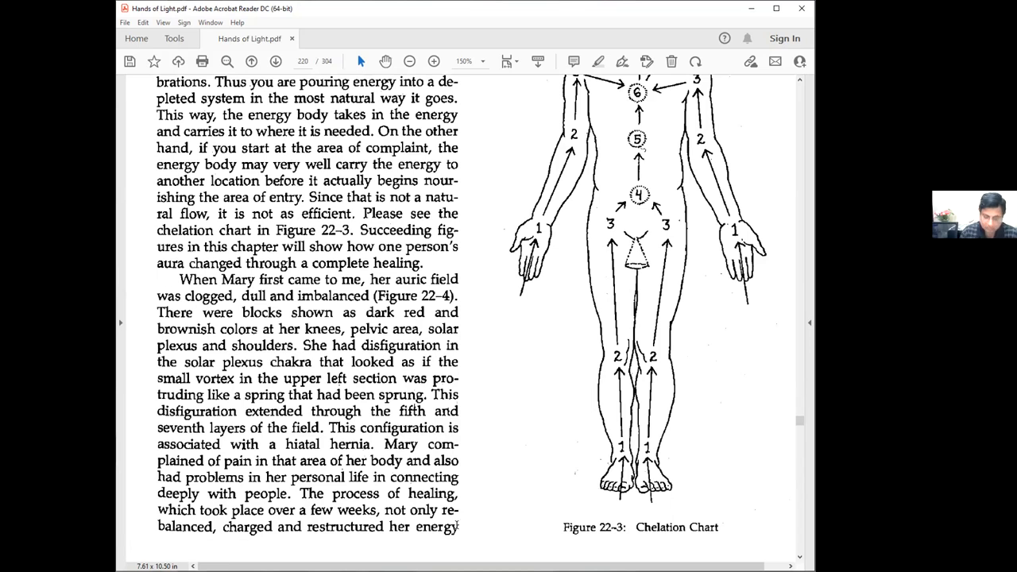
pyautogui.scroll(3)
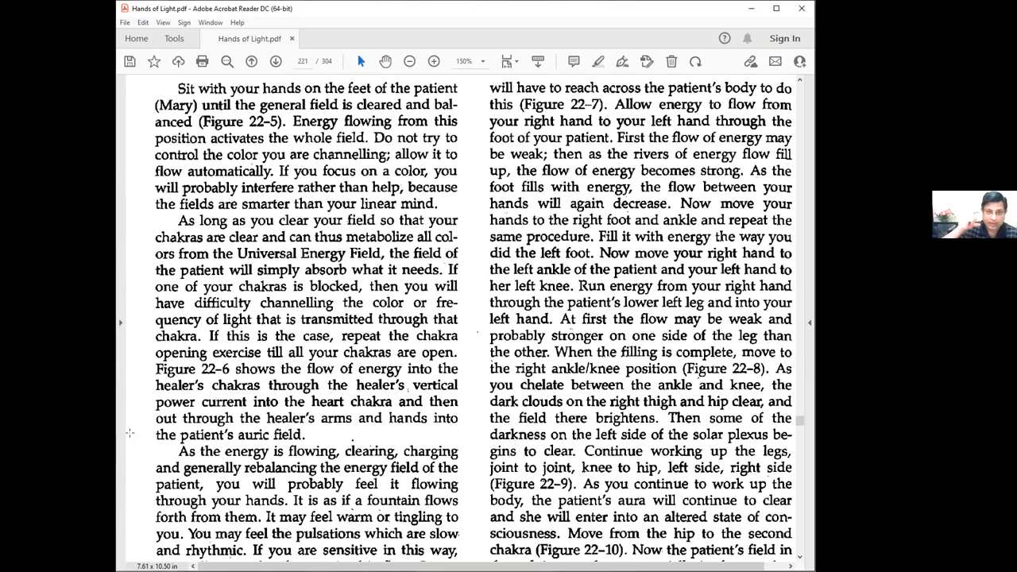
# Scroll page 221 down to the paragraph 'As the energy is flowing, clearing, charging…'.
pyautogui.scroll(-3)
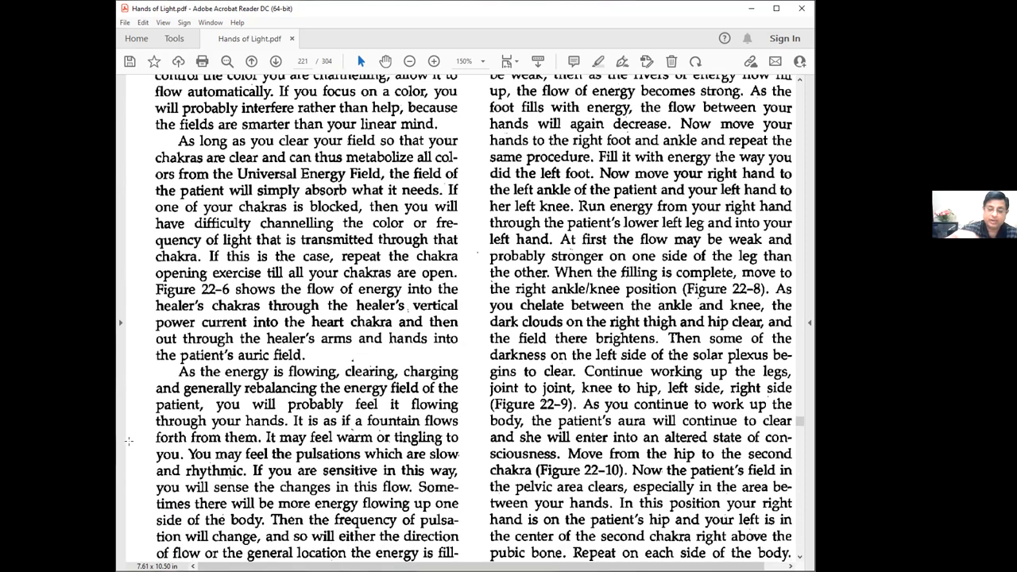
pyautogui.scroll(-3)
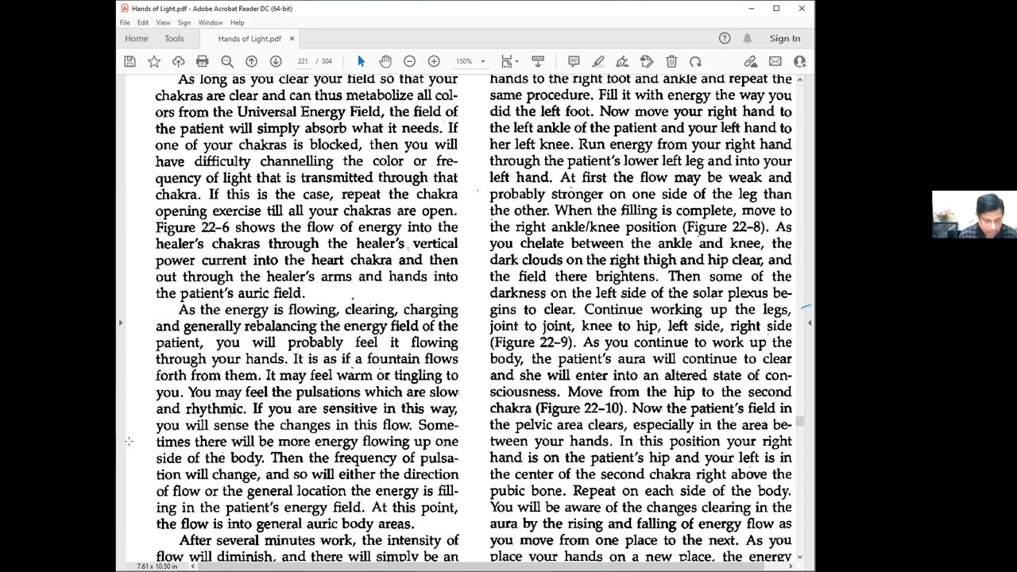
# Scroll down until 'As the energy is flowing' sits at the top of the left column.
pyautogui.scroll(-3)
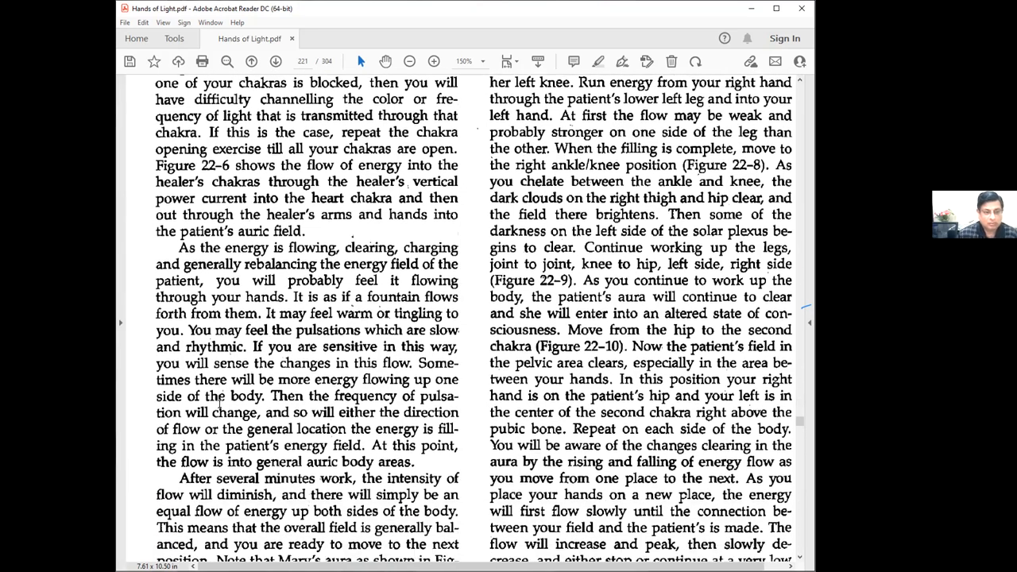
pyautogui.scroll(-3)
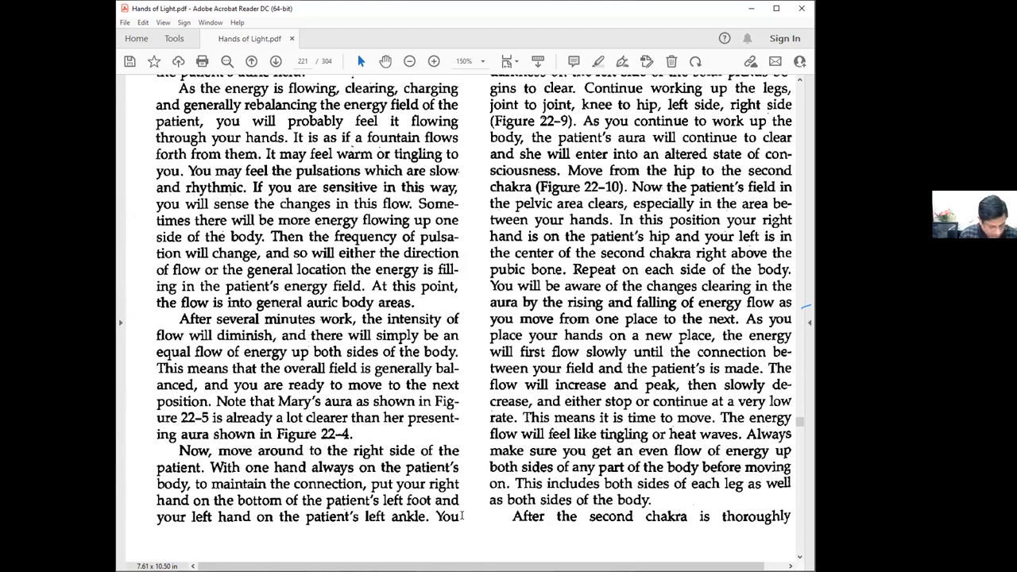
# Scroll up so 'Sit with your hands on the feet of the patient' tops the left column.
pyautogui.scroll(3)
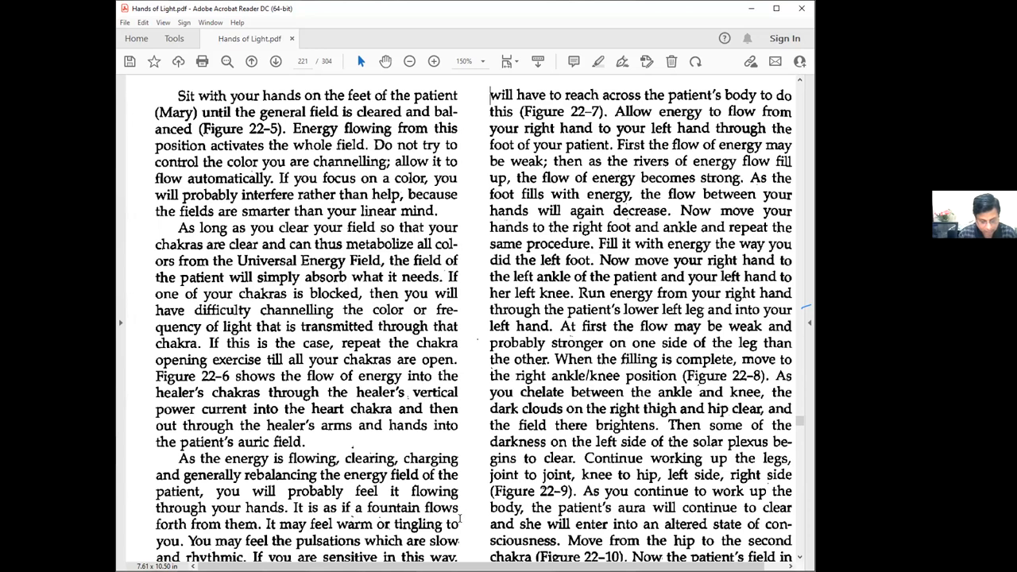
# Scroll down page 221 until the 'After the second chakra is thoroughly' paragraph appears.
pyautogui.scroll(-3)
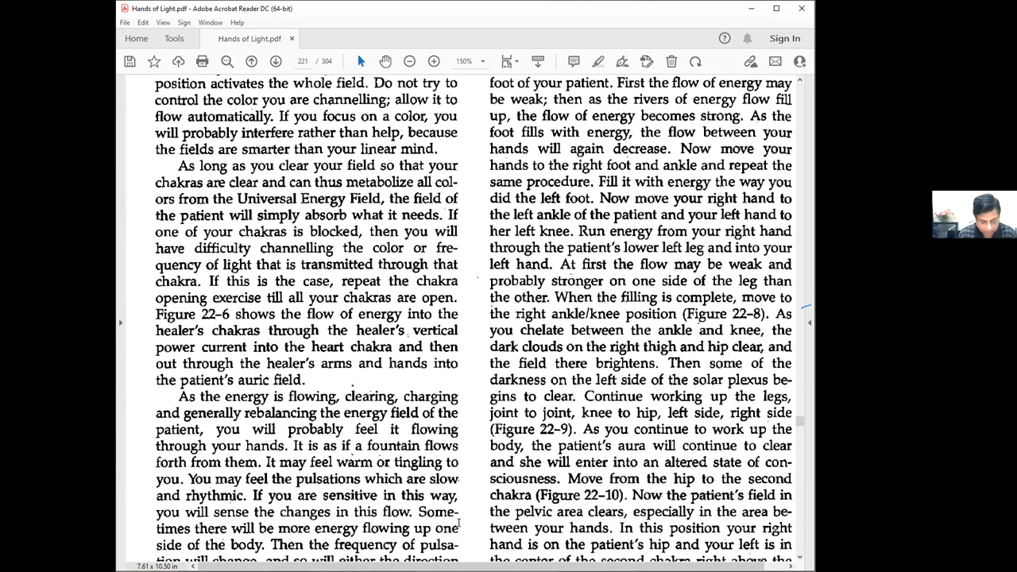
pyautogui.scroll(-3)
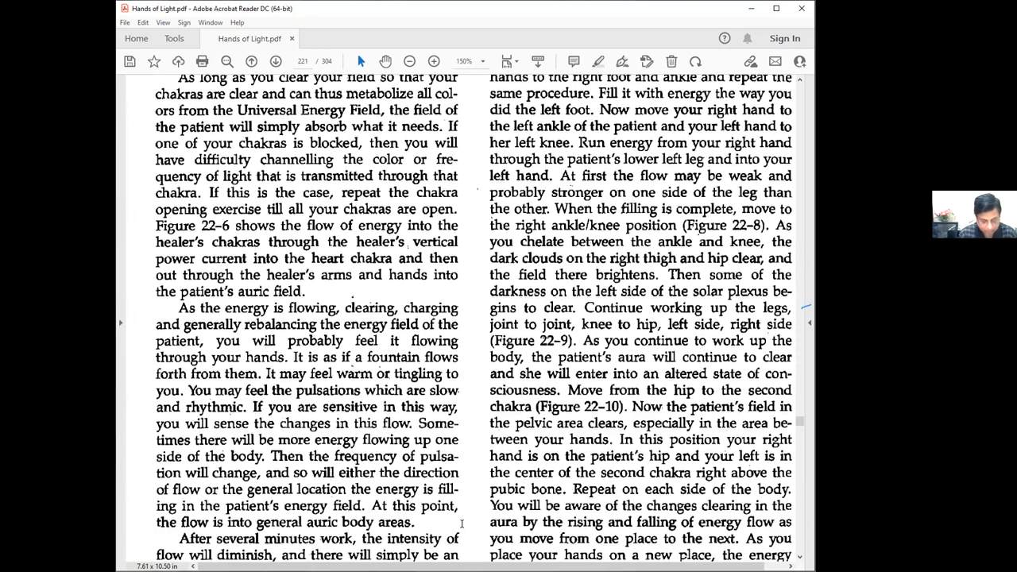
pyautogui.scroll(-3)
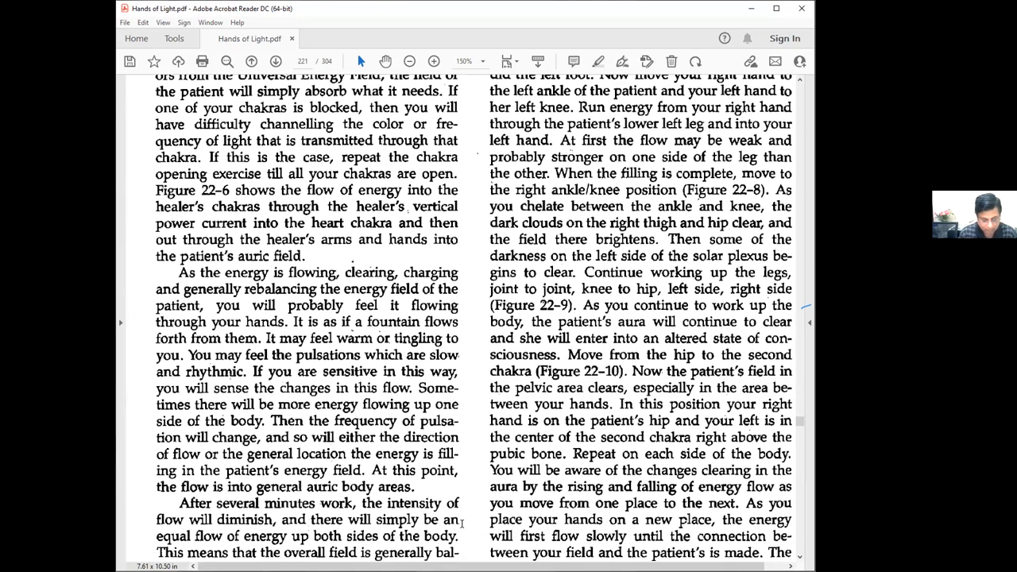
pyautogui.scroll(-3)
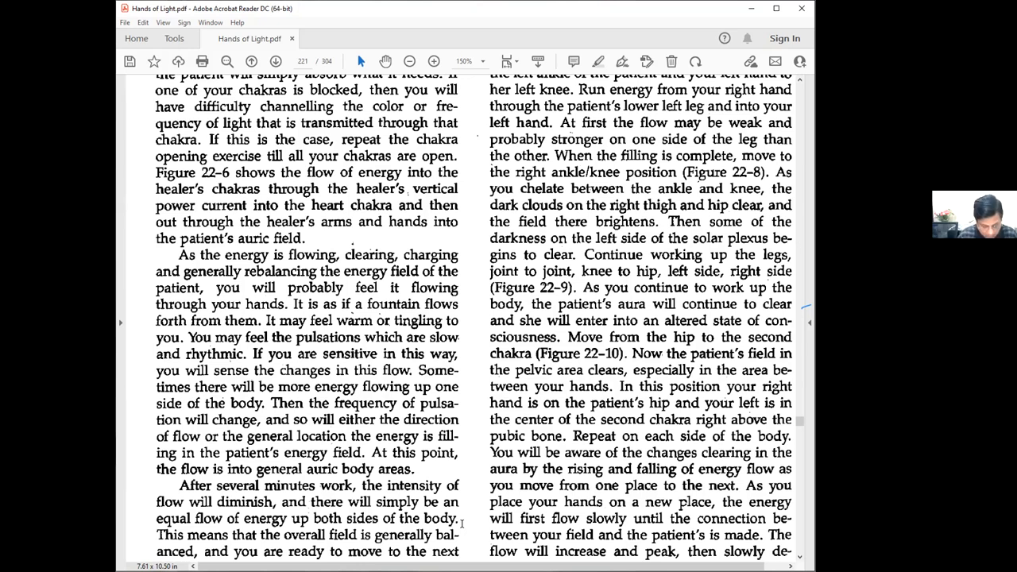
pyautogui.scroll(-3)
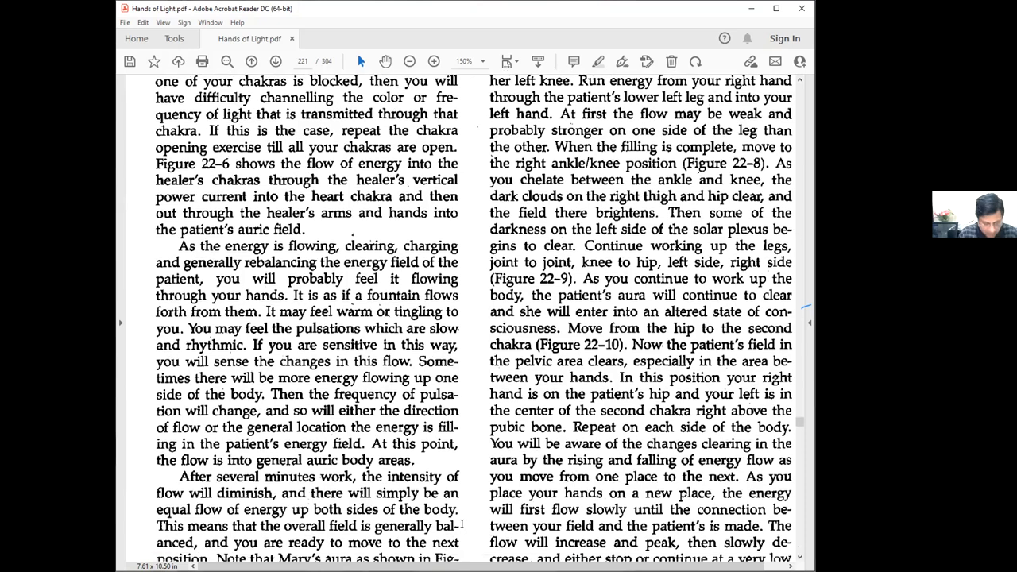
pyautogui.scroll(-3)
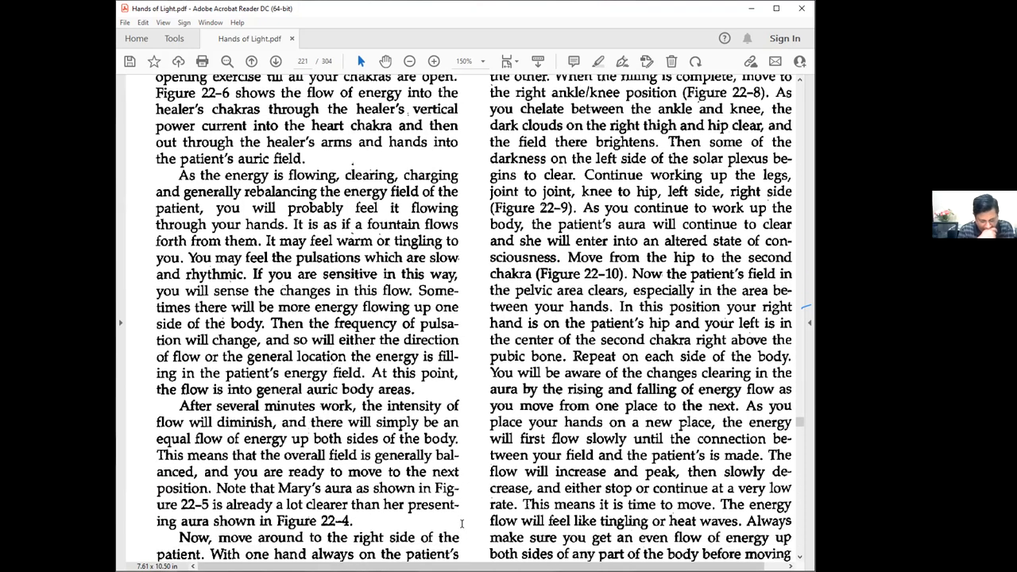
pyautogui.scroll(-3)
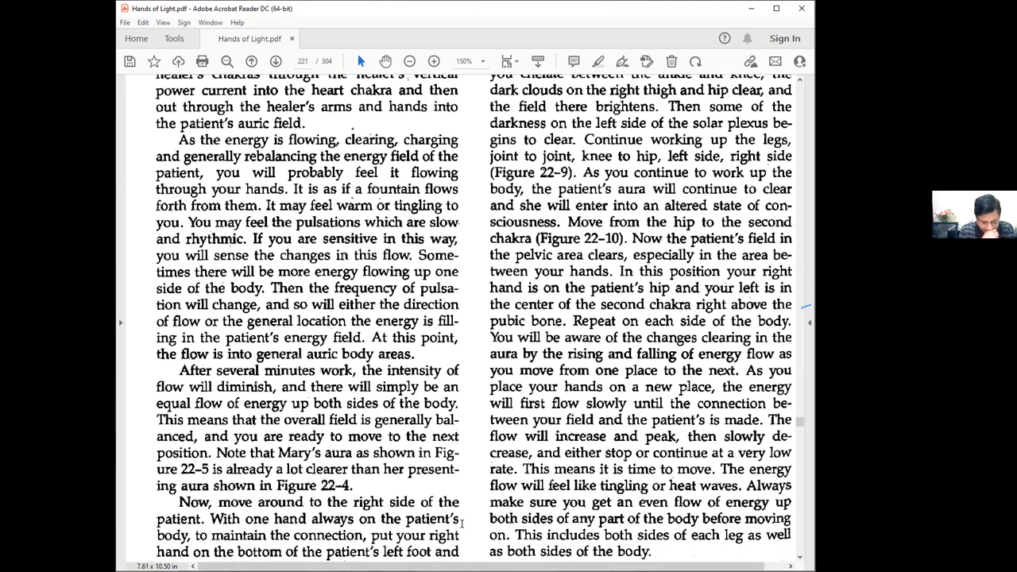
pyautogui.scroll(-3)
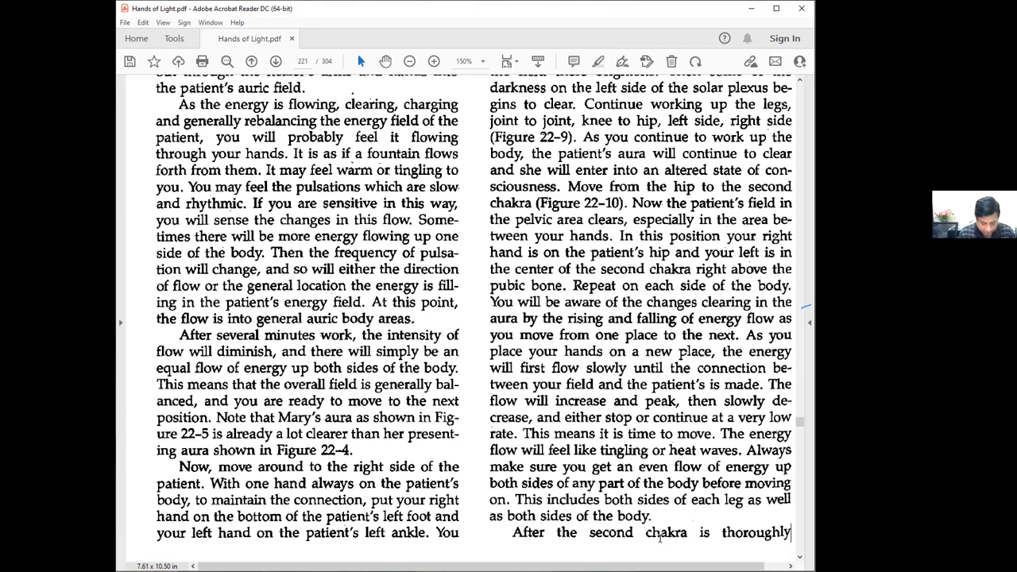
# Advance past the page 222 illustration to page 223 (book page 208).
pyautogui.click(275, 60)
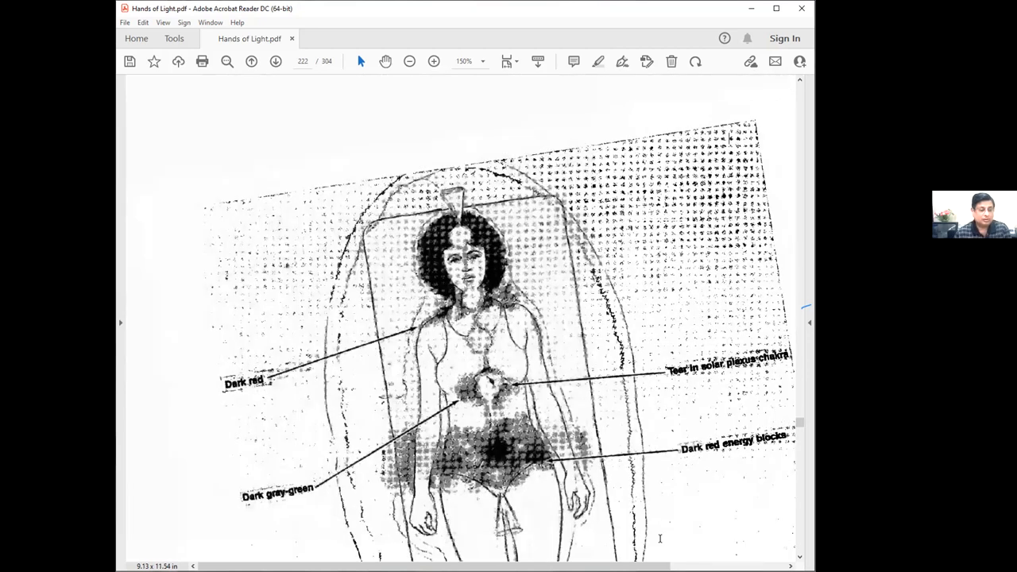
pyautogui.click(275, 61)
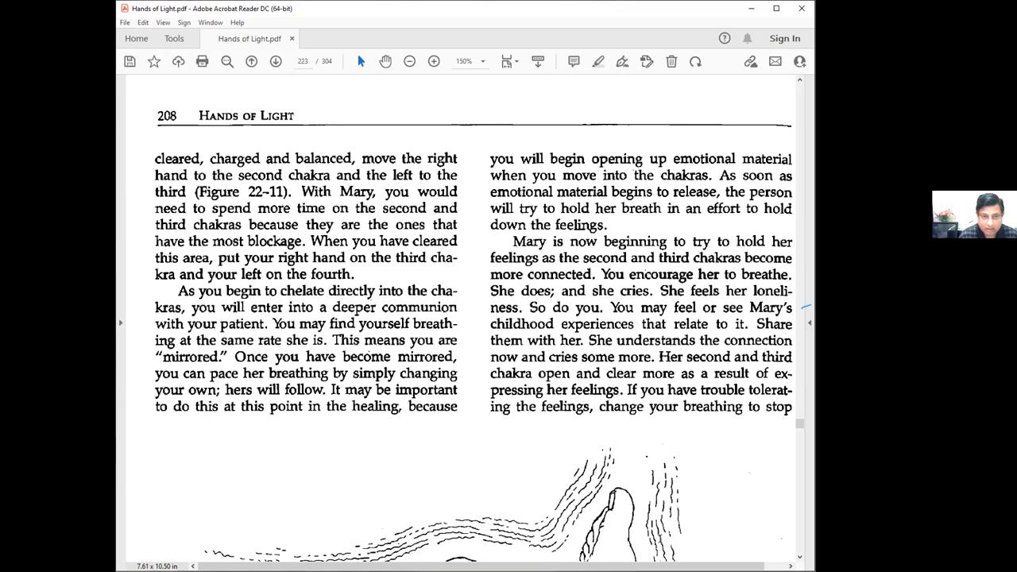
pyautogui.moveTo(424, 135)
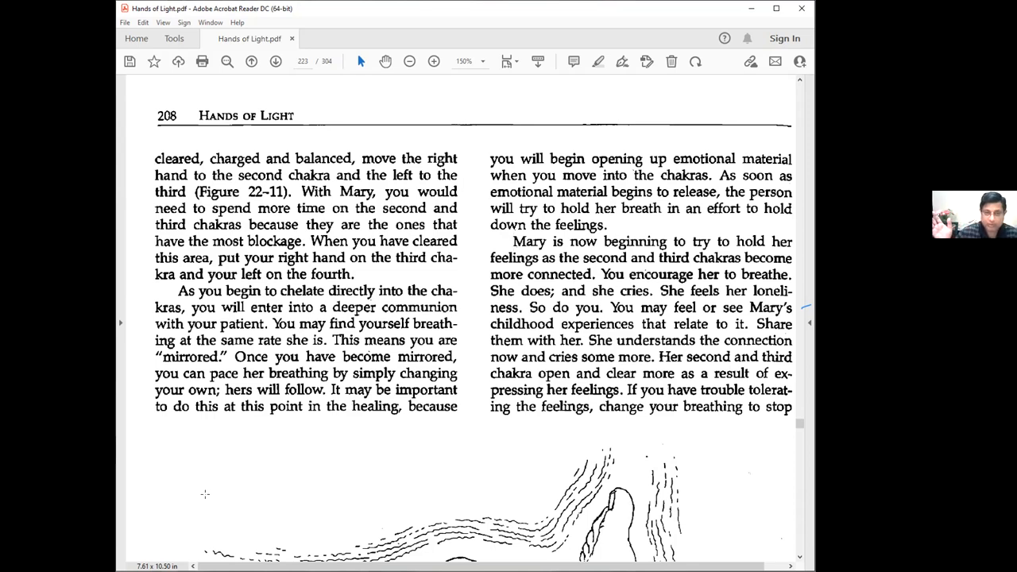
pyautogui.moveTo(394, 473)
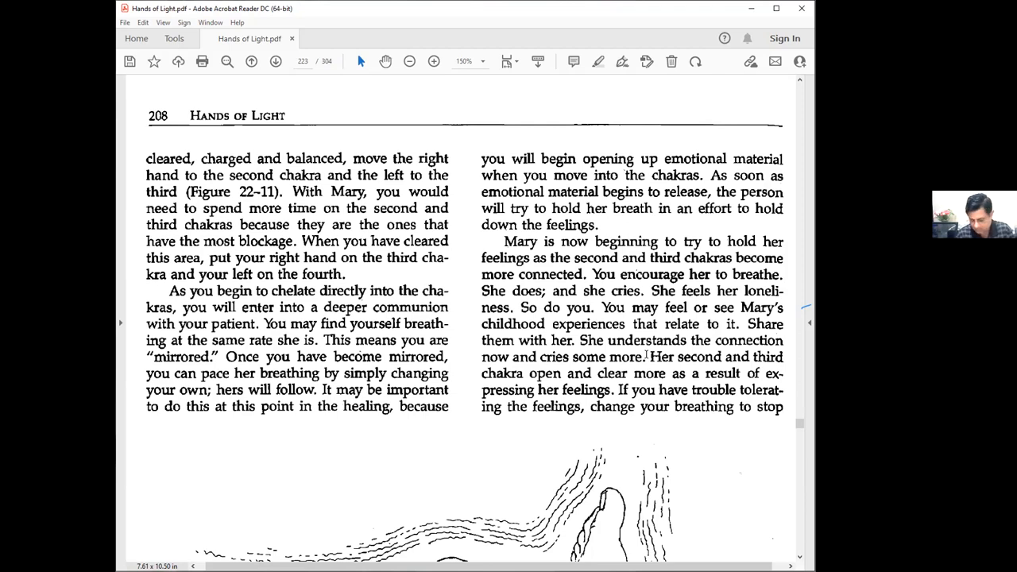
# Scroll through pages 224–227 to the figure labelled 'Third chakra clearer'.
pyautogui.scroll(-3)
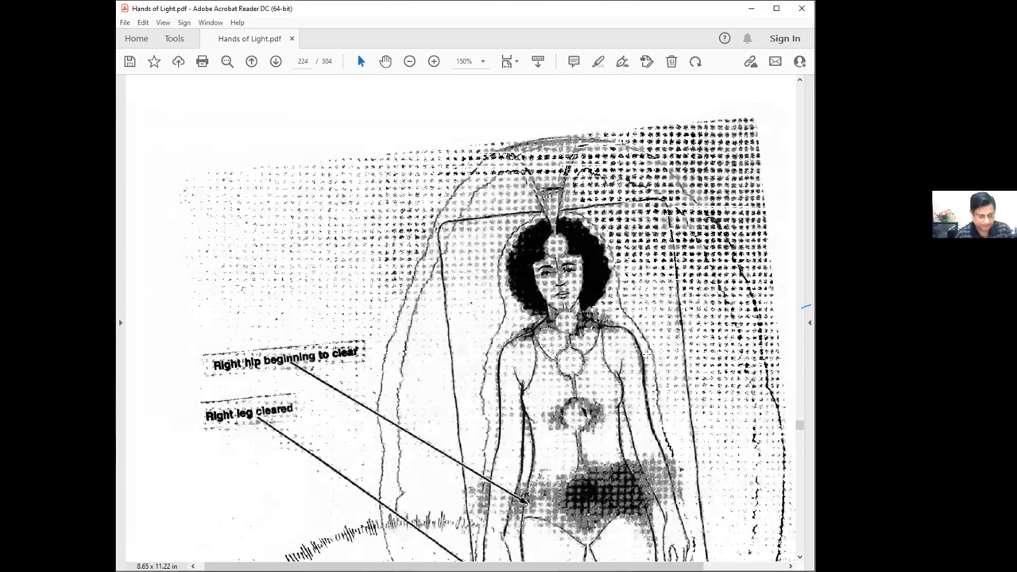
pyautogui.scroll(-3)
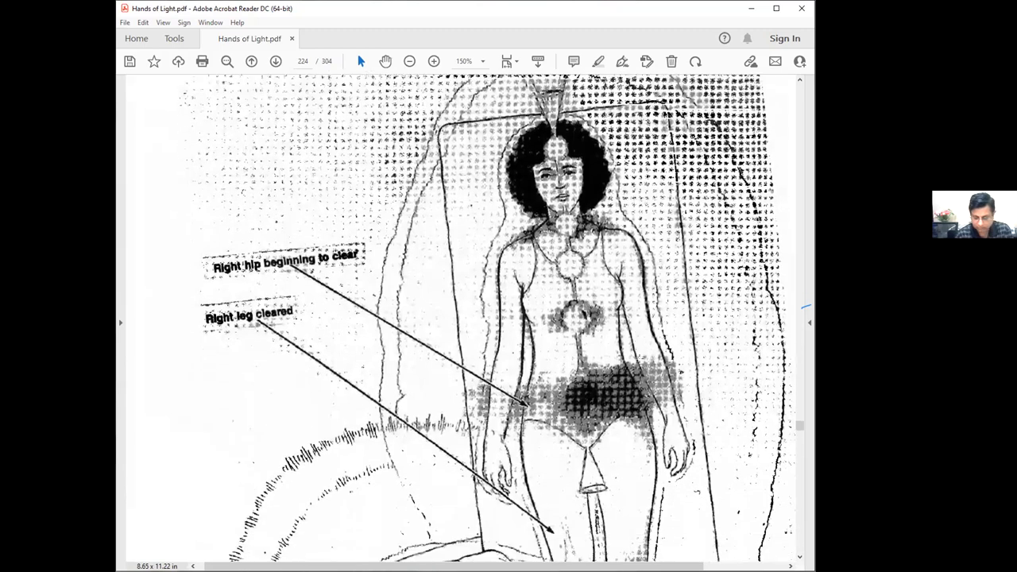
pyautogui.scroll(-3)
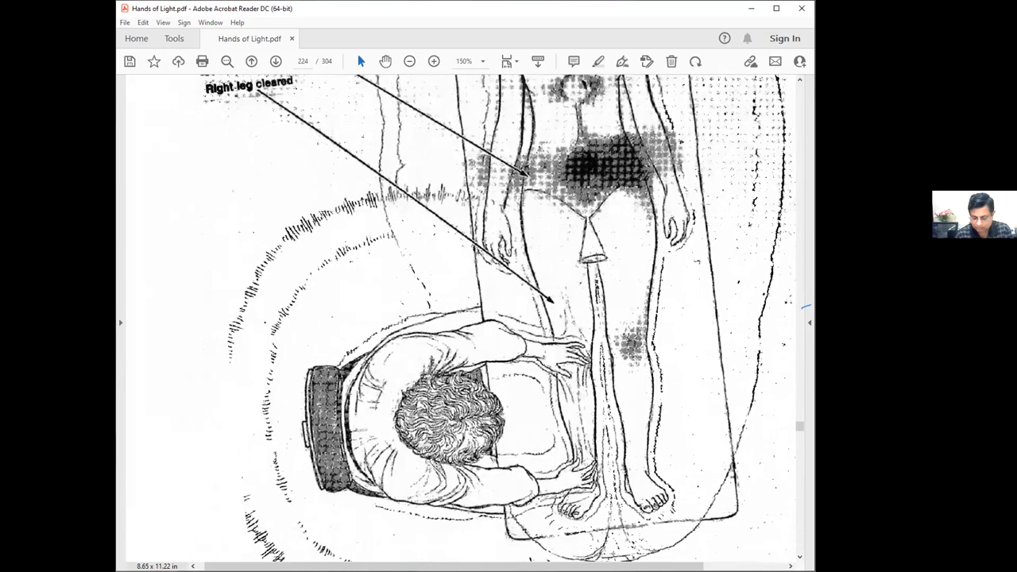
pyautogui.scroll(-3)
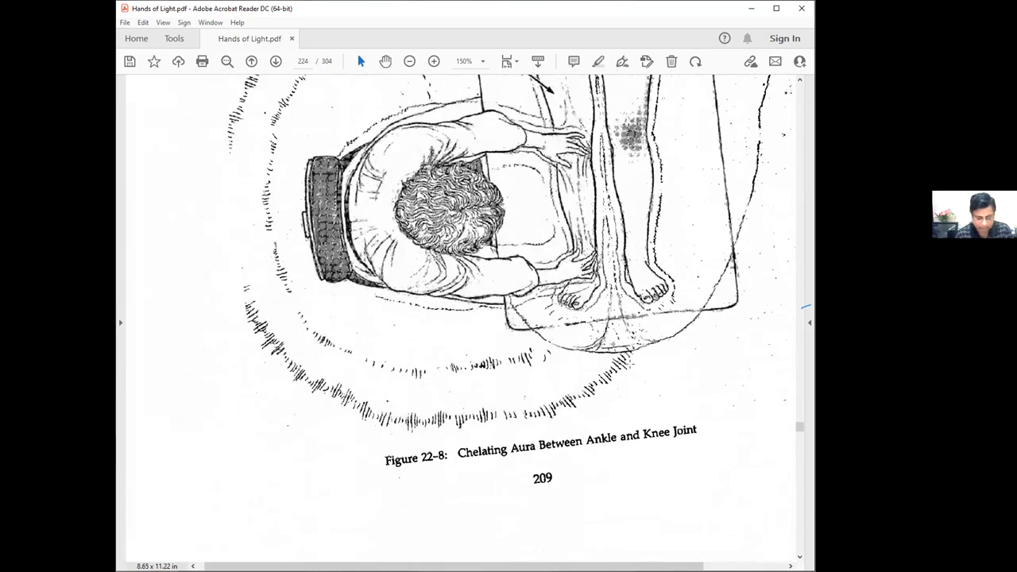
pyautogui.scroll(-3)
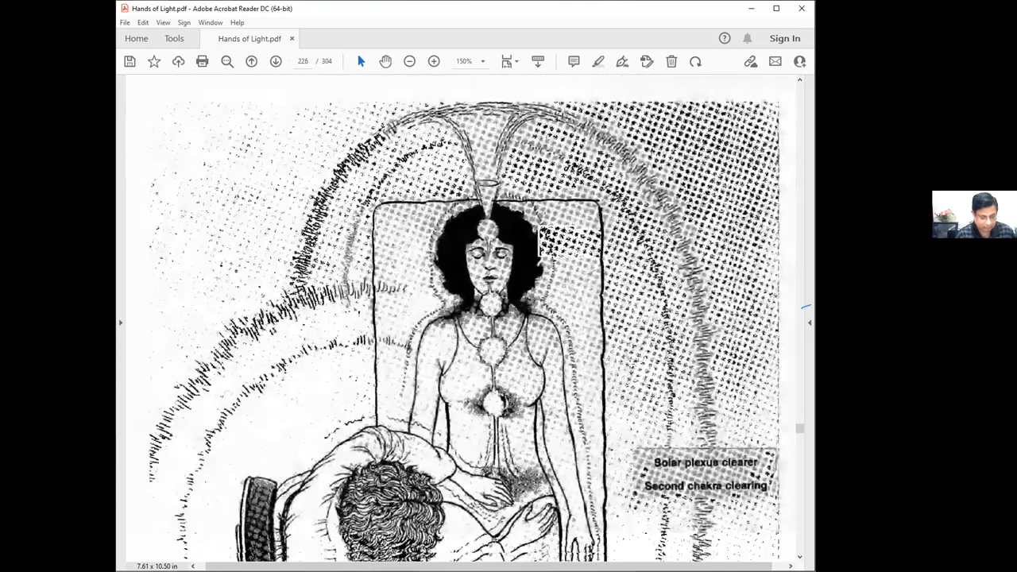
pyautogui.scroll(-3)
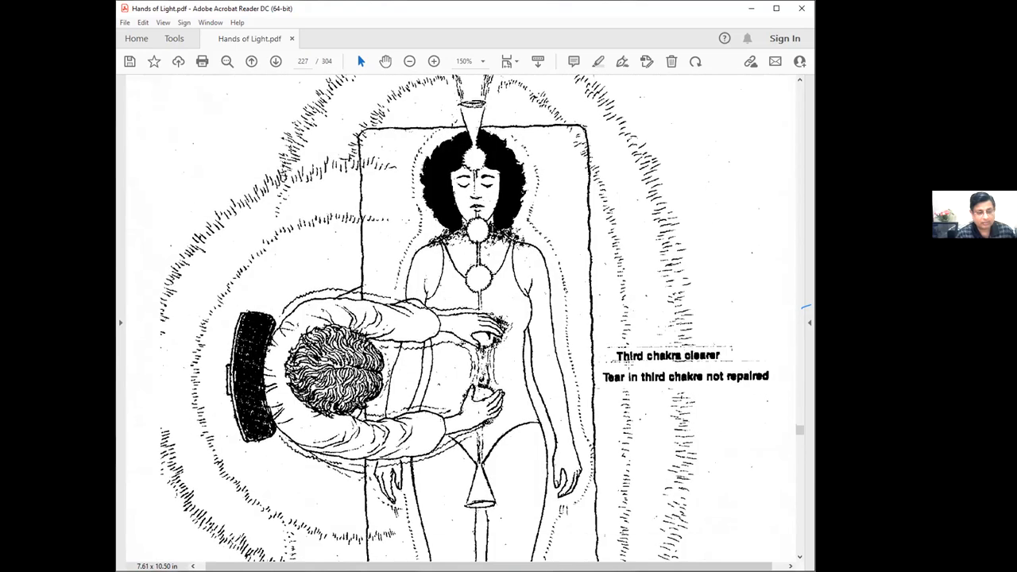
pyautogui.scroll(-3)
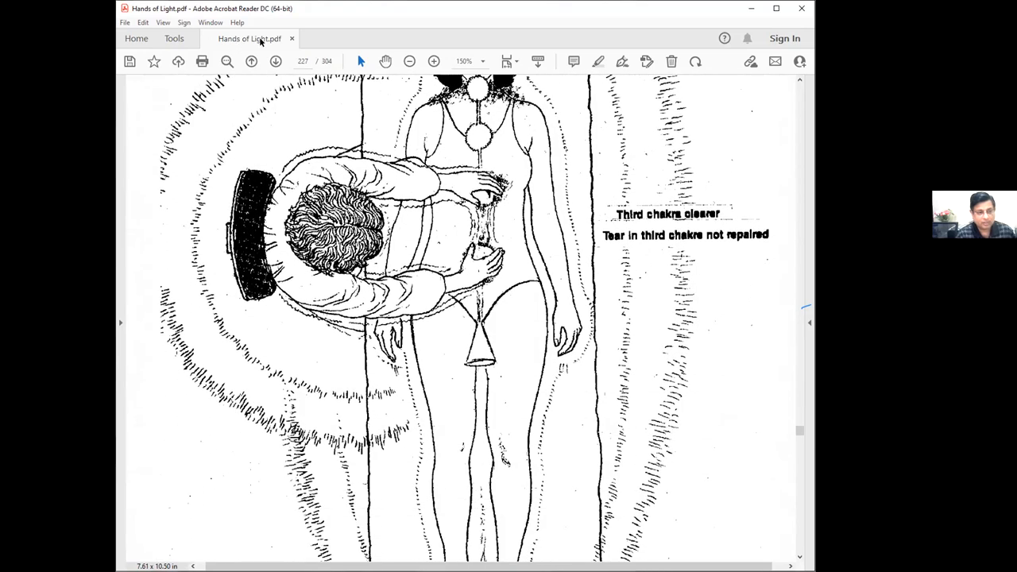
# Go to the next text page and scroll to 'I ask all new students to do a complete chelation'.
pyautogui.click(276, 61)
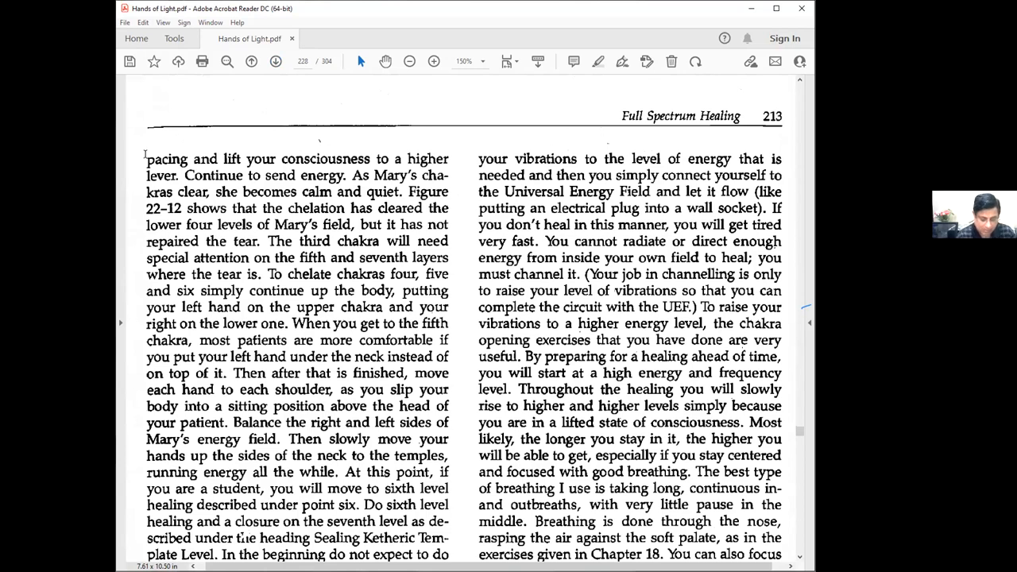
pyautogui.scroll(-3)
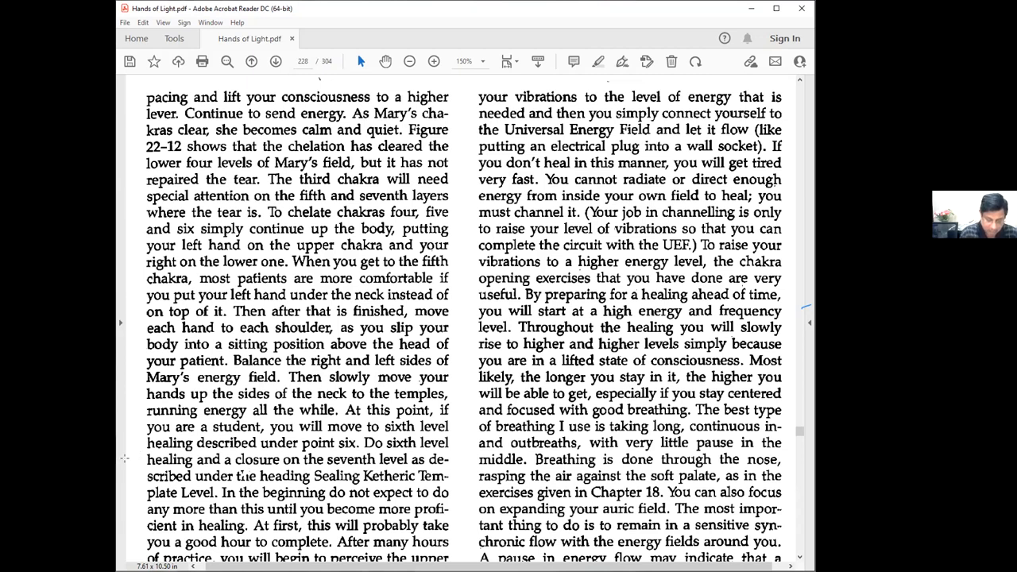
pyautogui.scroll(-3)
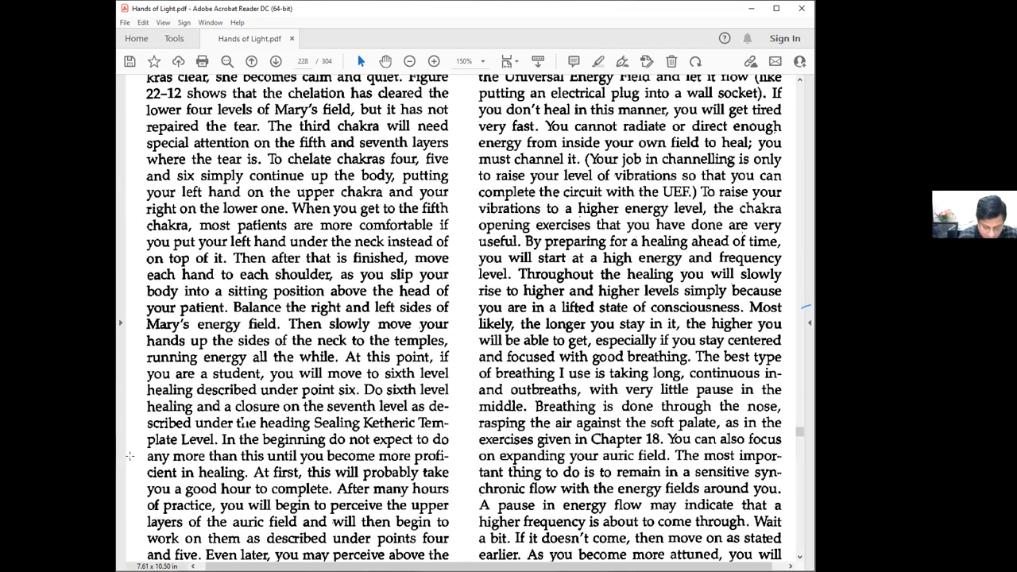
pyautogui.scroll(-3)
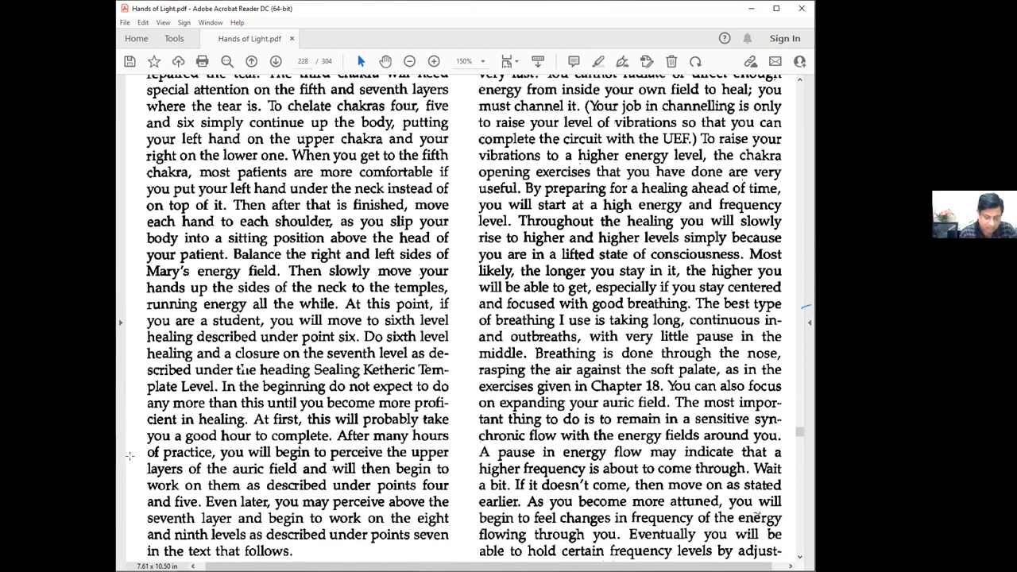
pyautogui.scroll(-3)
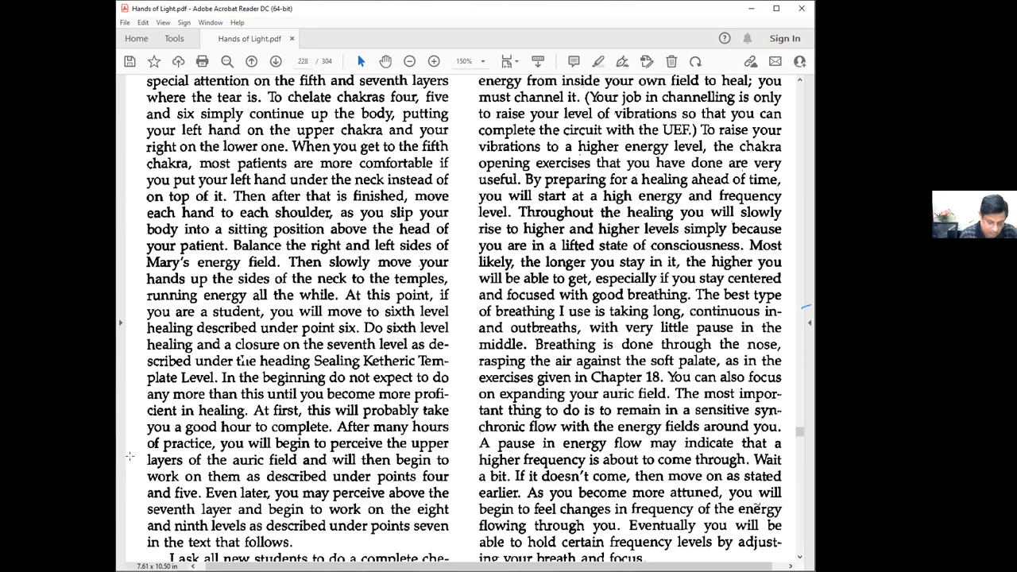
pyautogui.scroll(-3)
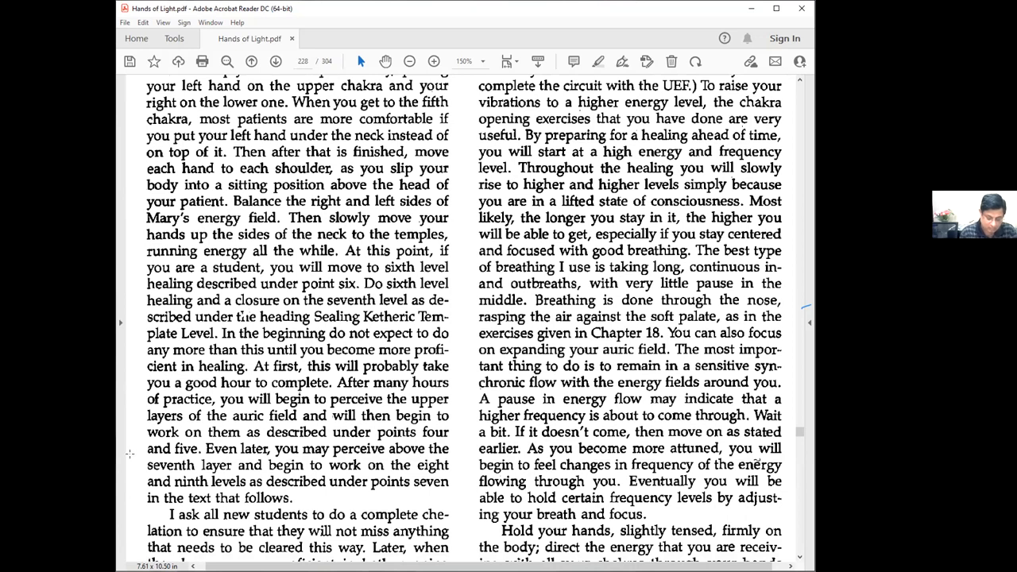
pyautogui.moveTo(130, 461)
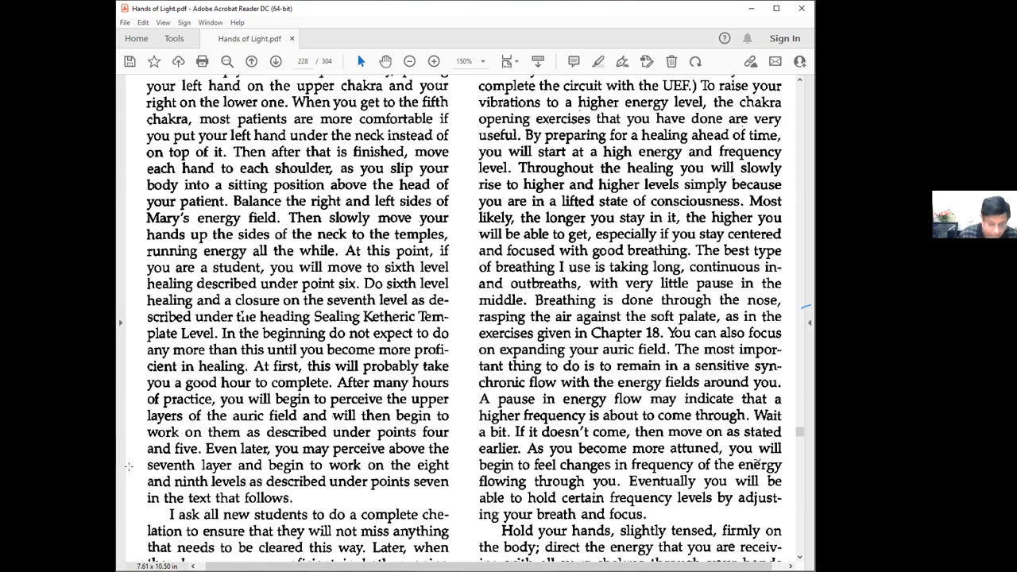
# Scroll down until 'At this point I will give a few more pointers about chelation' appears.
pyautogui.scroll(-3)
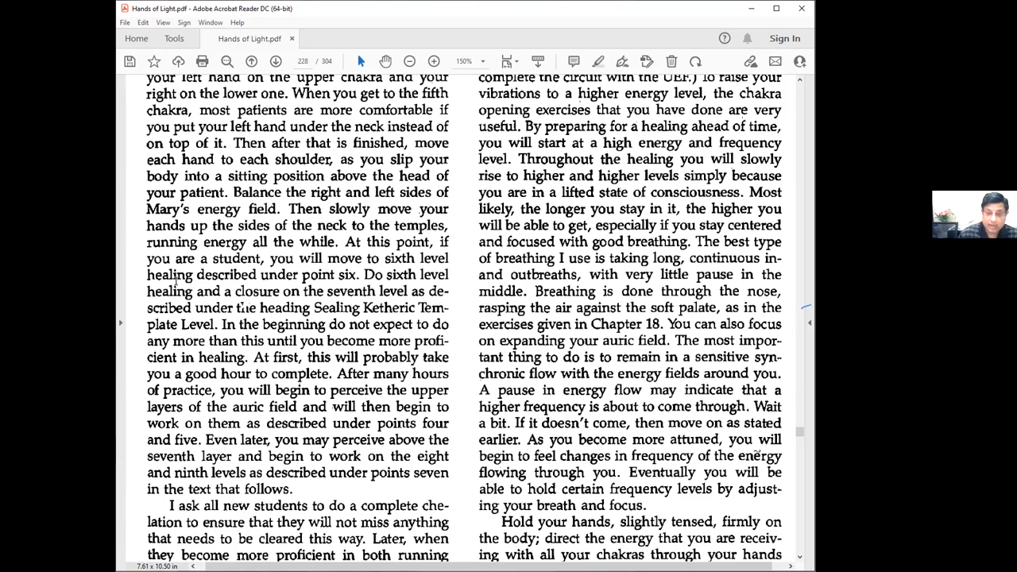
pyautogui.scroll(-3)
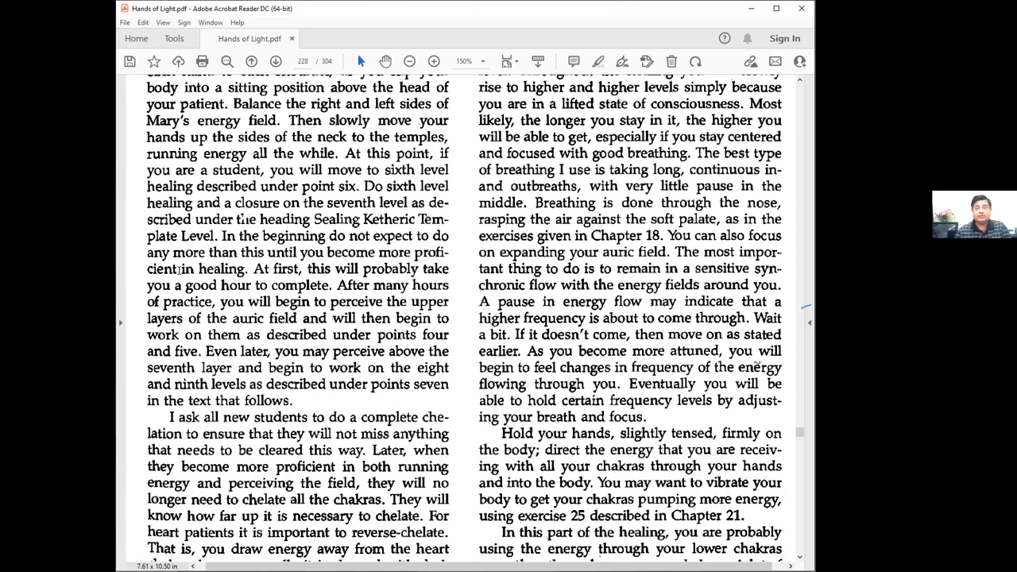
pyautogui.scroll(-3)
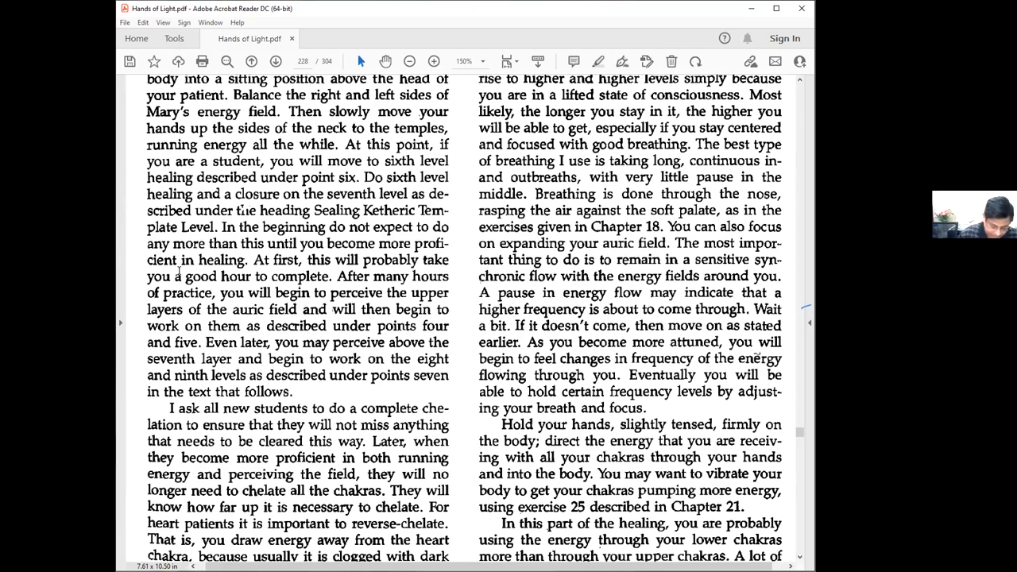
pyautogui.scroll(-3)
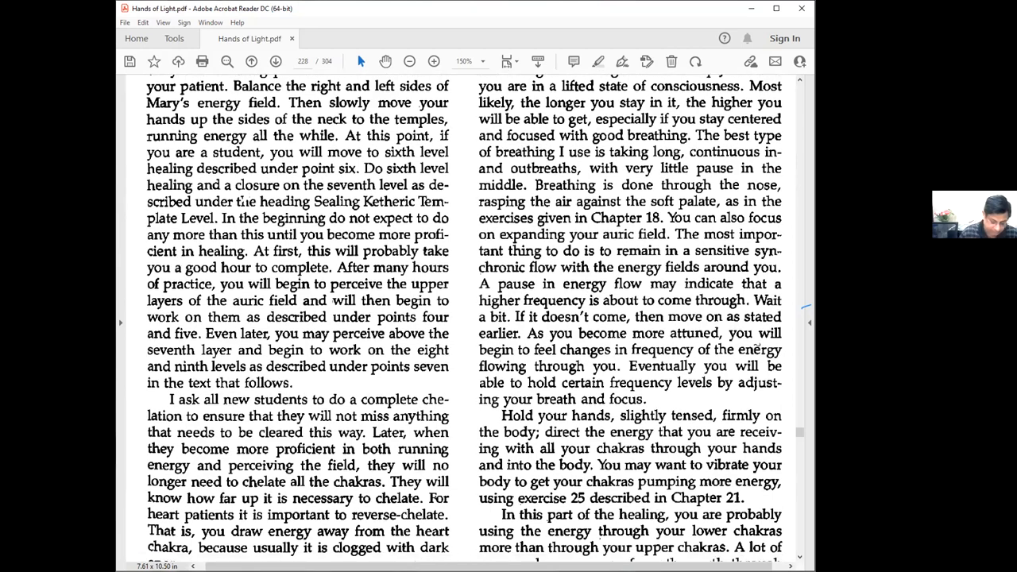
pyautogui.scroll(-3)
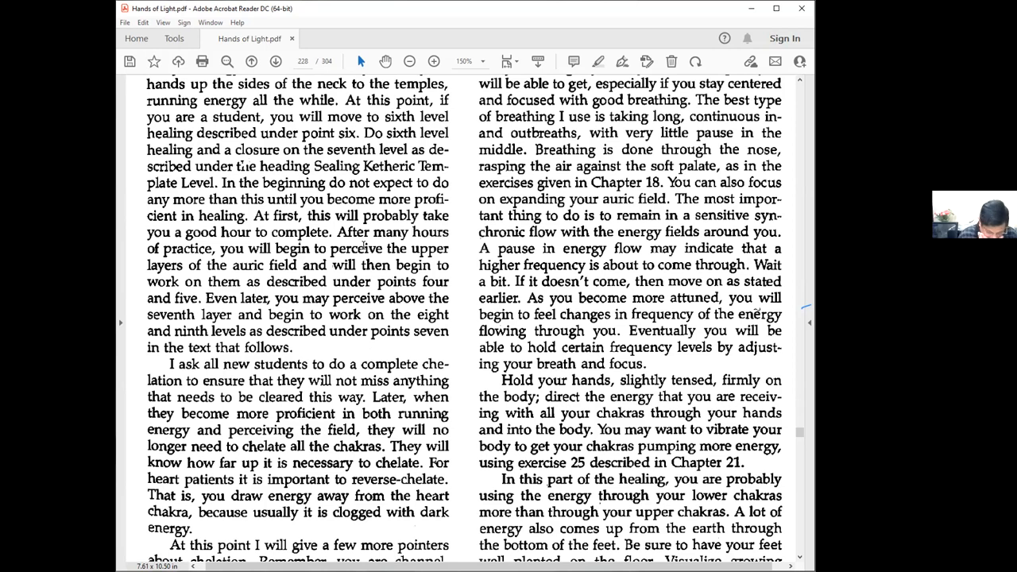
pyautogui.scroll(-3)
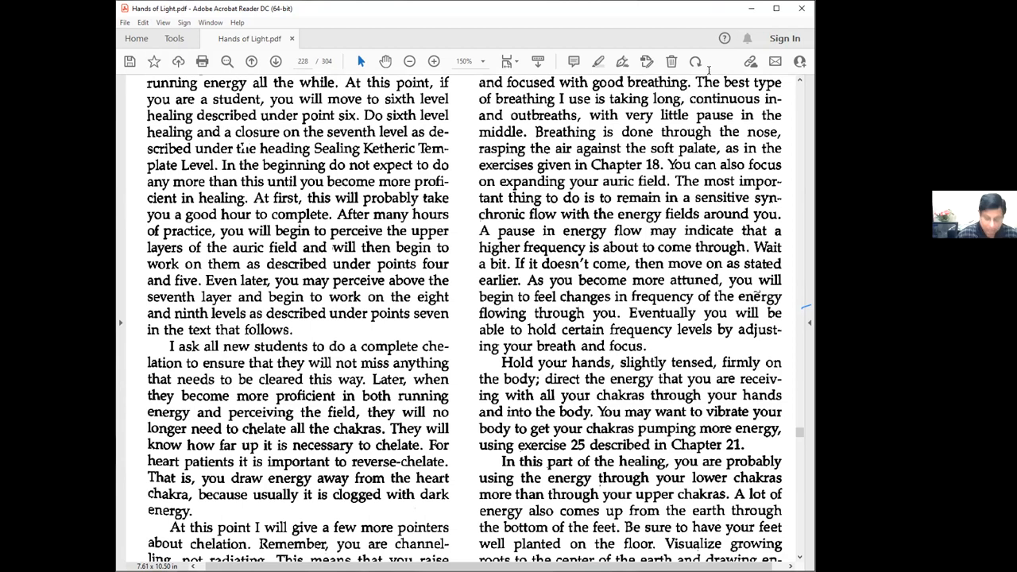
pyautogui.scroll(-3)
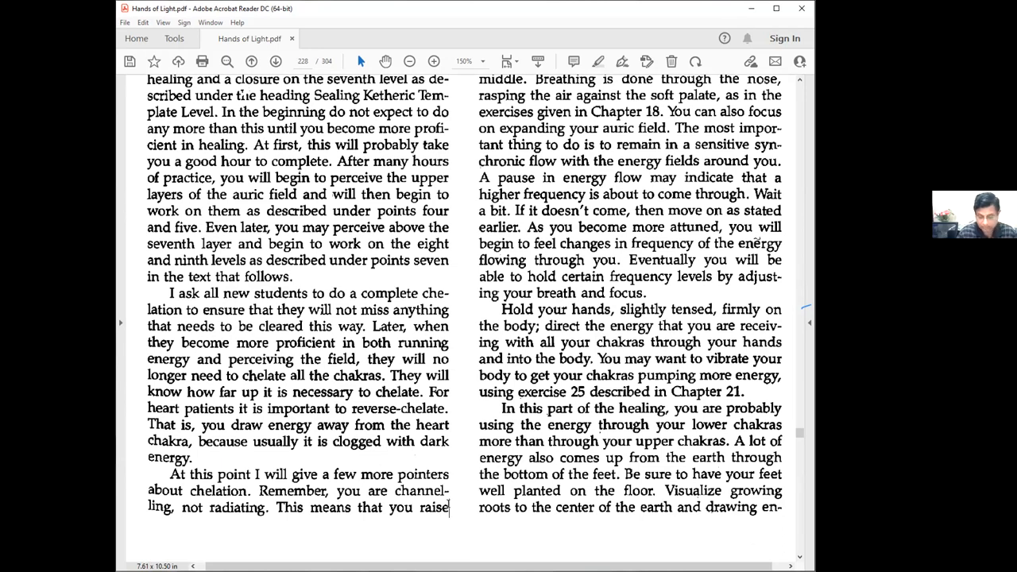
# Scroll up so the left column starts at 'pacing and lift your consciousness to a higher level'.
pyautogui.scroll(3)
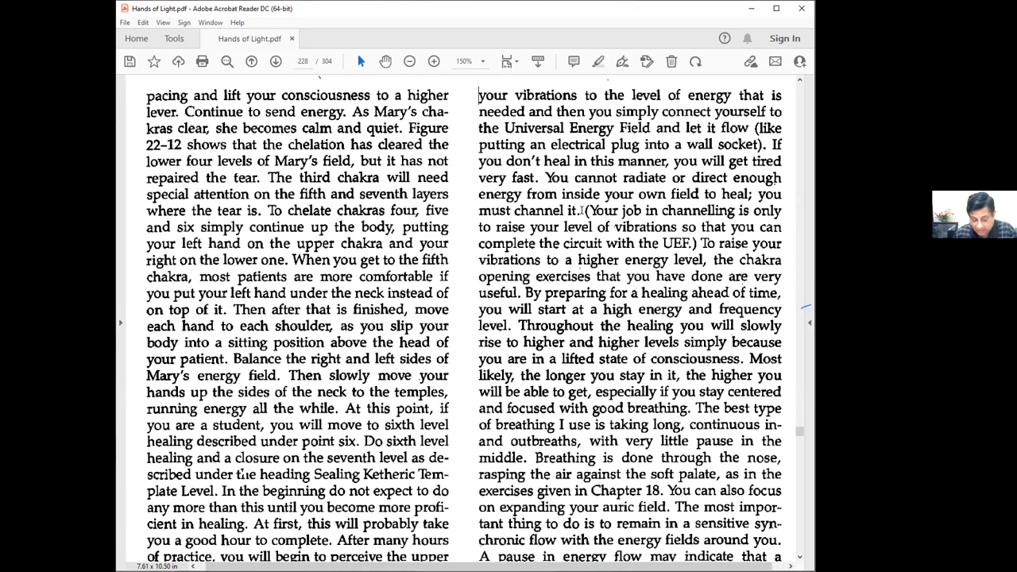
# Scroll down so the left column begins 'To chelate chakras four, five and six'.
pyautogui.scroll(-3)
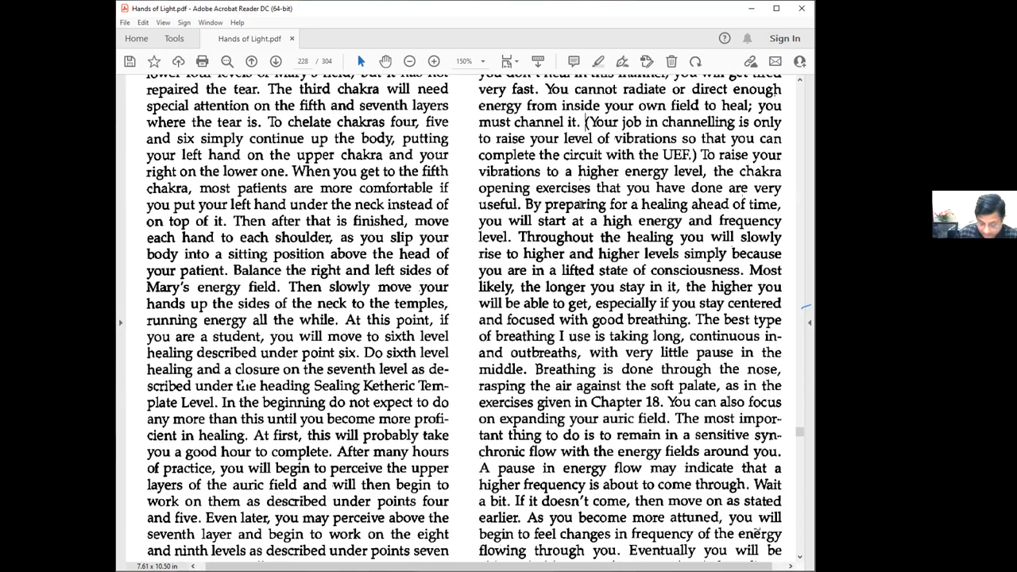
pyautogui.scroll(-3)
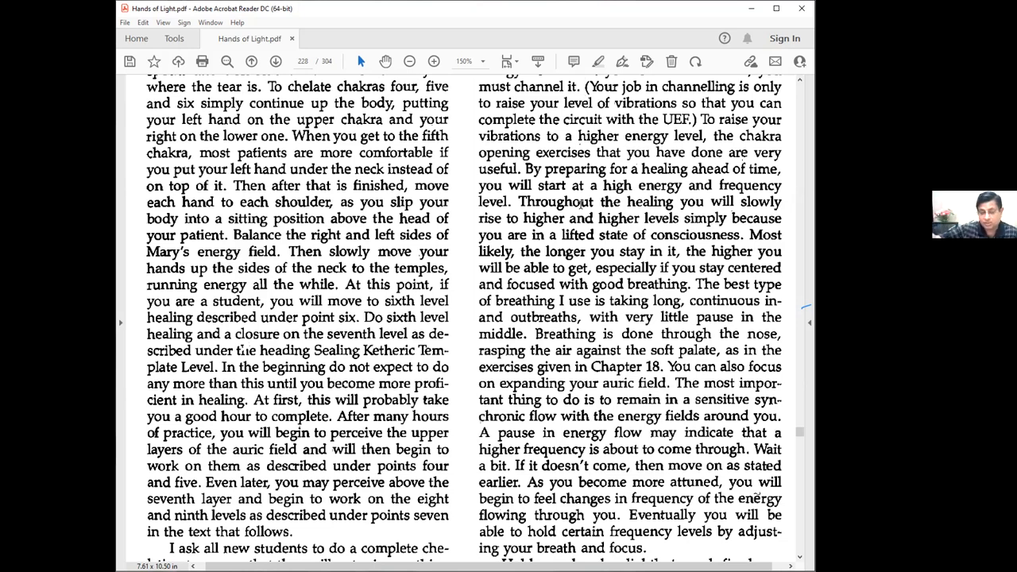
# Scroll past the chelation text to the full-page drawing of a healer over a reclining patient.
pyautogui.scroll(-3)
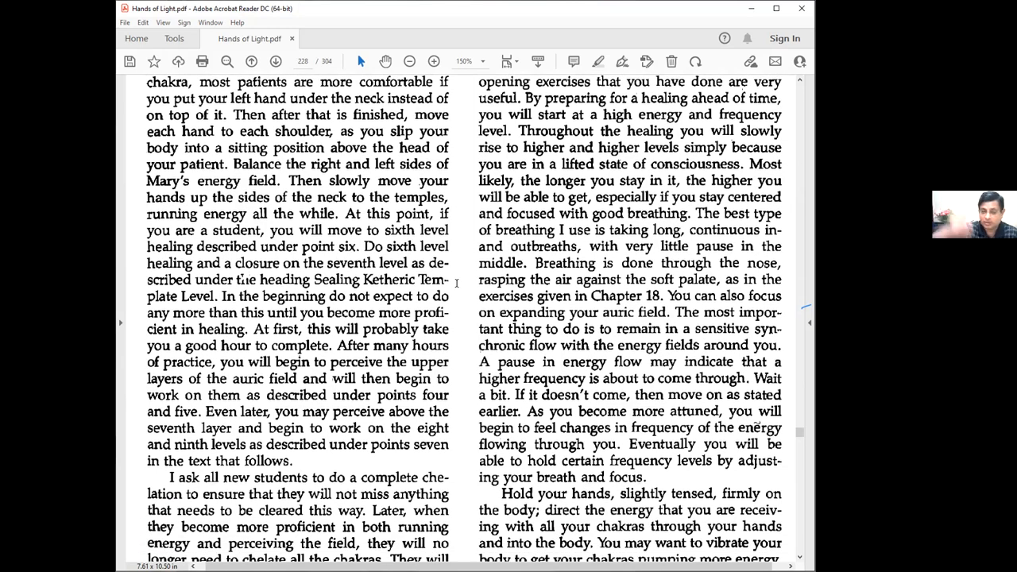
pyautogui.scroll(-3)
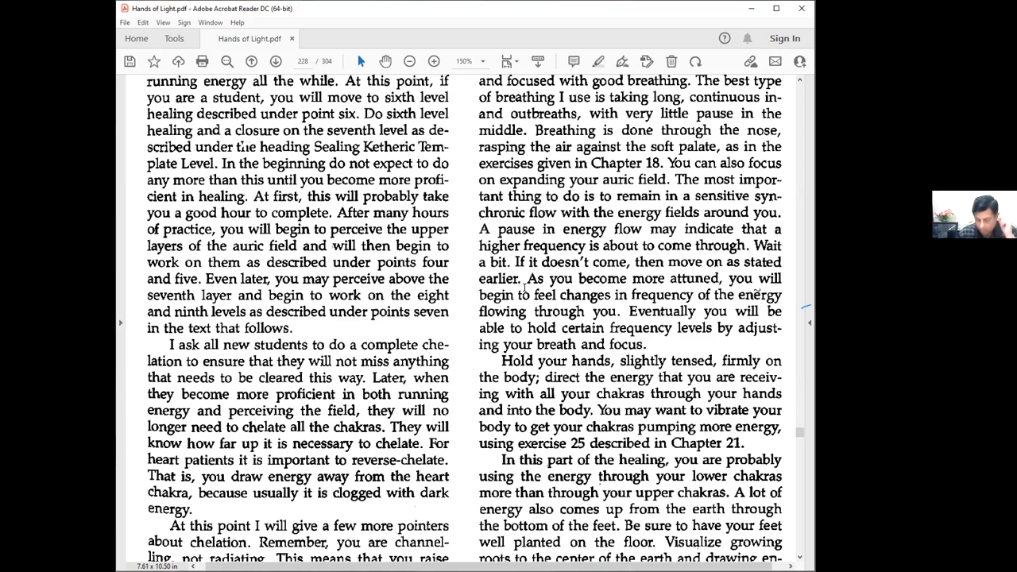
pyautogui.scroll(-3)
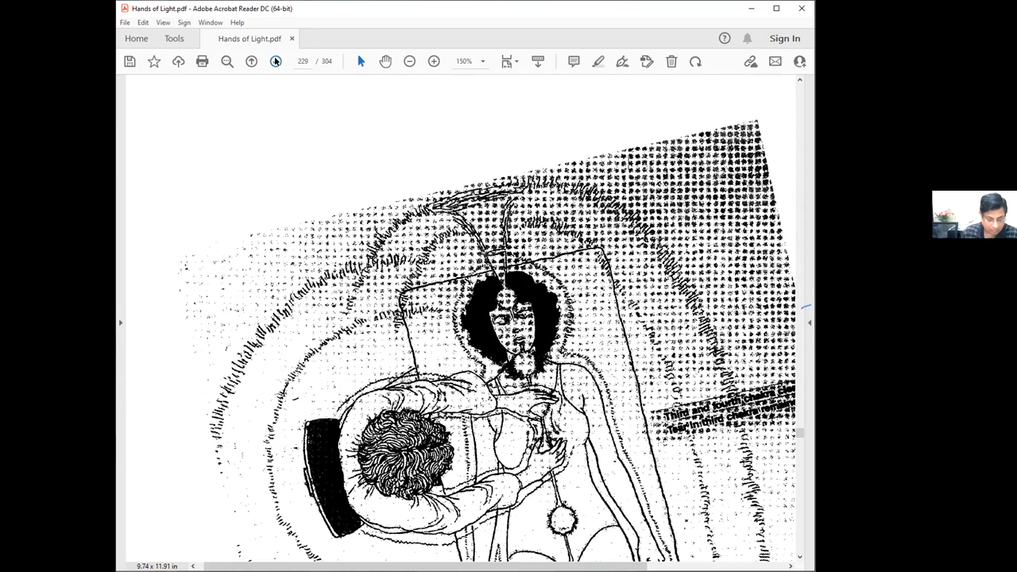
# Advance past the healer drawing to the text page on Mary's cleared aura and sacrum massage.
pyautogui.click(275, 60)
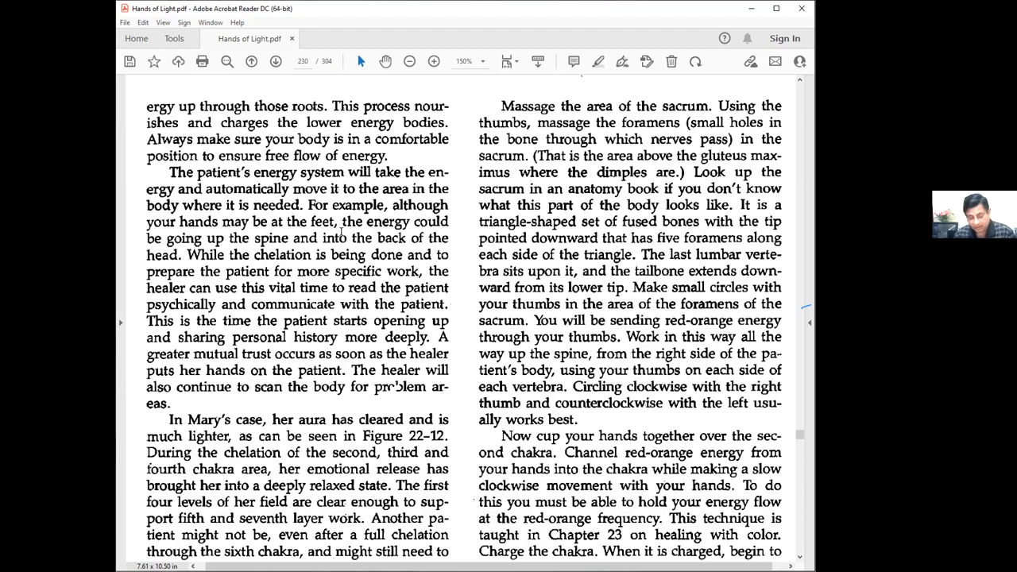
pyautogui.scroll(-3)
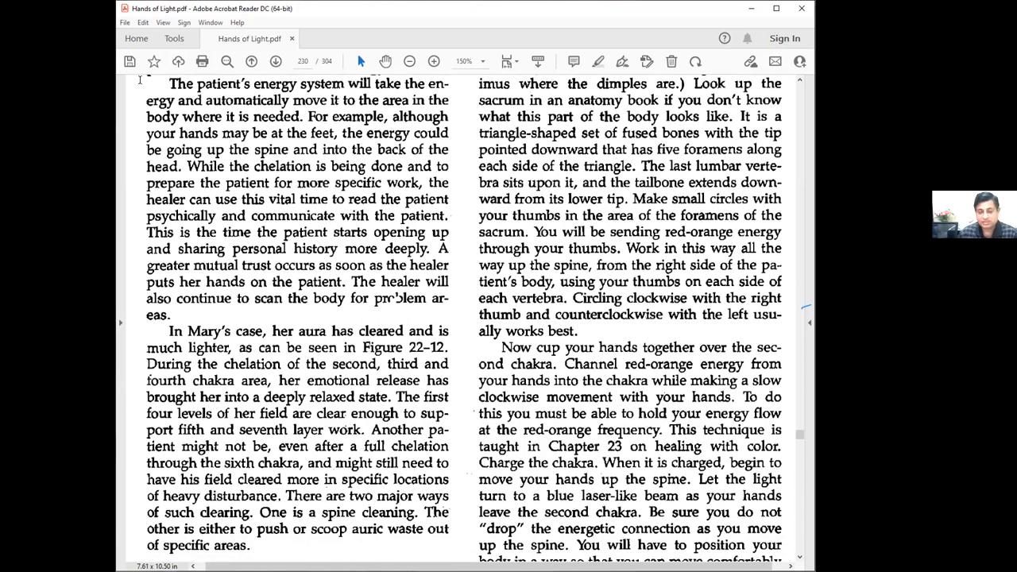
pyautogui.moveTo(167, 83)
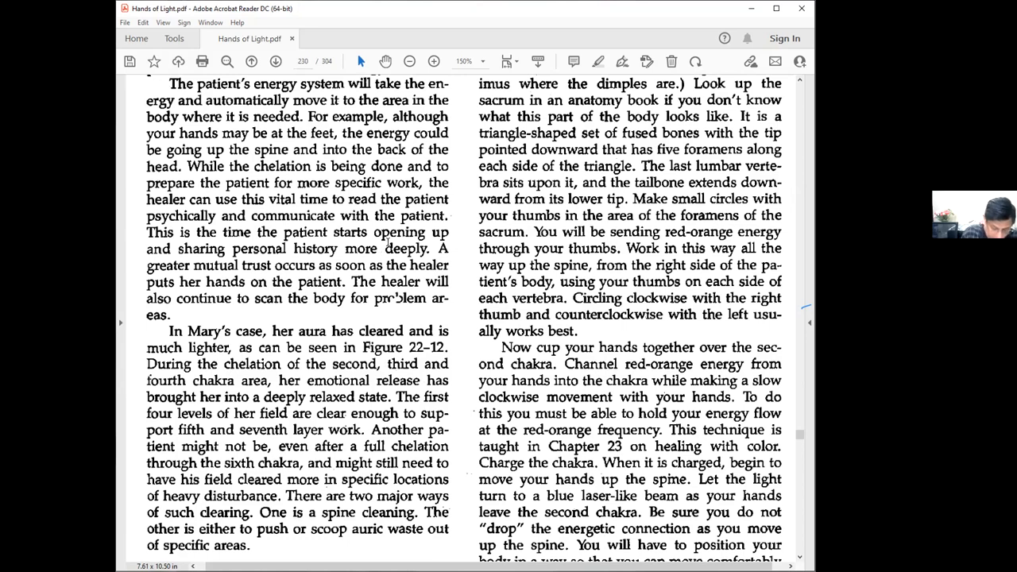
# Scroll down to the Spine Cleaning subsection and the blue laser light passage.
pyautogui.scroll(-3)
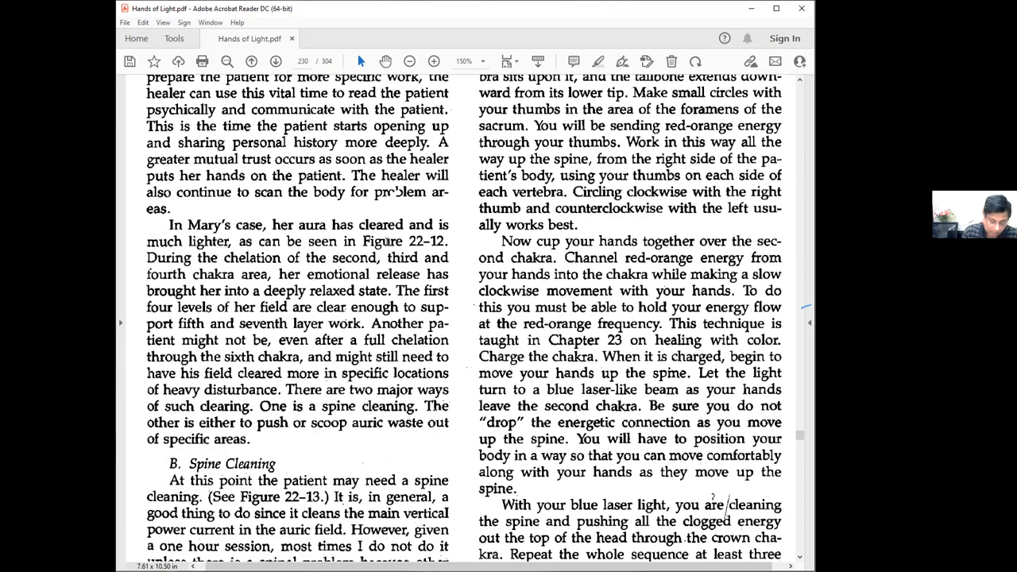
pyautogui.scroll(-3)
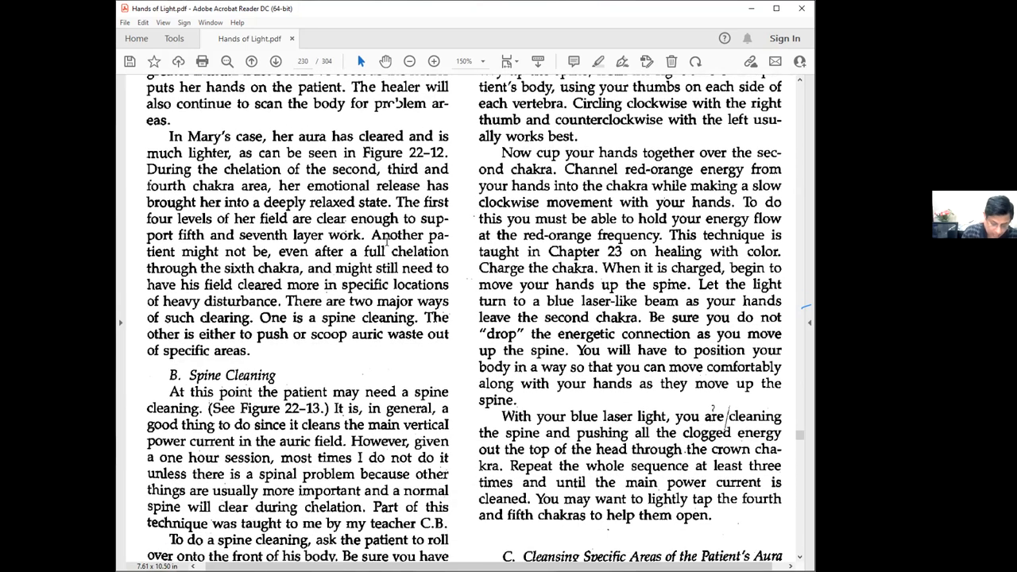
pyautogui.scroll(-3)
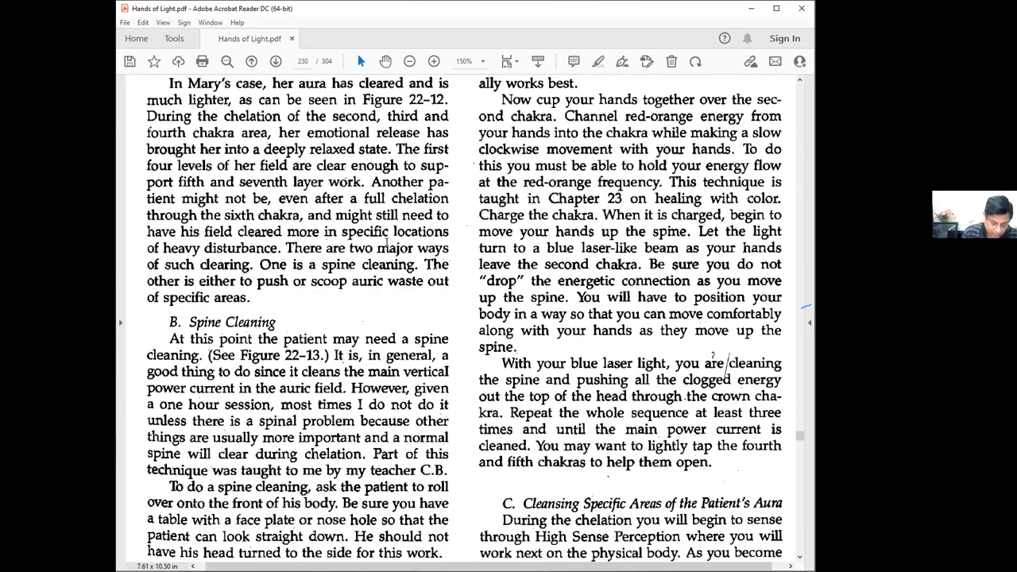
pyautogui.scroll(-3)
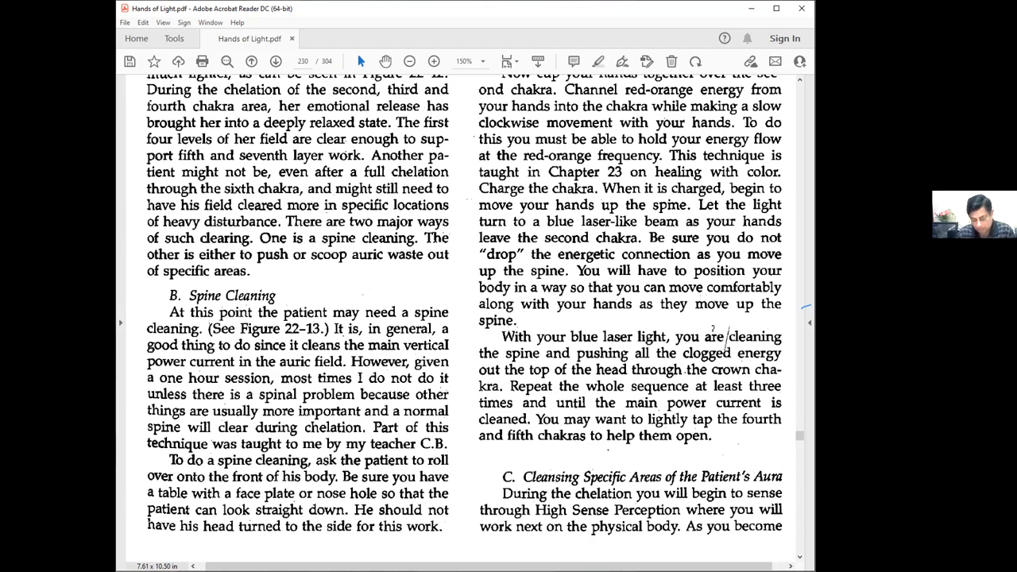
# Step back to the healer illustration page, then scroll to the top of book page 215.
pyautogui.click(251, 60)
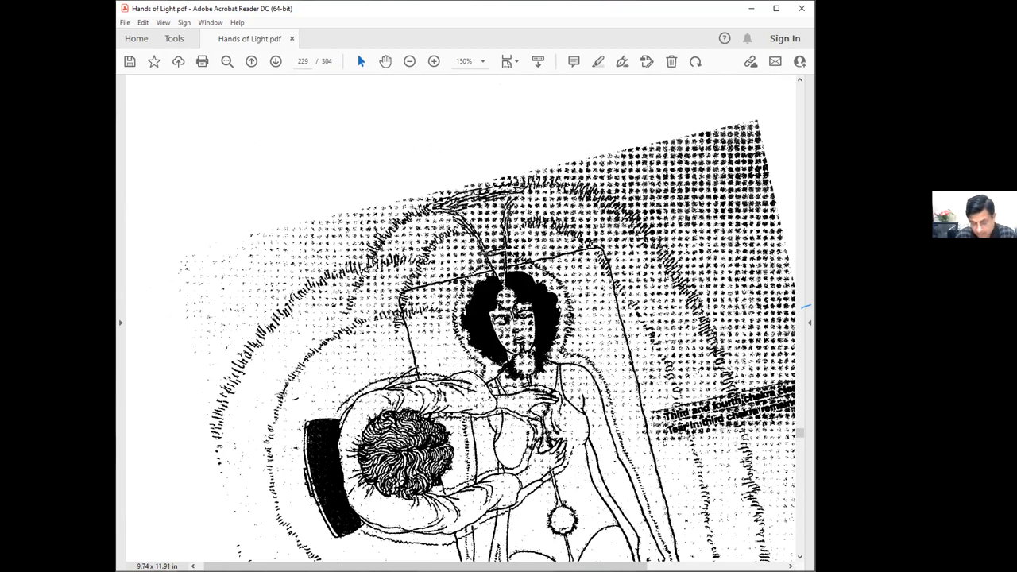
pyautogui.scroll(-3)
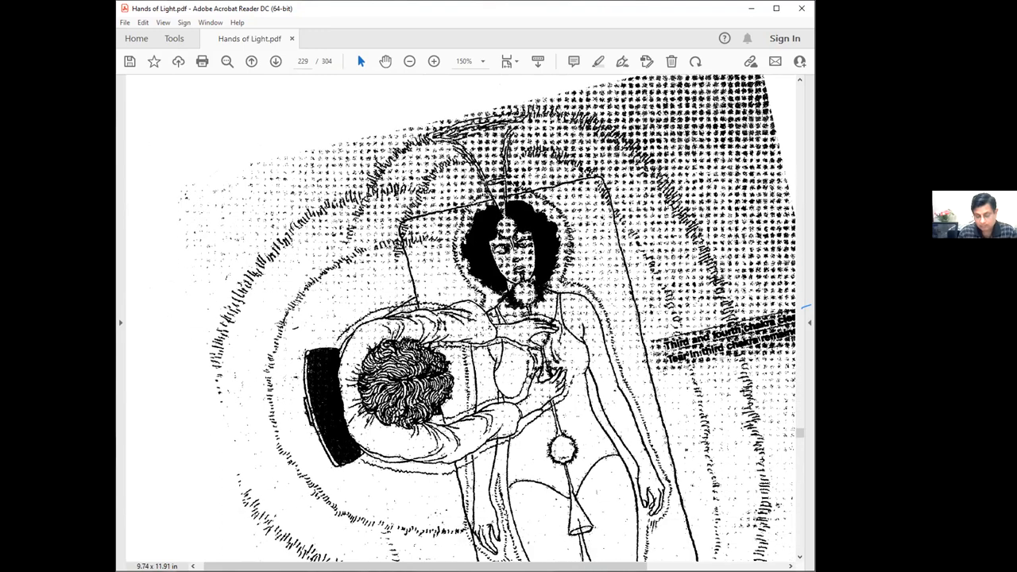
pyautogui.scroll(-3)
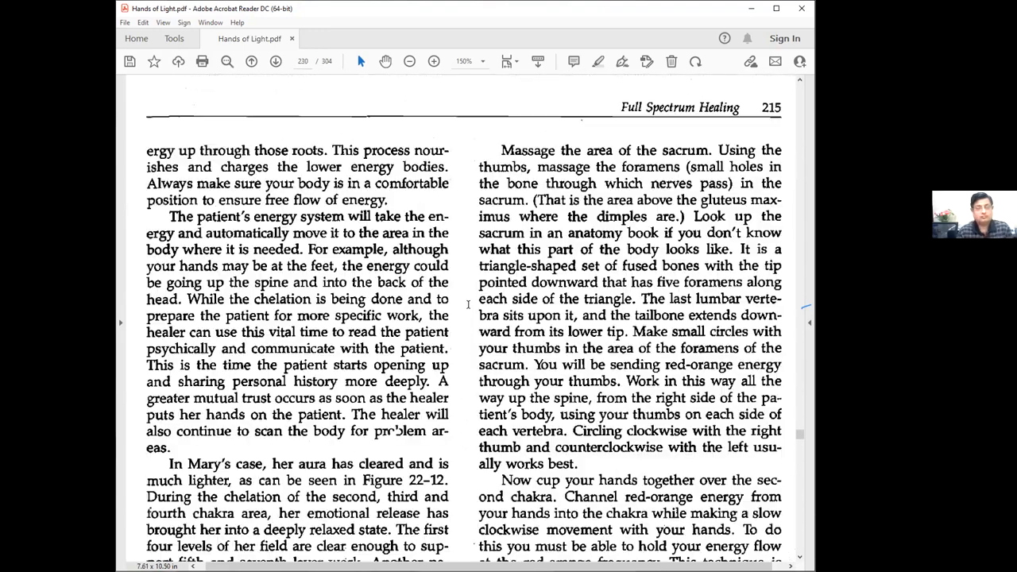
pyautogui.scroll(-3)
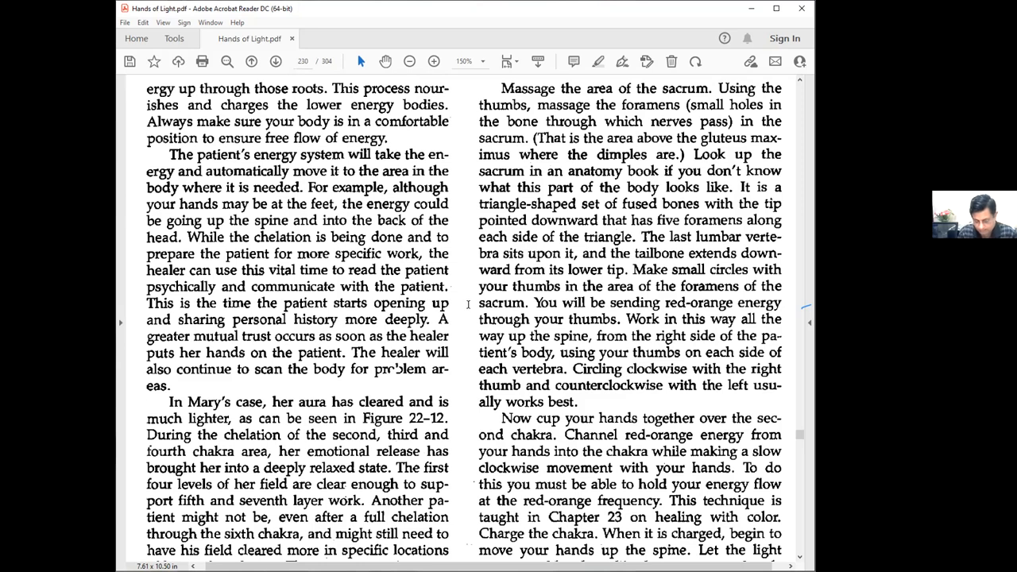
# Scroll down page 215 through Spine Cleaning to the Cleansing Specific Areas of the Patient's Aura heading.
pyautogui.scroll(-3)
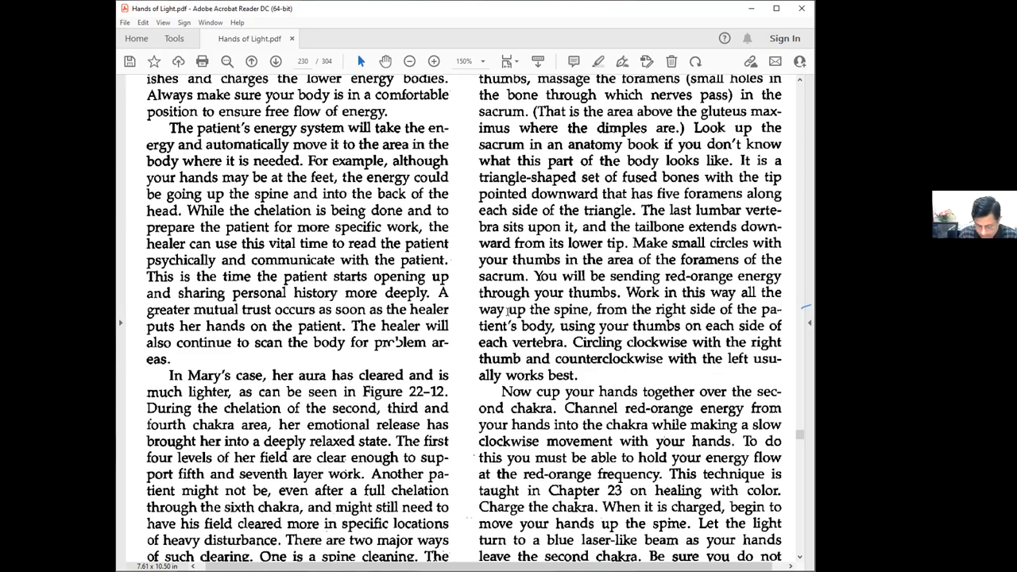
pyautogui.scroll(-3)
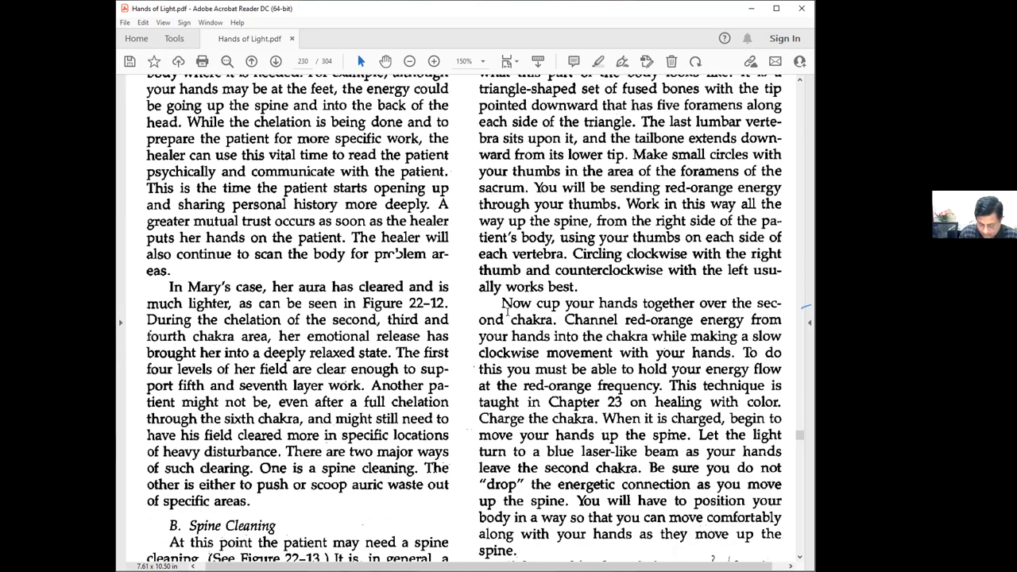
pyautogui.scroll(-3)
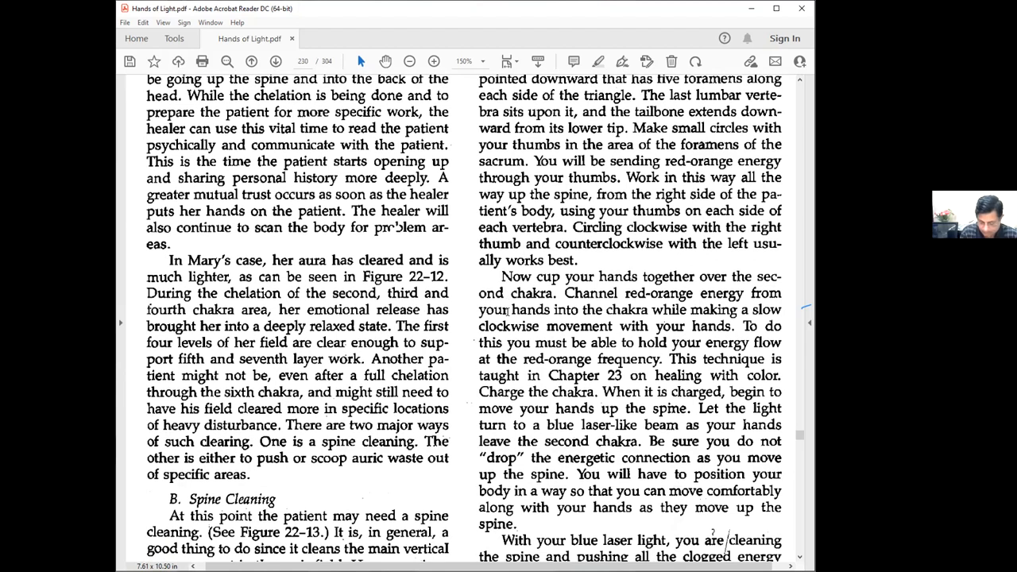
pyautogui.scroll(-3)
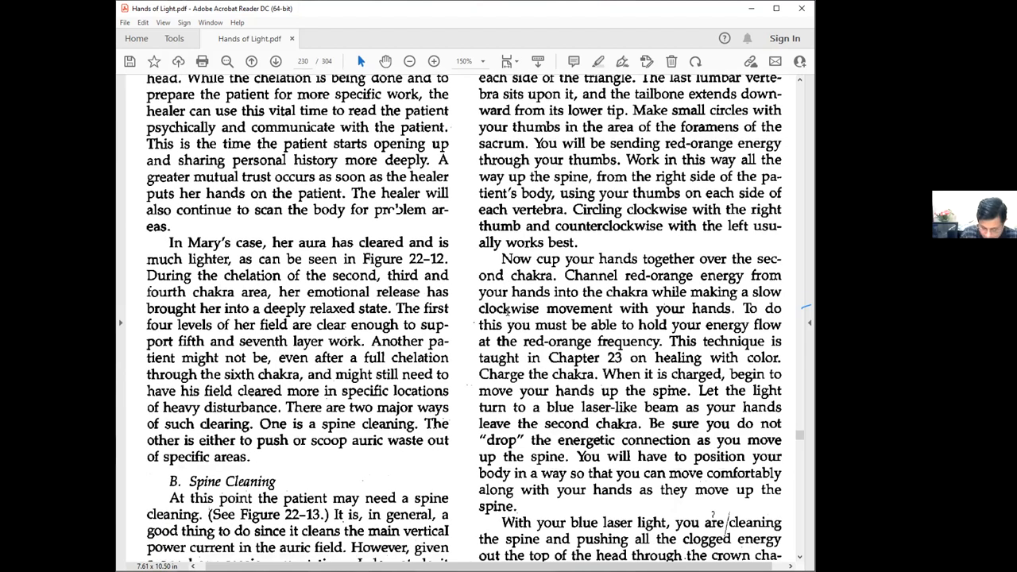
pyautogui.scroll(-3)
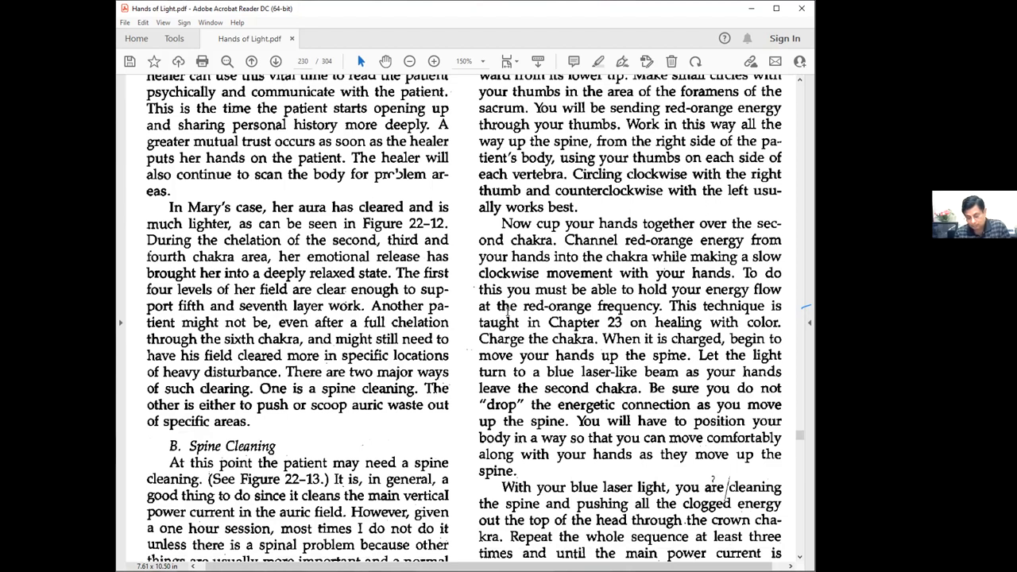
pyautogui.scroll(-3)
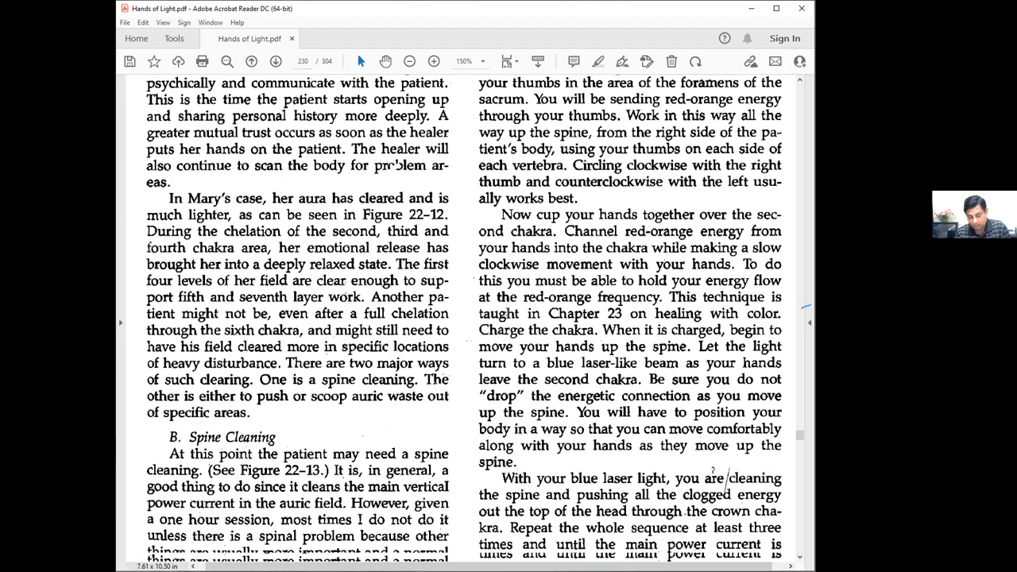
pyautogui.scroll(-3)
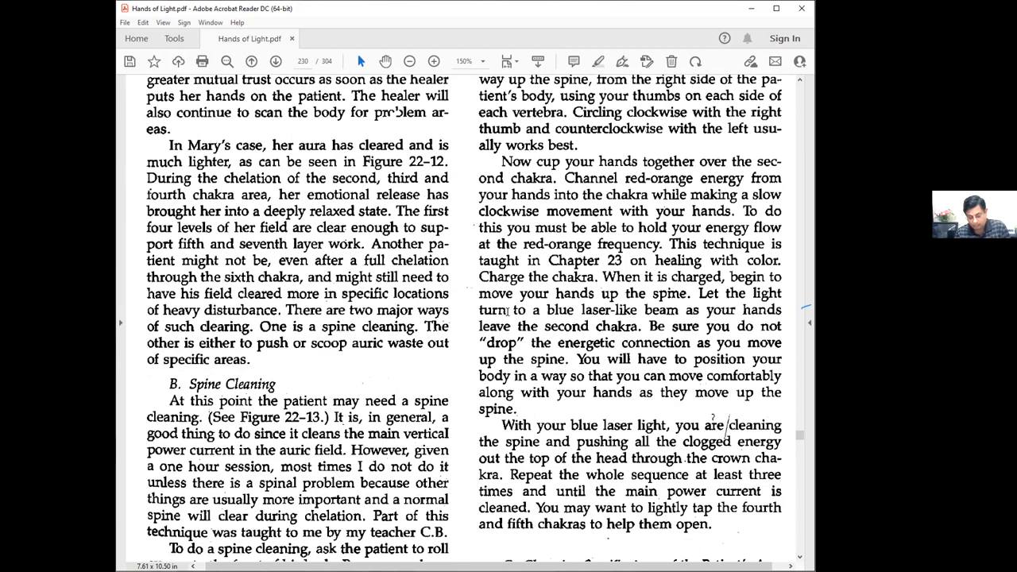
pyautogui.scroll(-3)
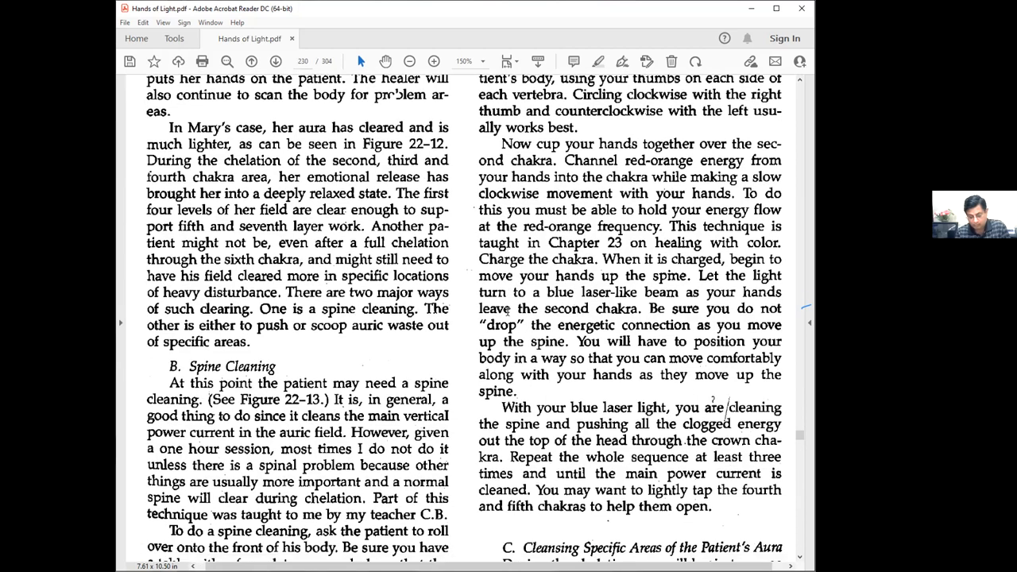
pyautogui.scroll(-3)
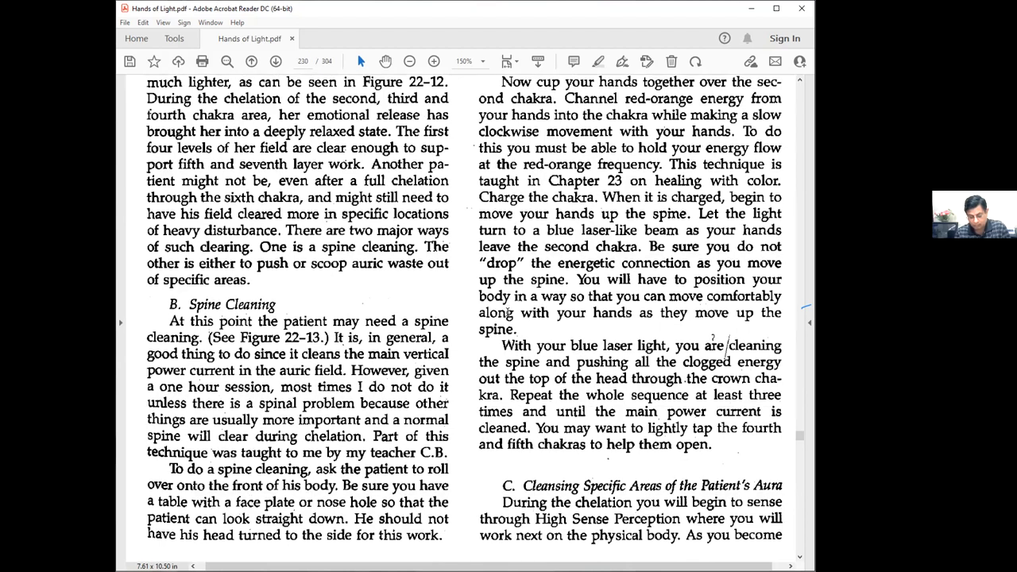
pyautogui.scroll(-3)
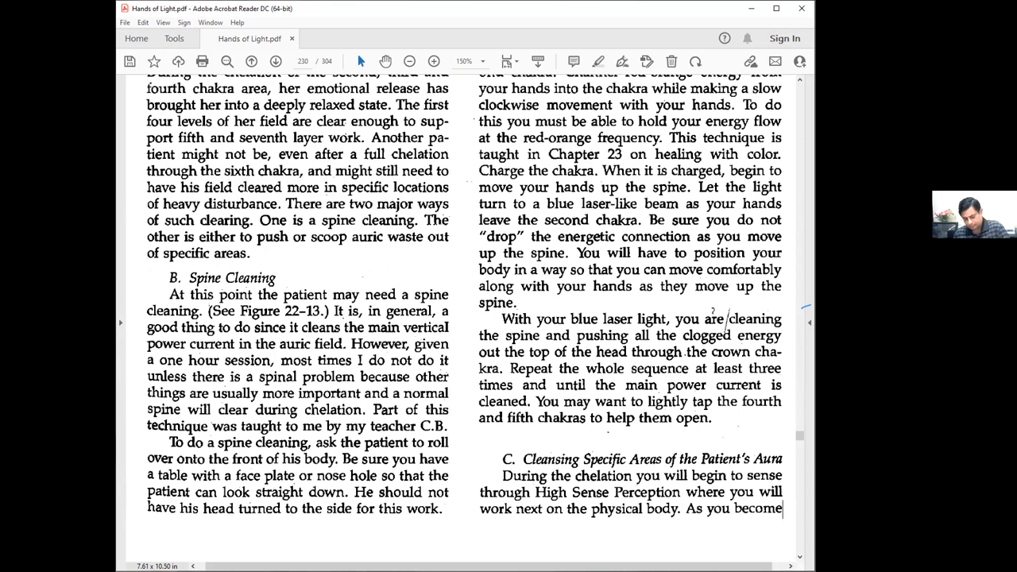
# Browse ahead two pages, then back to page 216 with the red-orange light and blue spine beam illustrations.
pyautogui.click(274, 61)
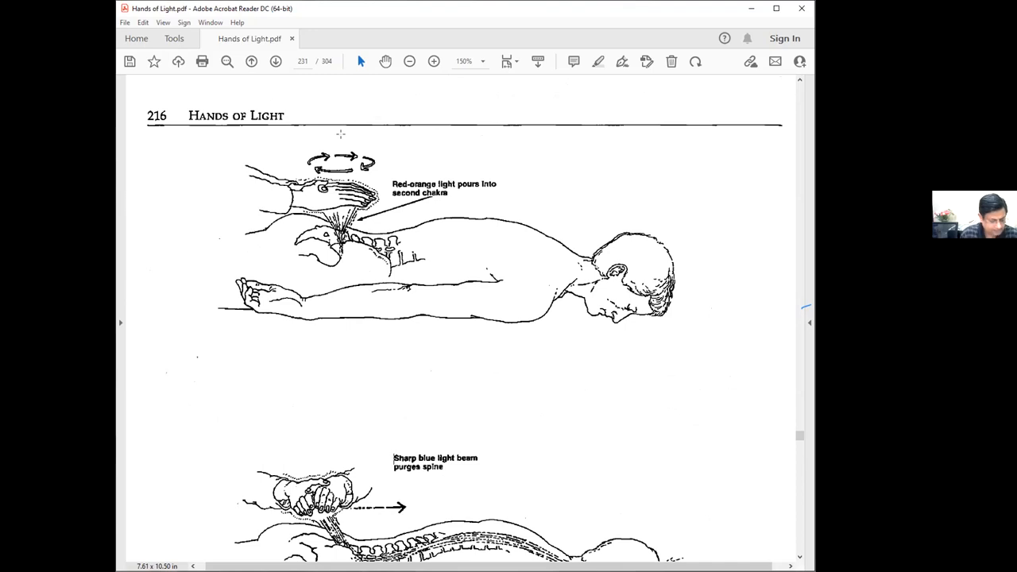
pyautogui.click(274, 61)
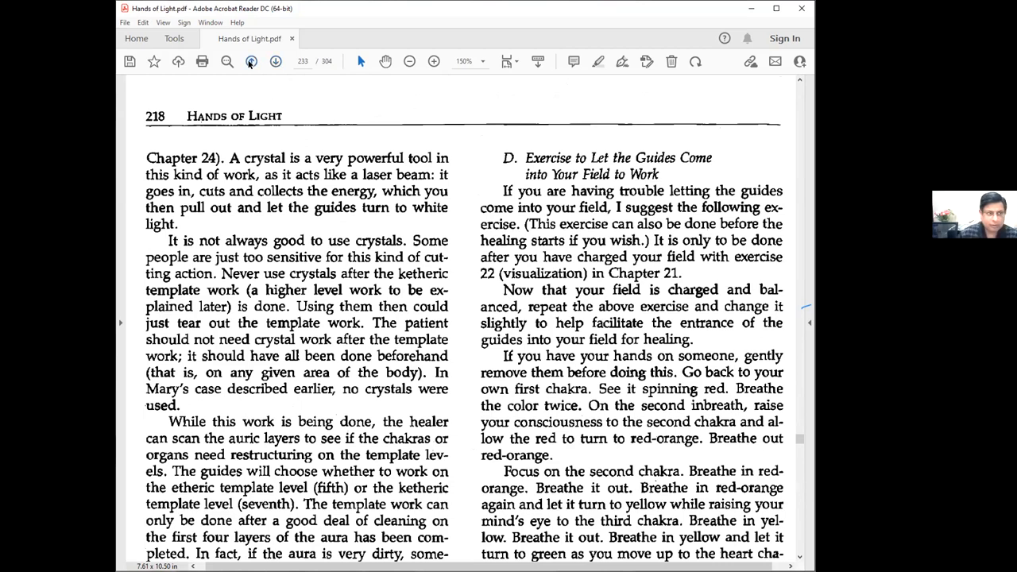
pyautogui.click(251, 60)
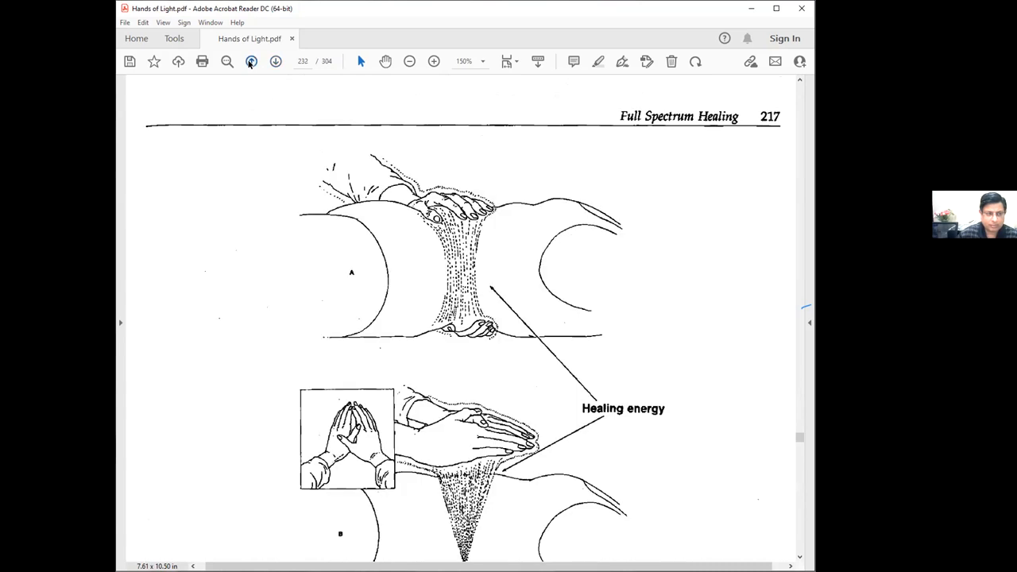
pyautogui.click(251, 60)
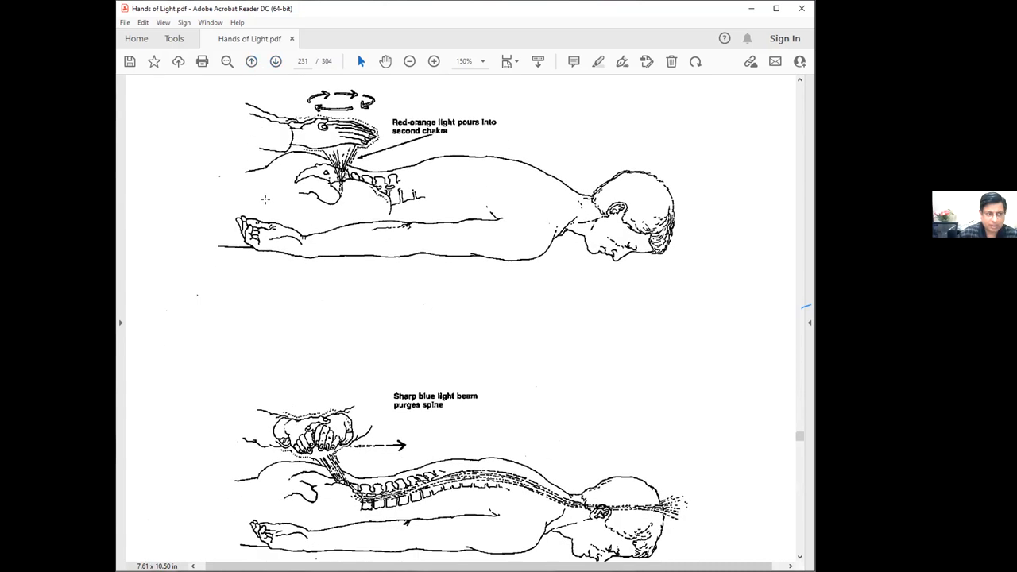
# Scroll down past the Running Energy Deep into Auric Field figure.
pyautogui.scroll(-3)
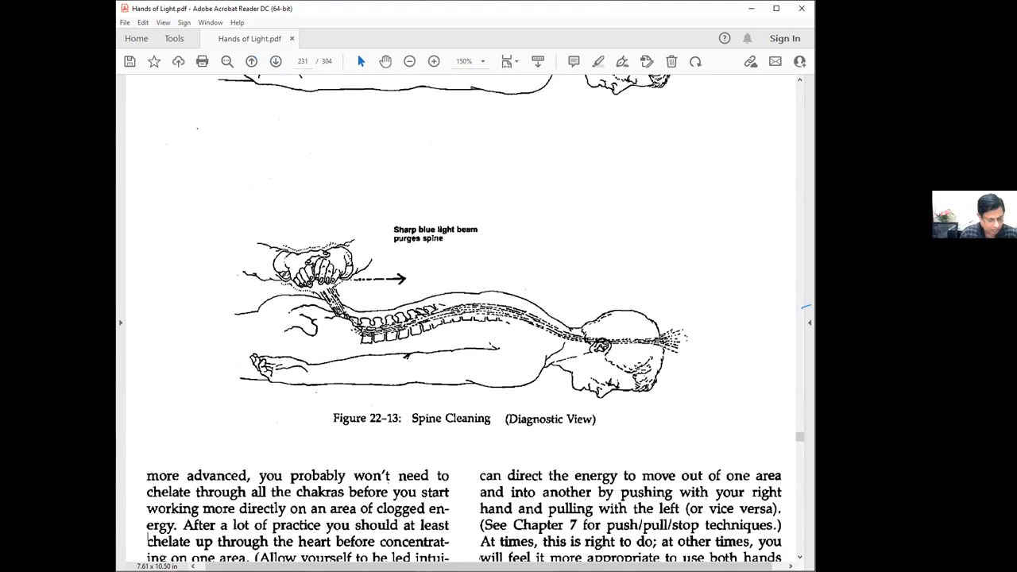
pyautogui.scroll(-3)
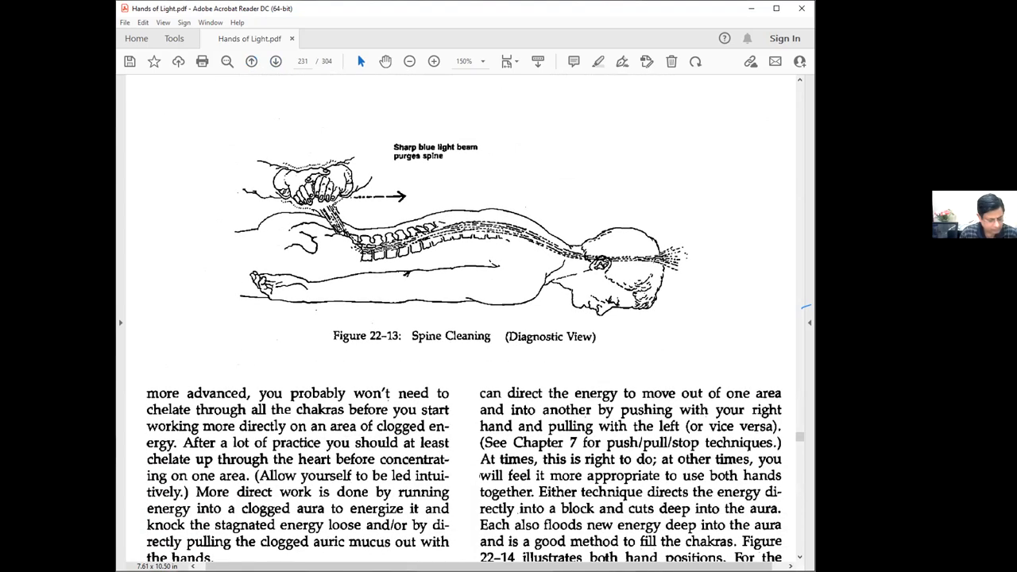
pyautogui.scroll(-3)
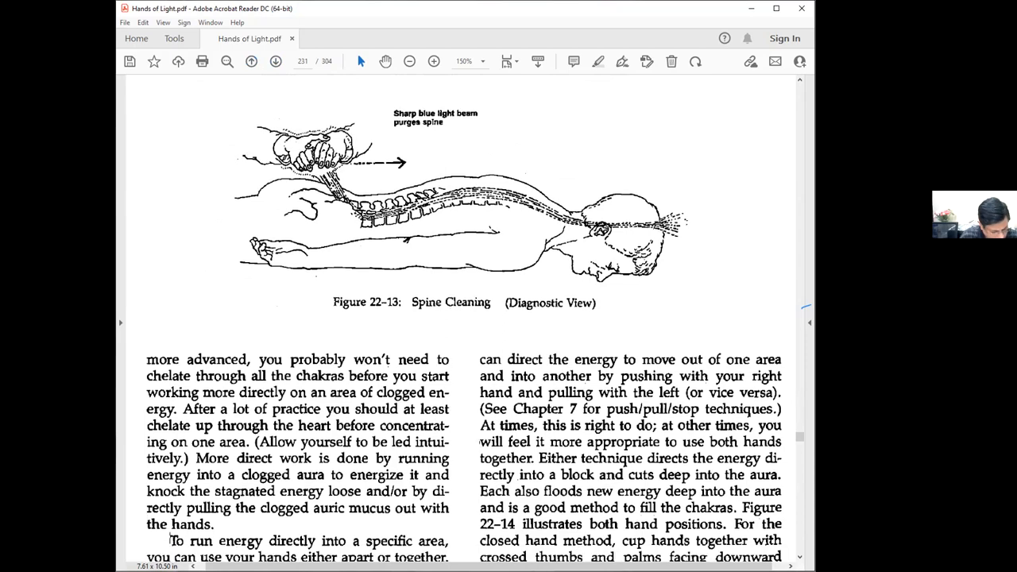
pyautogui.scroll(-3)
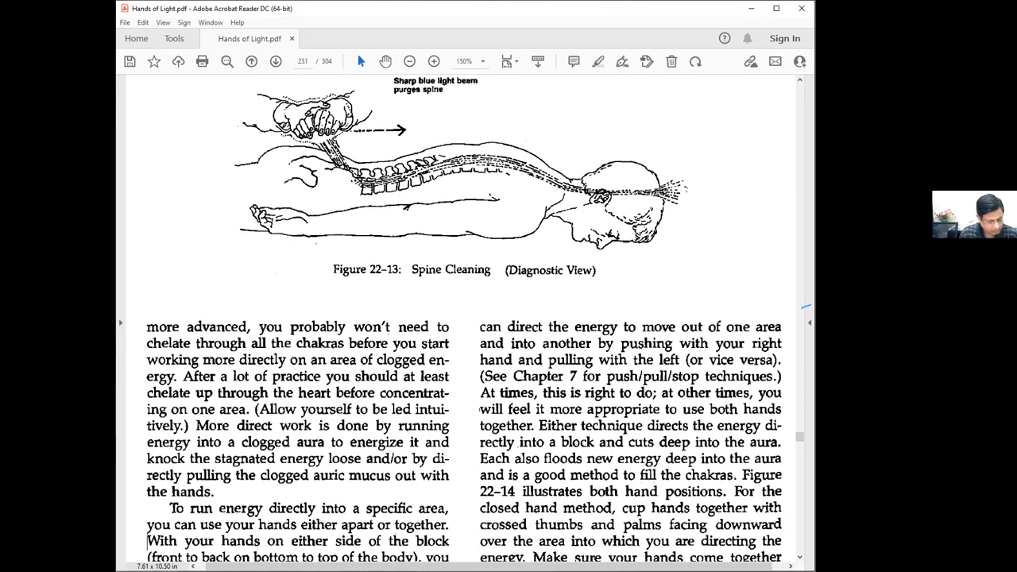
pyautogui.scroll(-3)
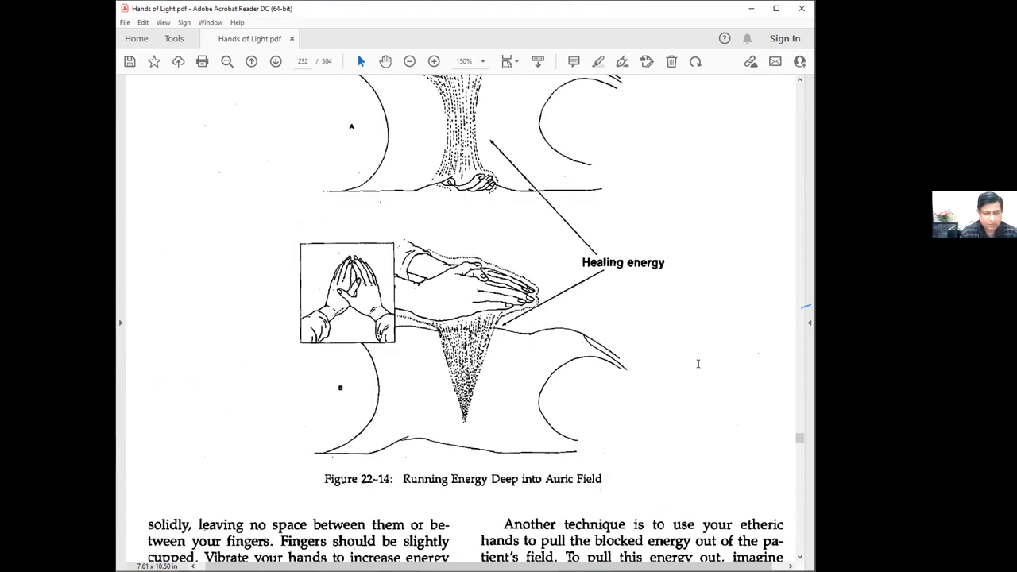
# Continue to book page 218 with the crystal work passage and Exercise to Let the Guides Come.
pyautogui.scroll(-3)
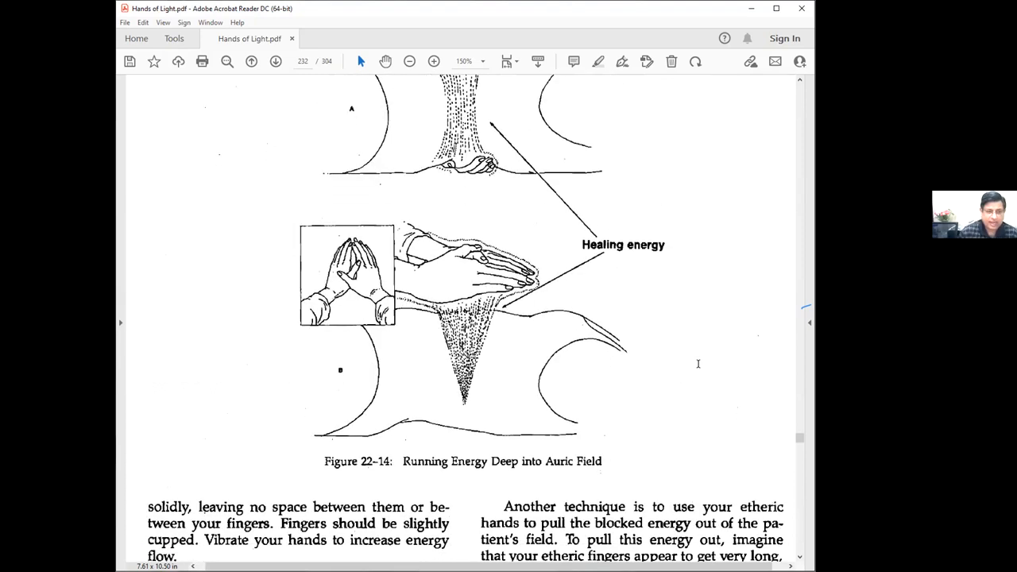
pyautogui.scroll(-3)
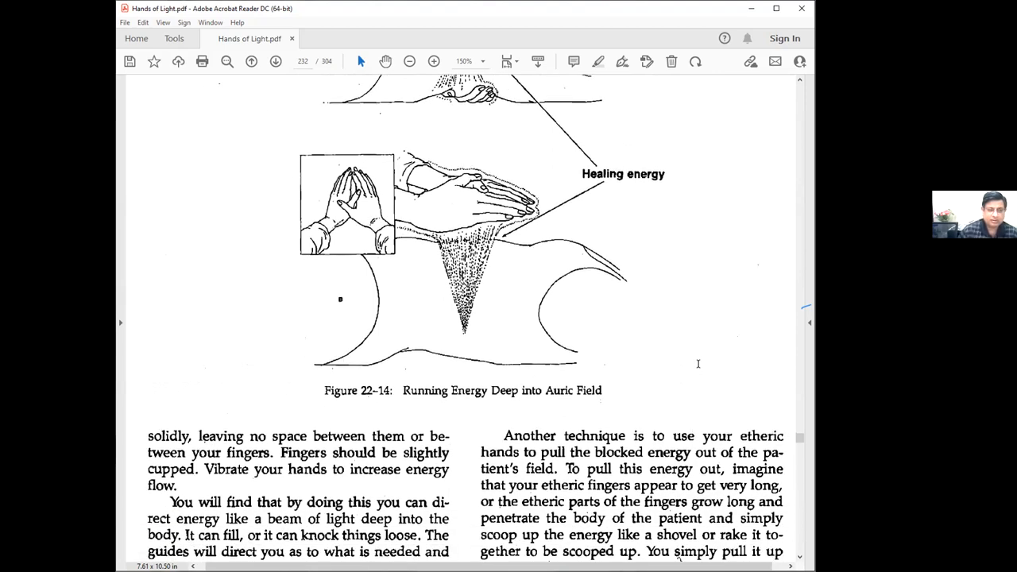
pyautogui.scroll(-3)
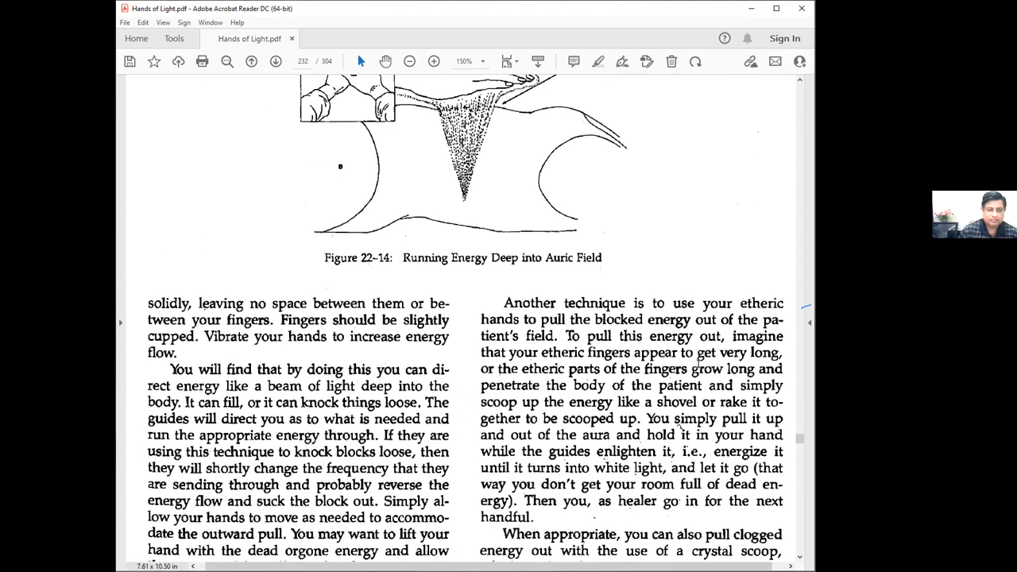
pyautogui.scroll(-3)
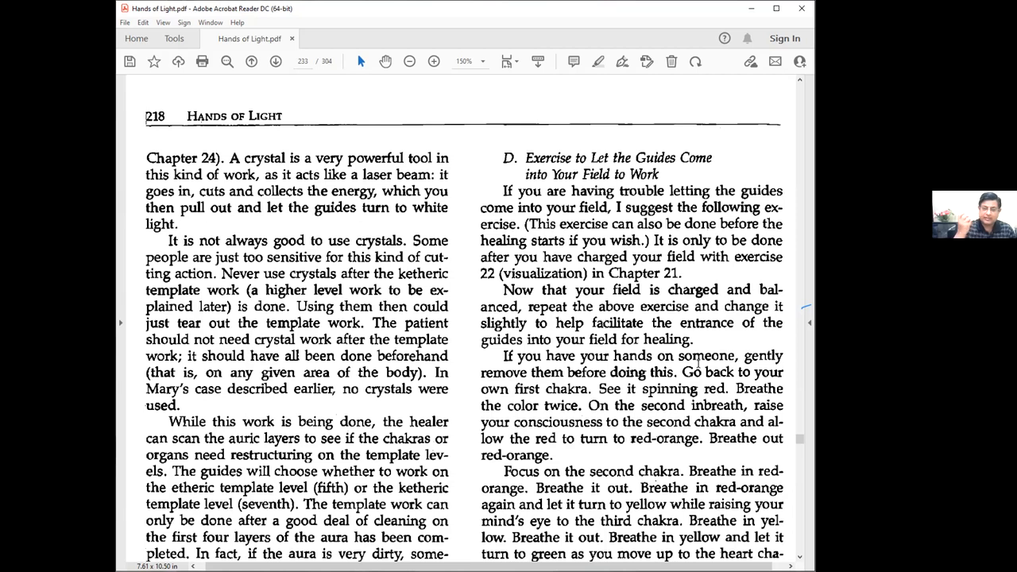
# Scroll slightly down page 218 to the template-level work passage beside the chakra breathing exercise.
pyautogui.scroll(-3)
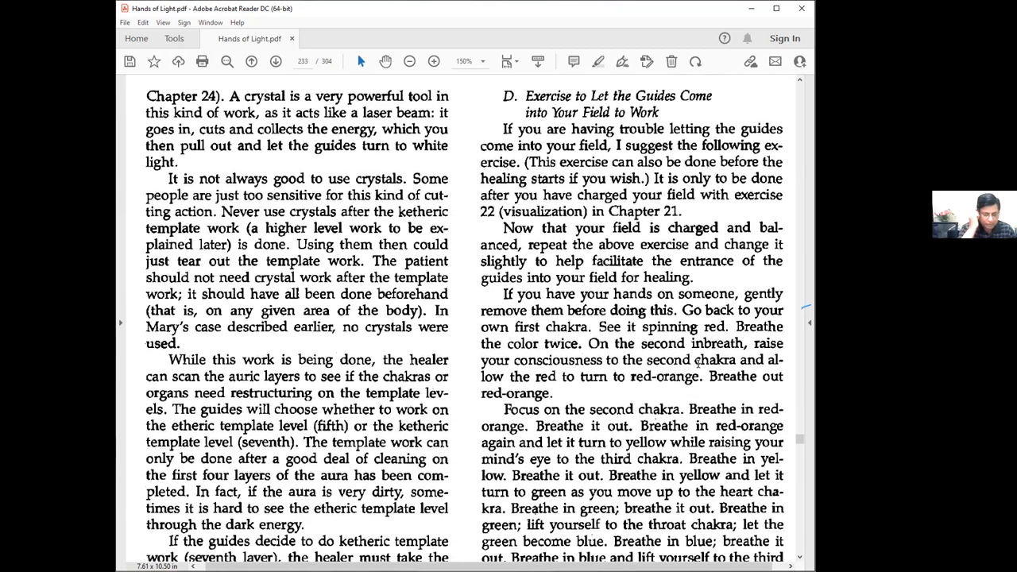
pyautogui.scroll(-3)
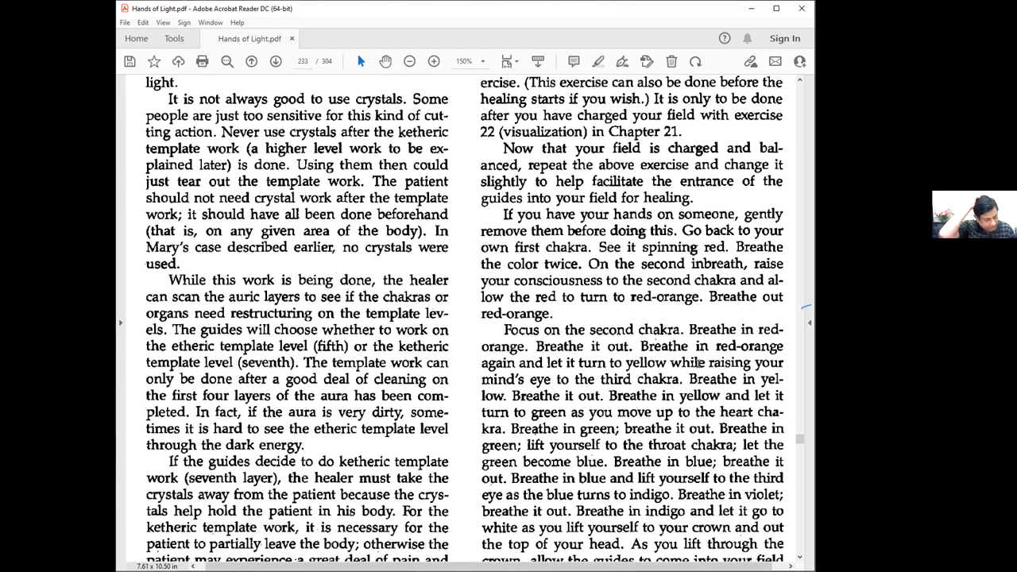
pyautogui.scroll(-3)
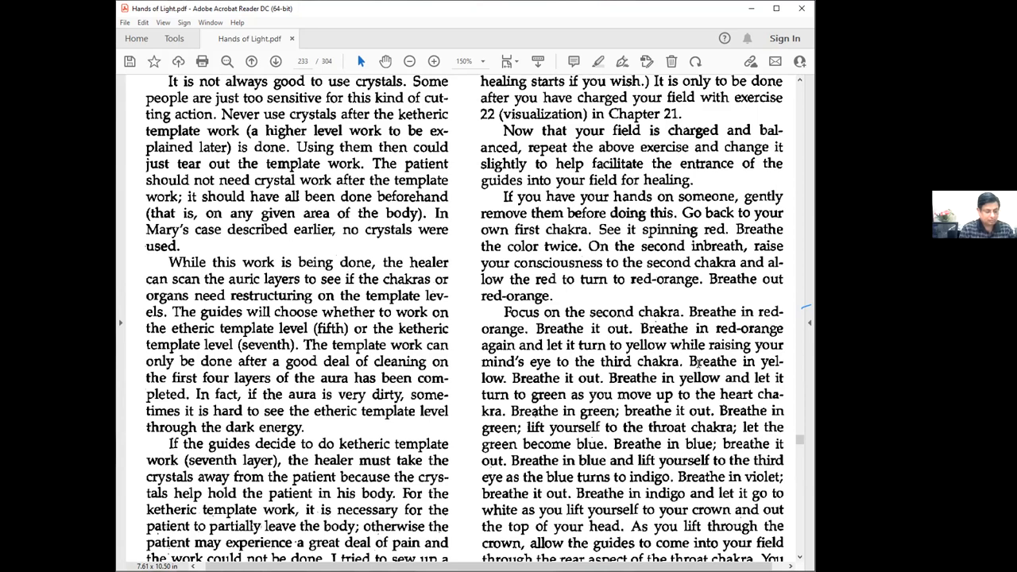
# Scroll further to the etheric template crystal passage and the guides' hands-in-field text.
pyautogui.scroll(-3)
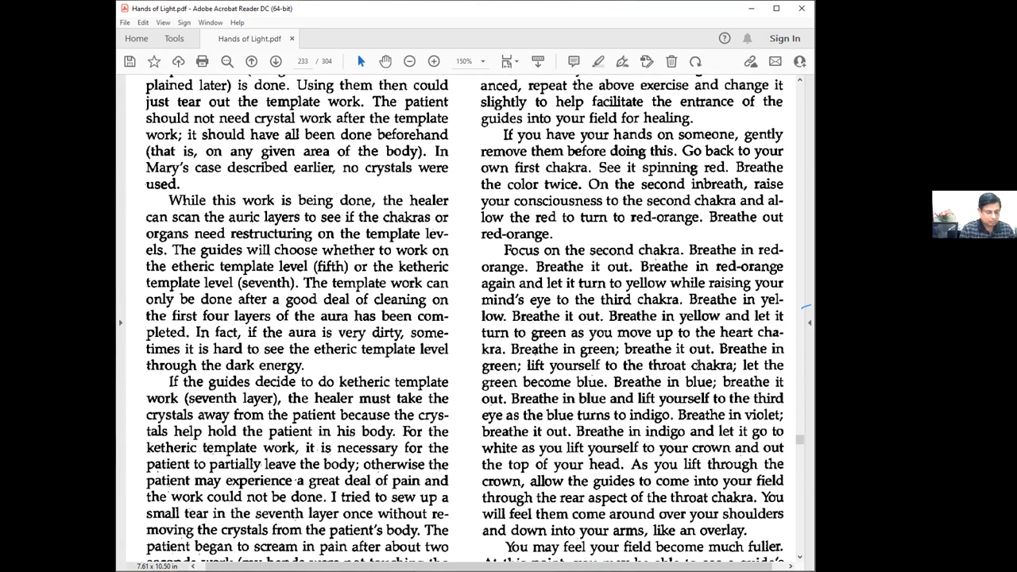
pyautogui.scroll(-3)
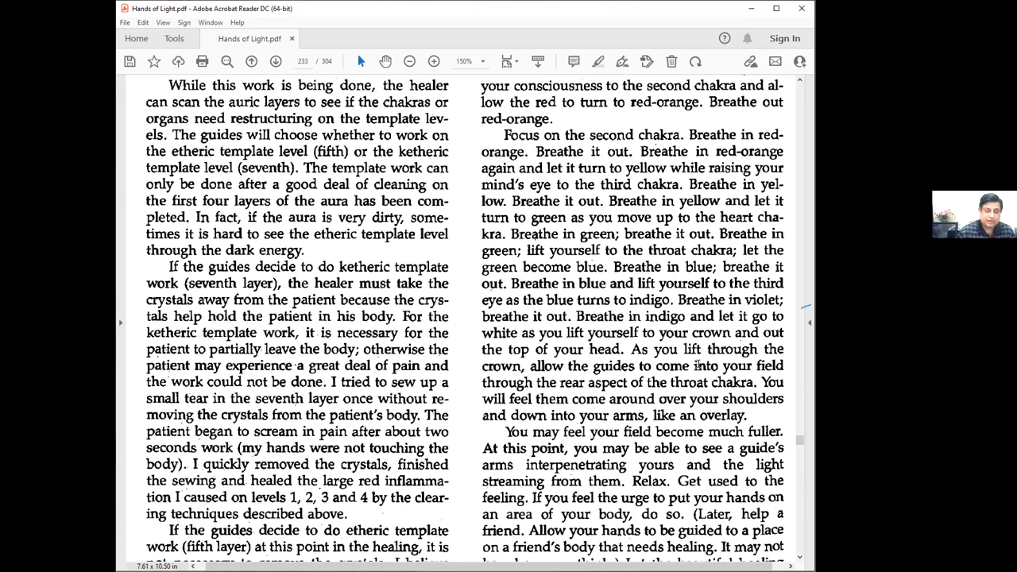
pyautogui.scroll(-3)
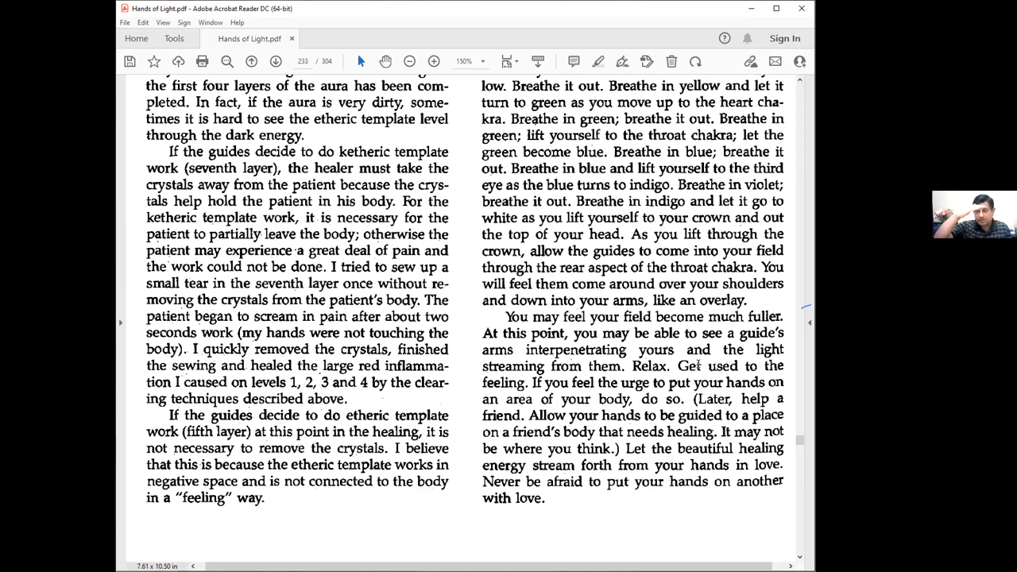
pyautogui.moveTo(429, 283)
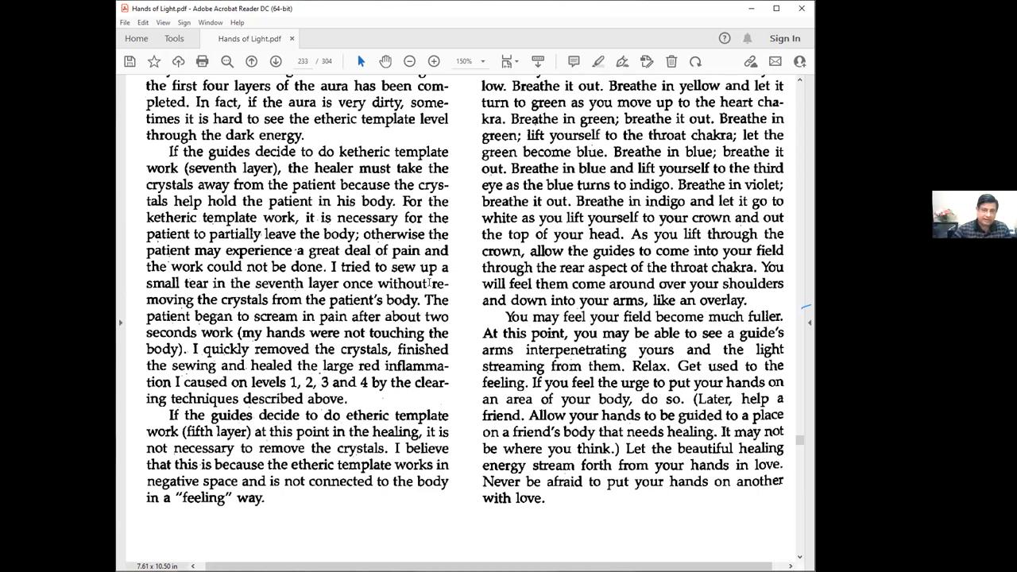
pyautogui.moveTo(632, 125)
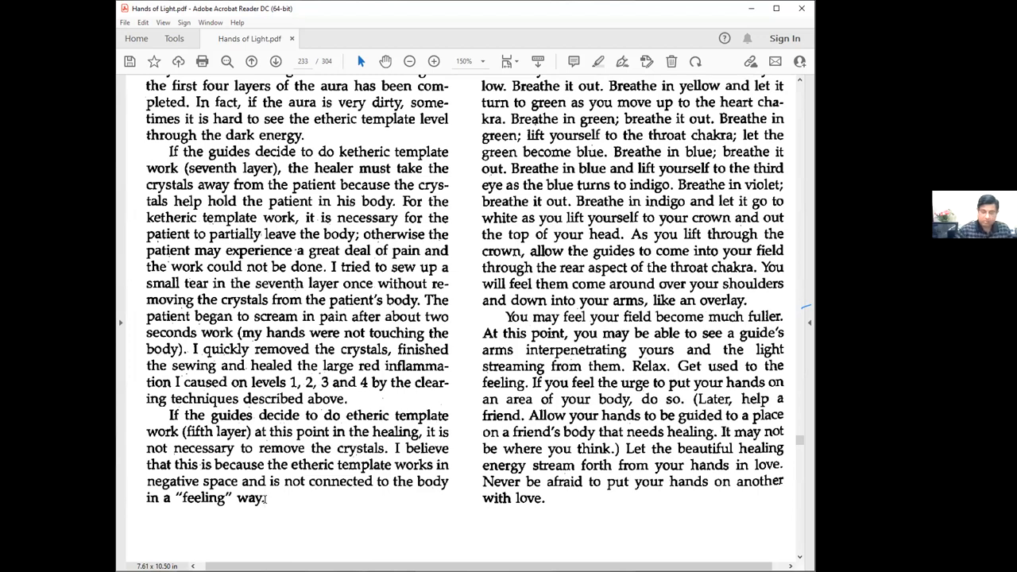
# Scroll back to the top of page 218 showing the crystal paragraph and Exercise D.
pyautogui.scroll(3)
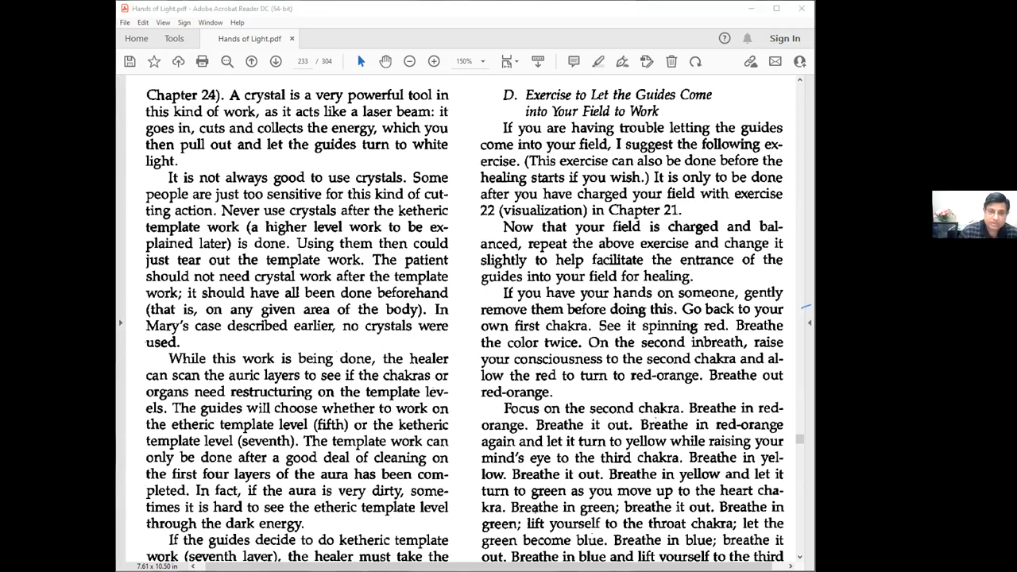
pyautogui.moveTo(310, 159)
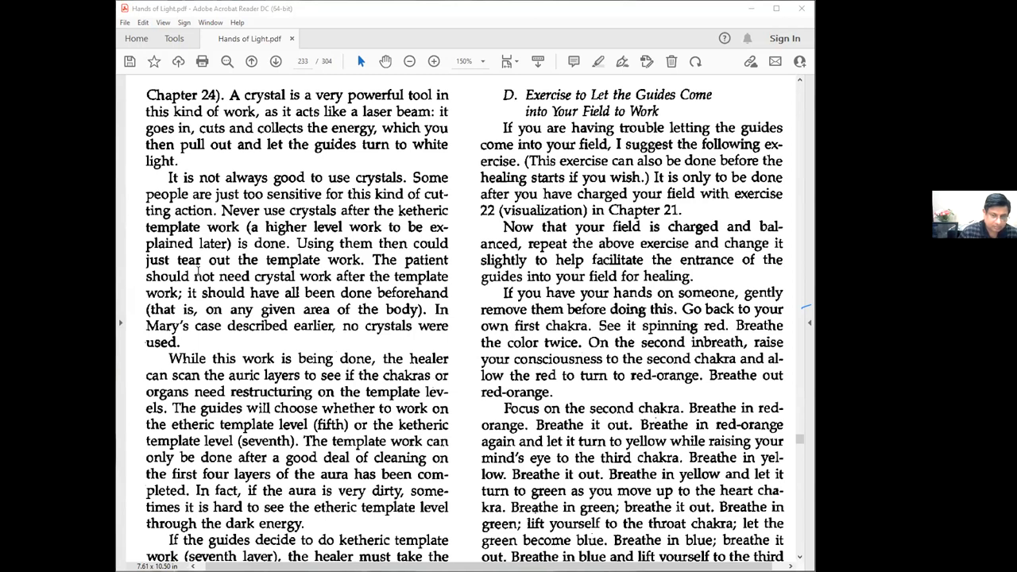
pyautogui.moveTo(124, 314)
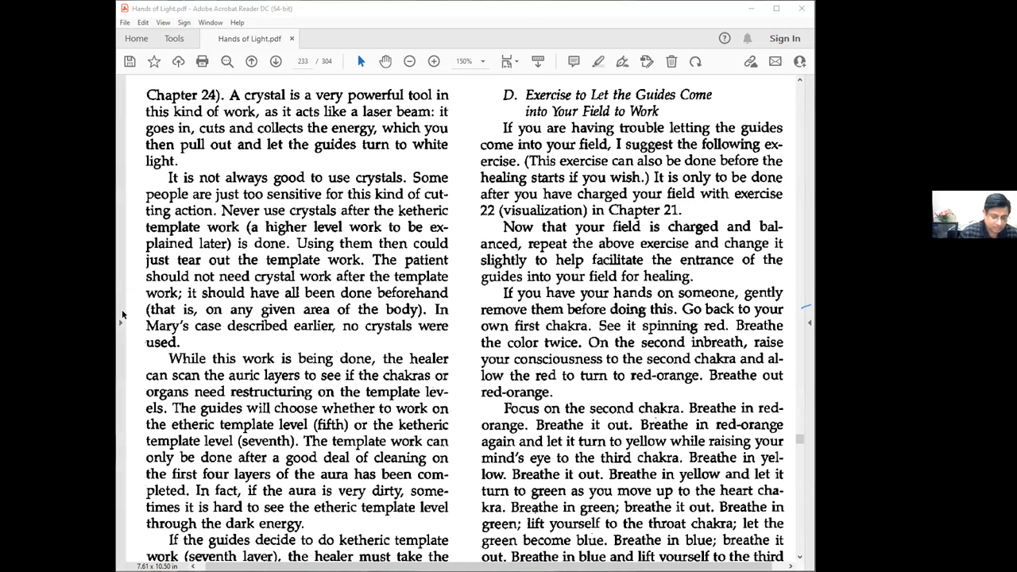